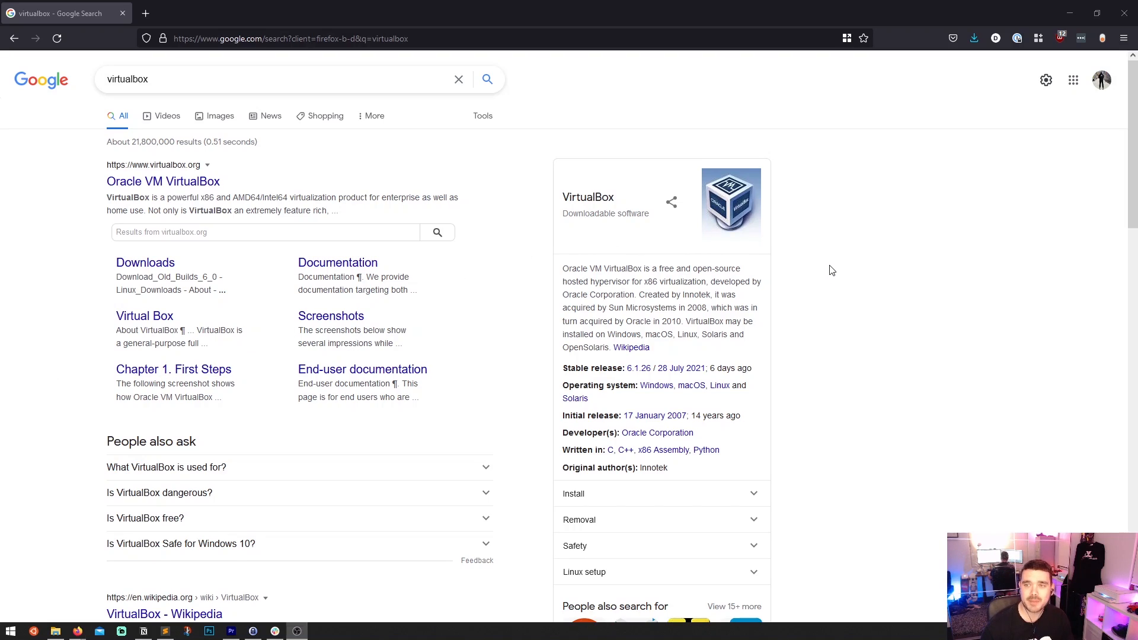
mouse_move(71, 83)
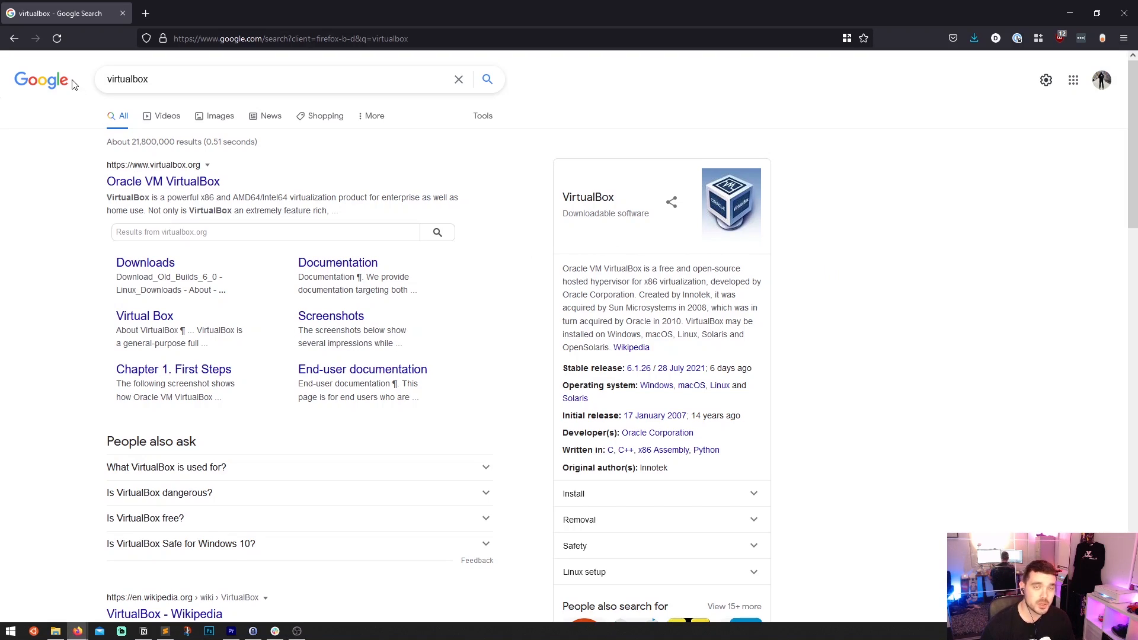
mouse_move(145, 176)
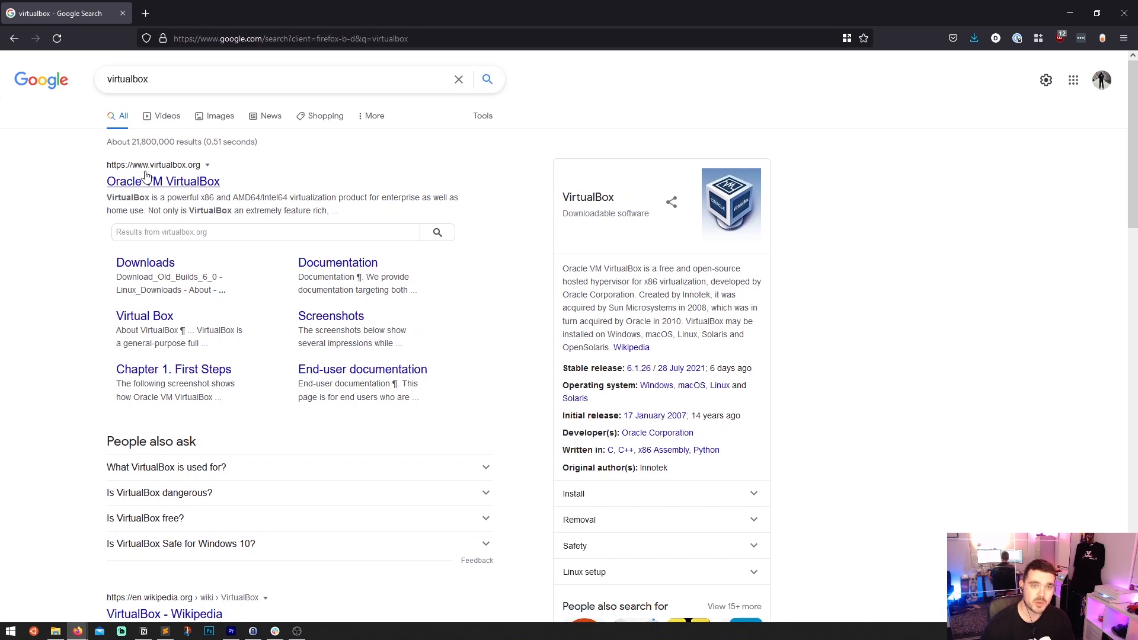
Step: Open the official virtualbox.org site from the Google results for virtualbox
left_click(162, 181)
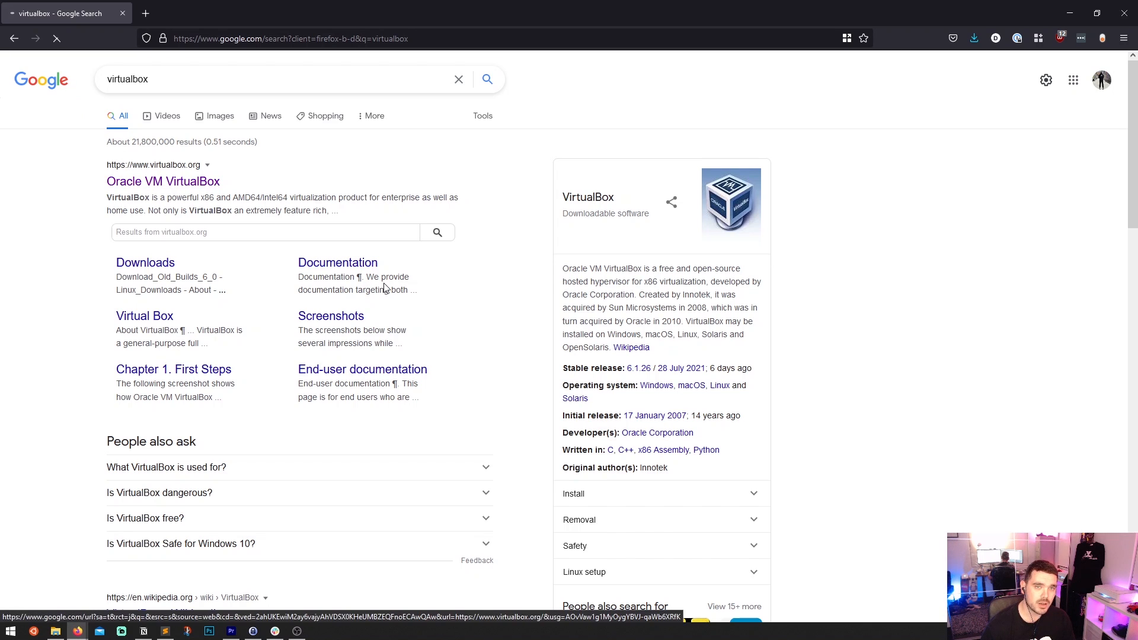
left_click(162, 181)
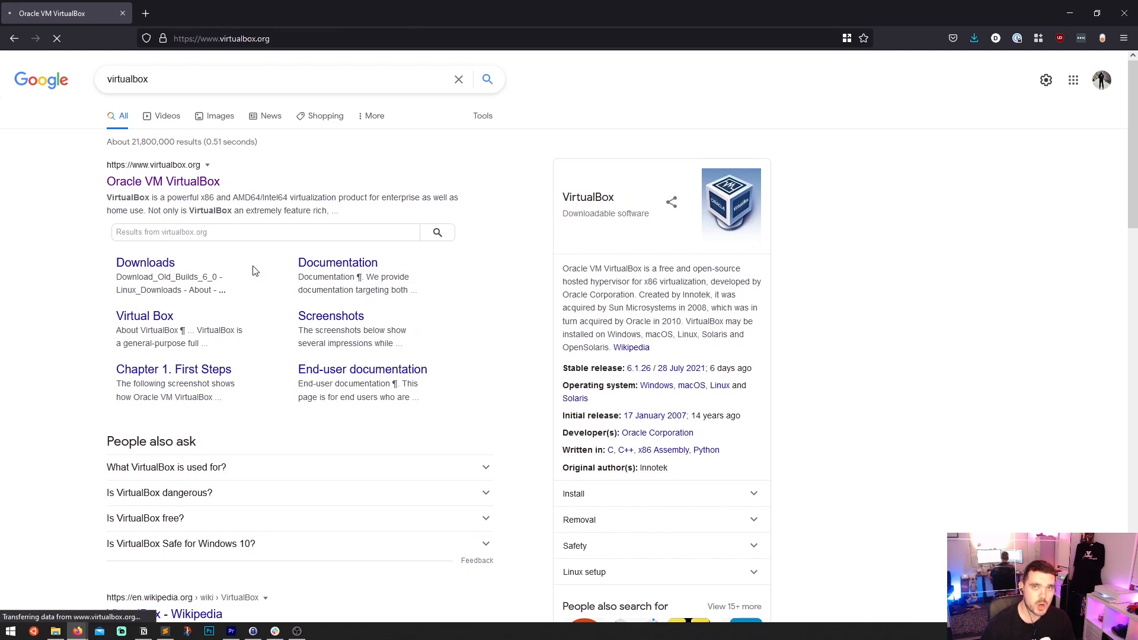
left_click(163, 181)
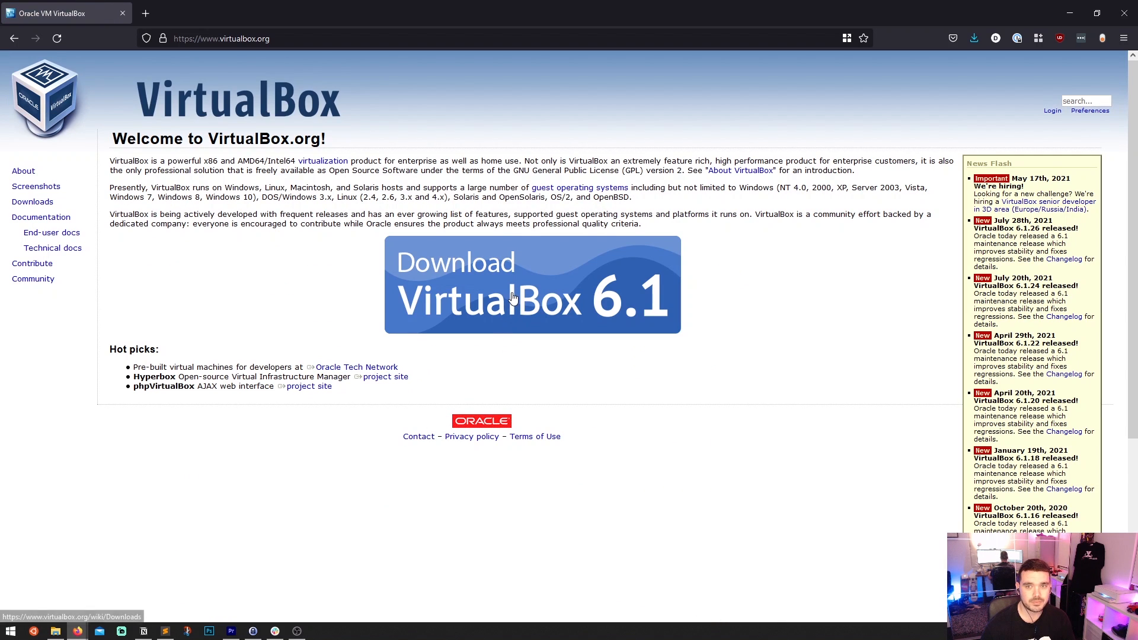
mouse_move(512, 296)
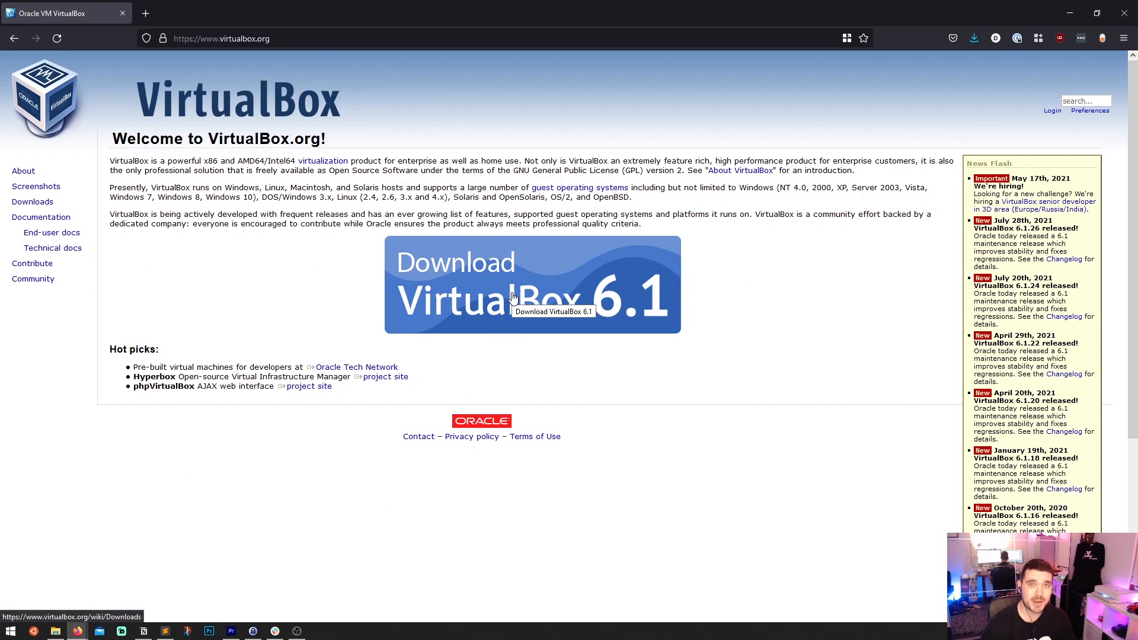
Step: Download and save the VirtualBox 6.1.26 installer for Windows hosts
left_click(533, 284)
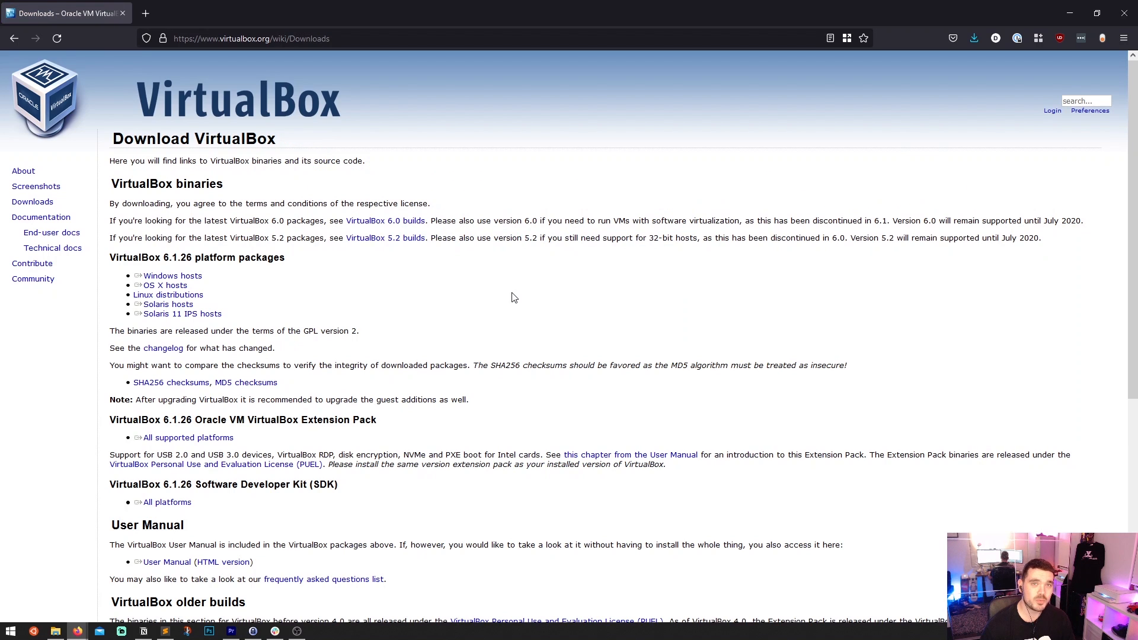
mouse_move(287, 316)
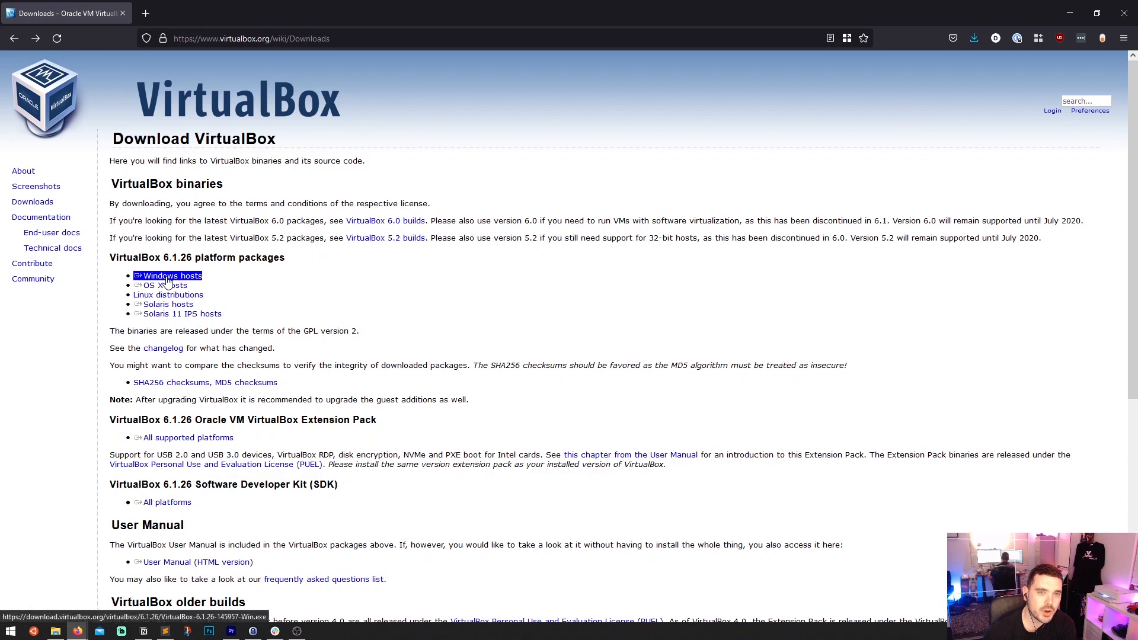
left_click(172, 275)
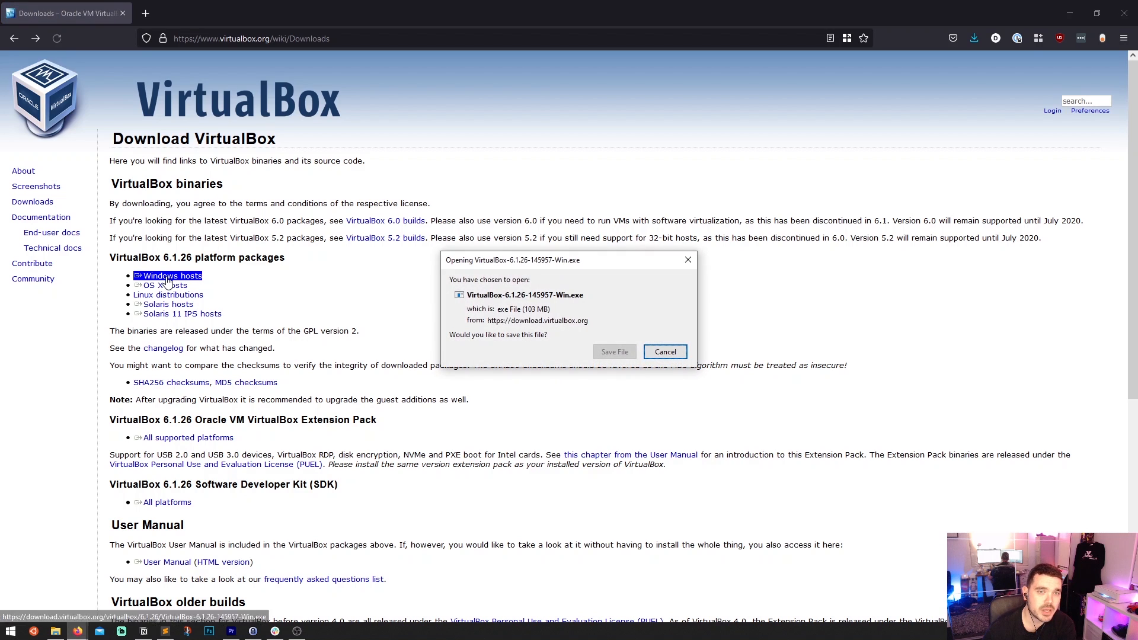
mouse_move(614, 351)
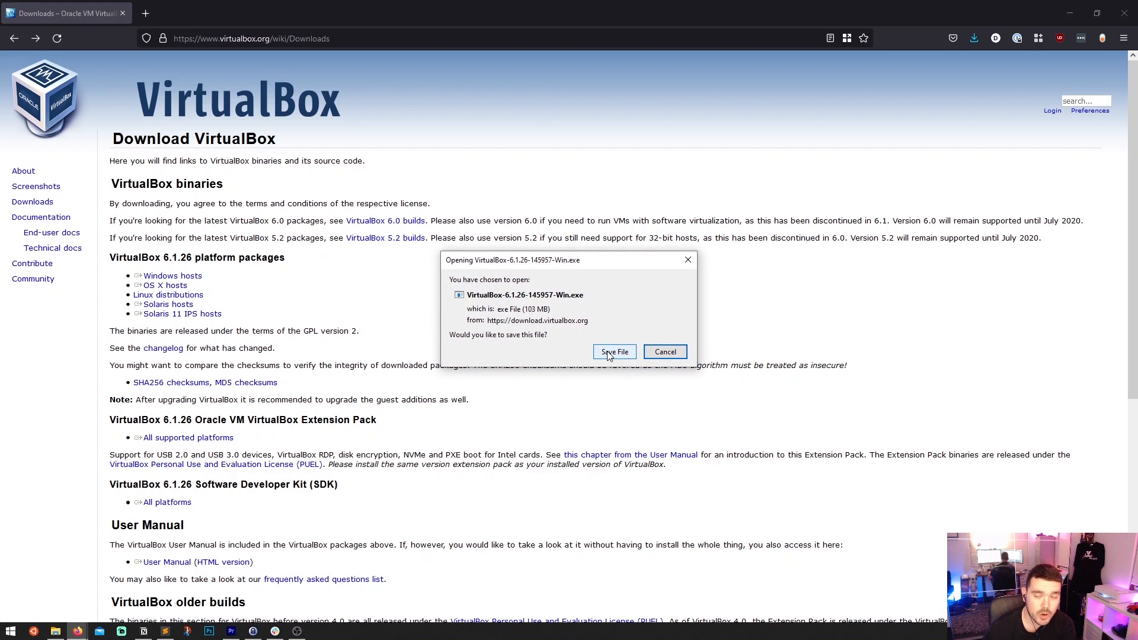
left_click(613, 351)
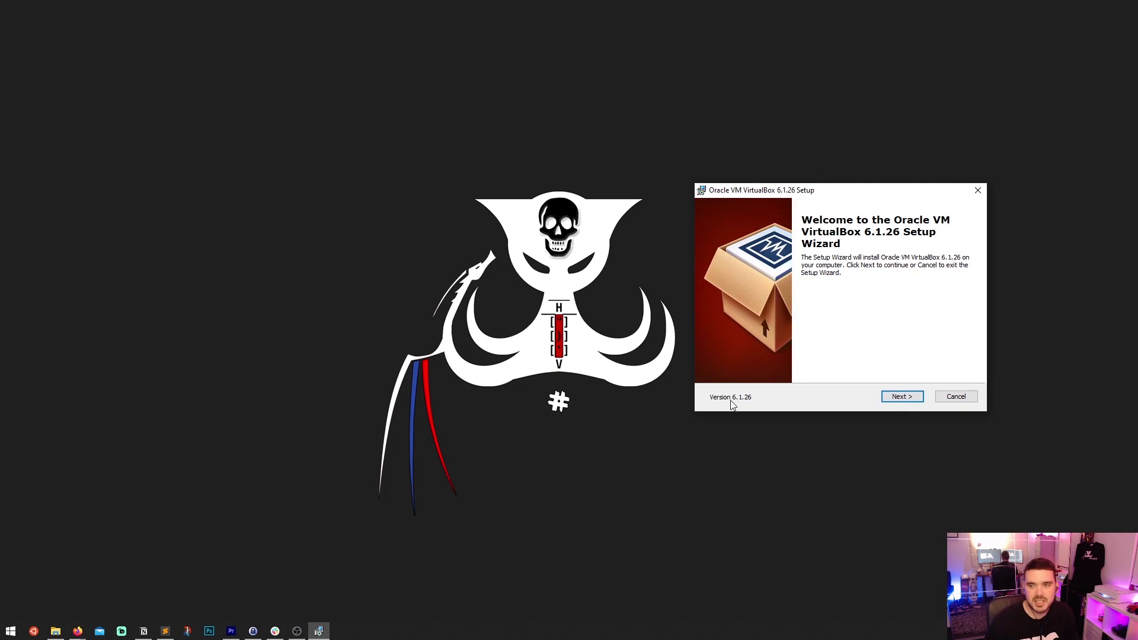
mouse_move(750, 404)
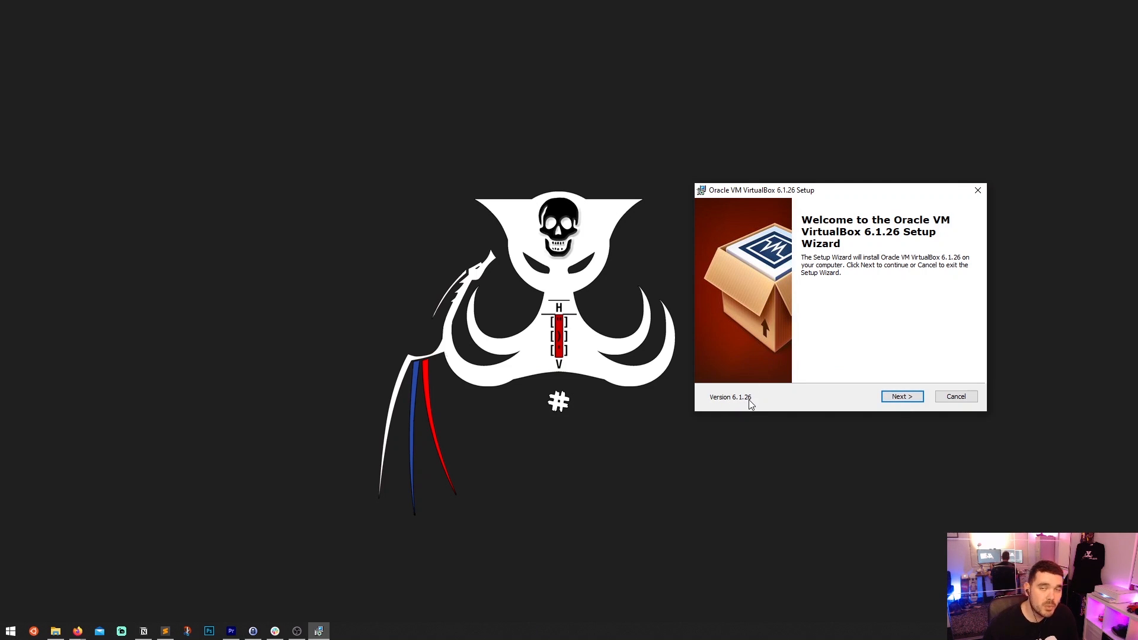
mouse_move(895, 317)
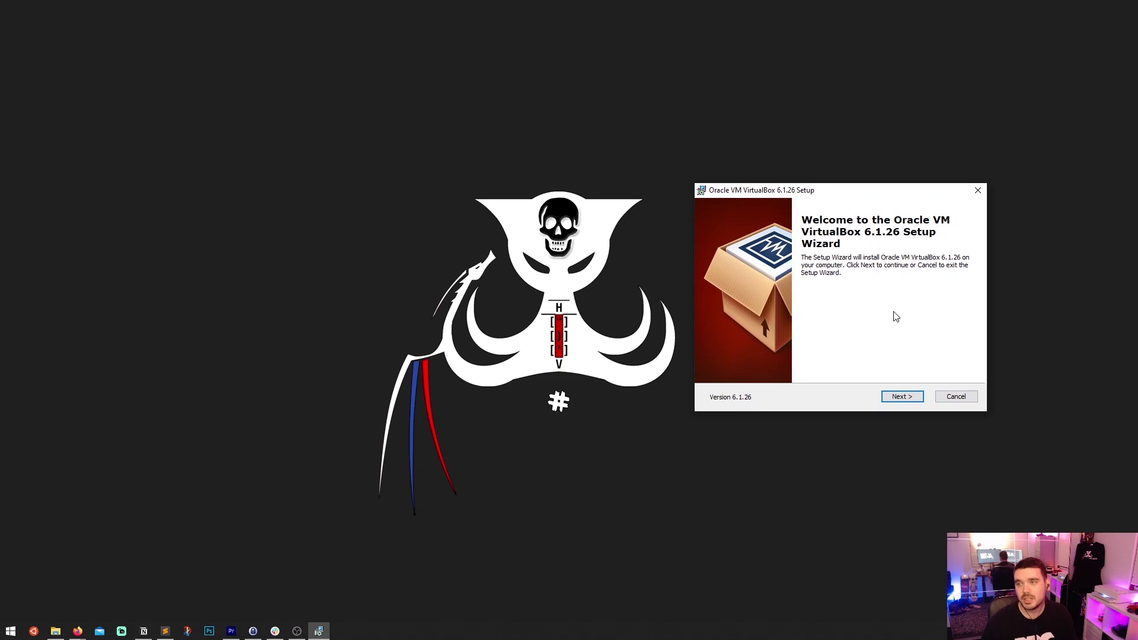
Step: Accept the default features but skip the desktop shortcut in VirtualBox setup
left_click(901, 397)
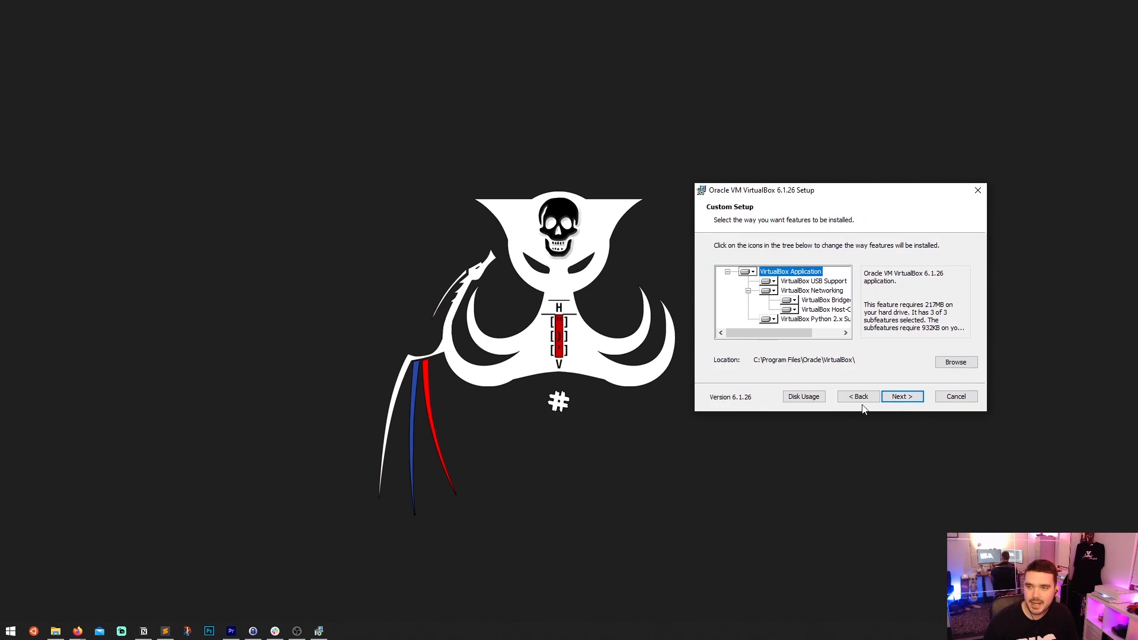
left_click(902, 396)
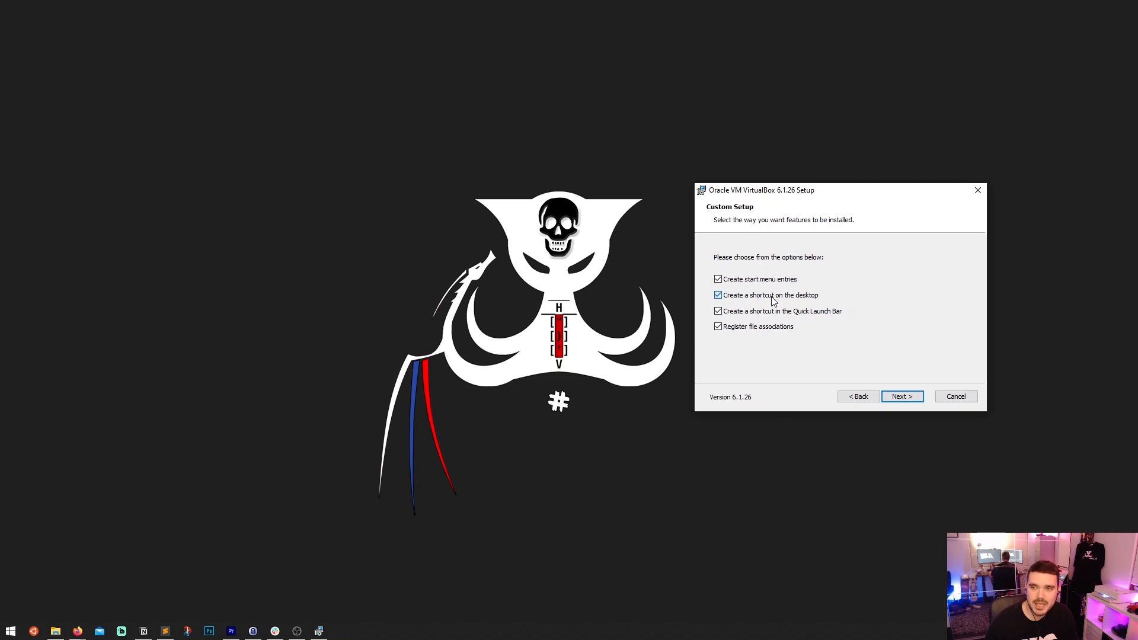
left_click(717, 294)
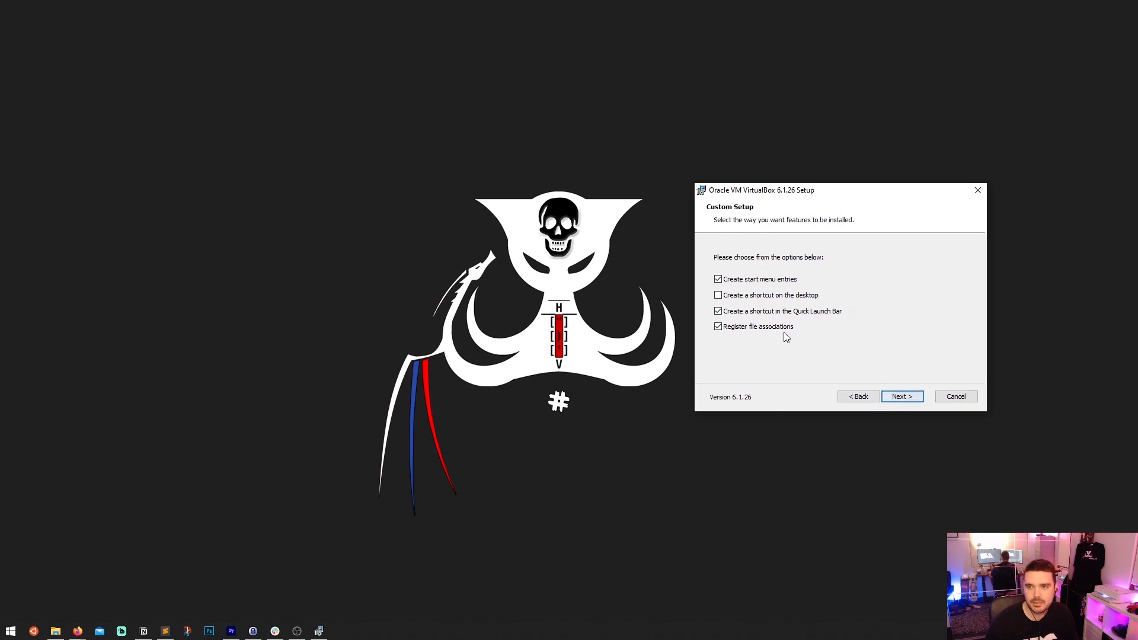
left_click(901, 397)
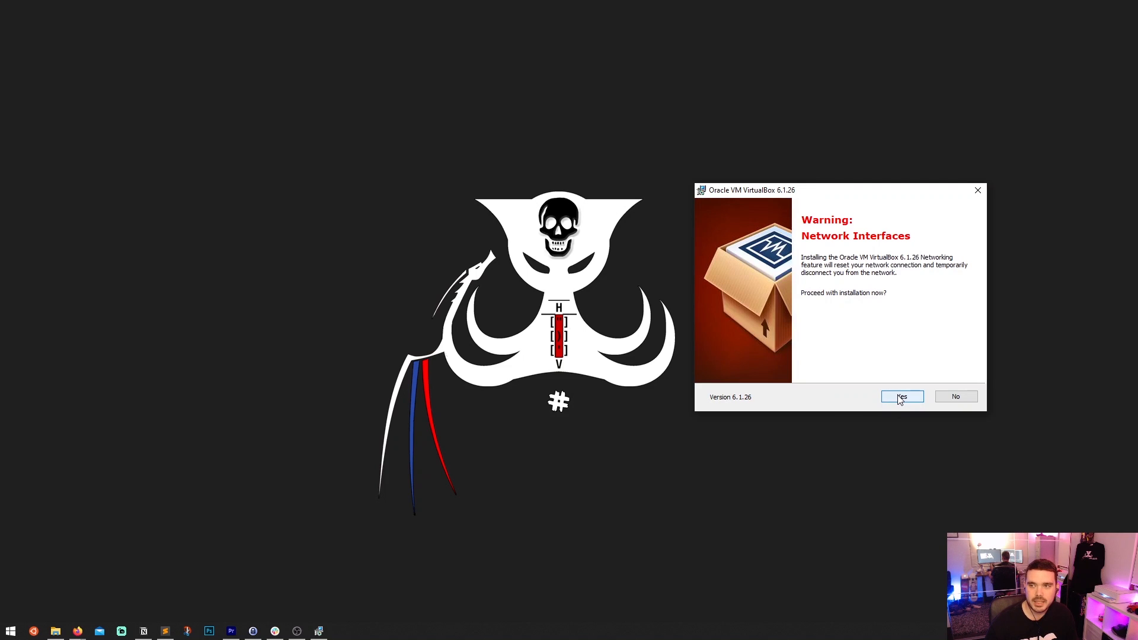
mouse_move(901, 401)
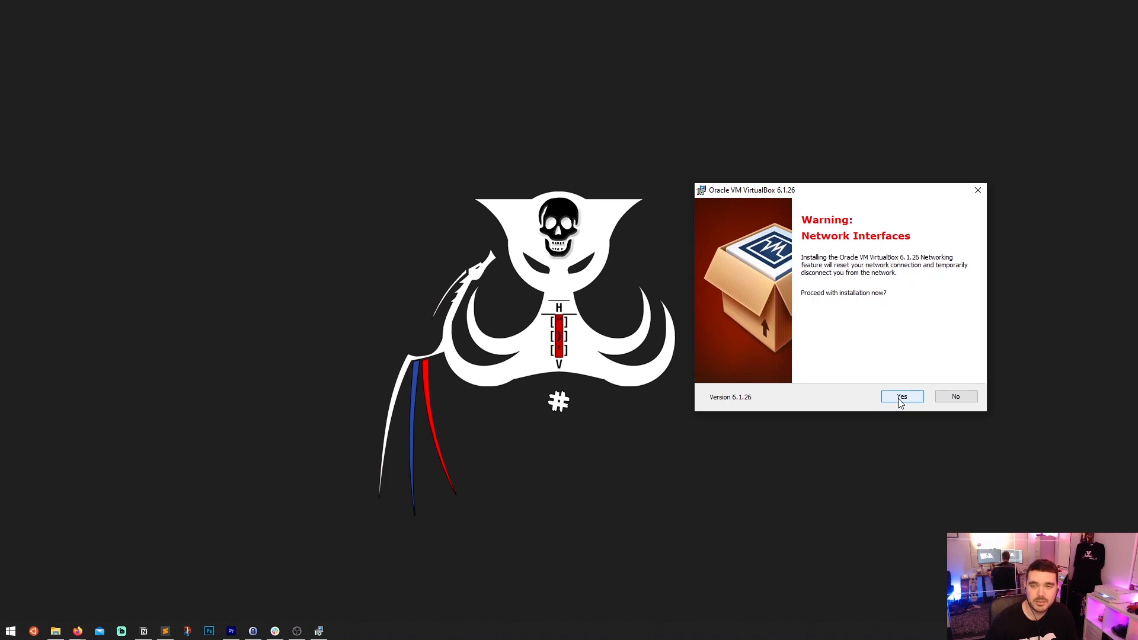
Step: Accept the network warning, install VirtualBox 6.1.26 and finish the wizard
left_click(901, 396)
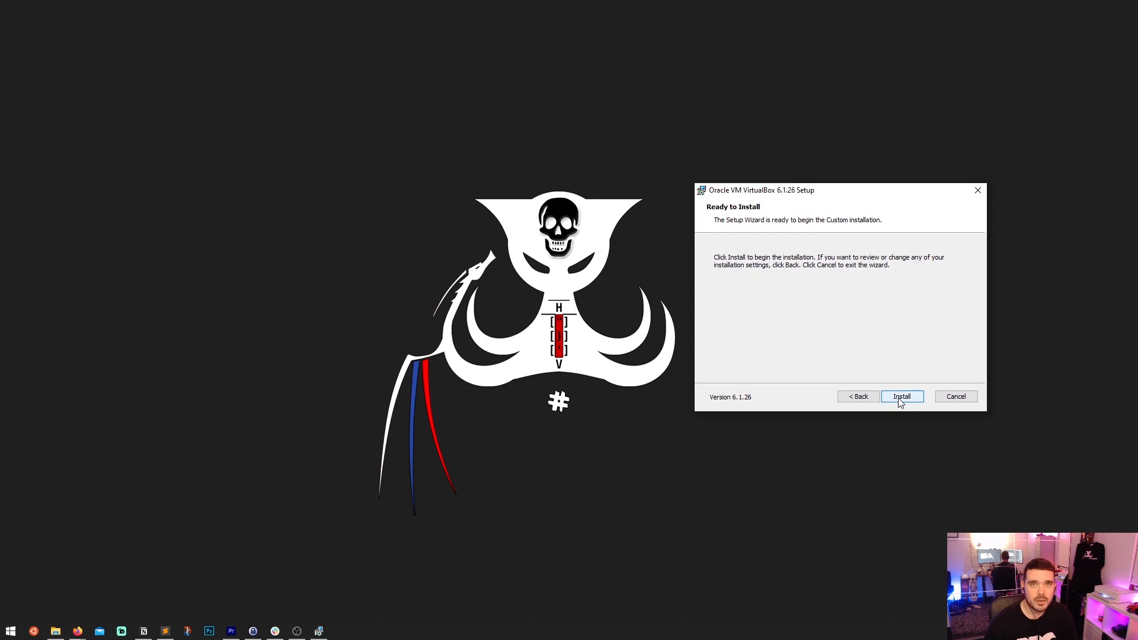
left_click(901, 396)
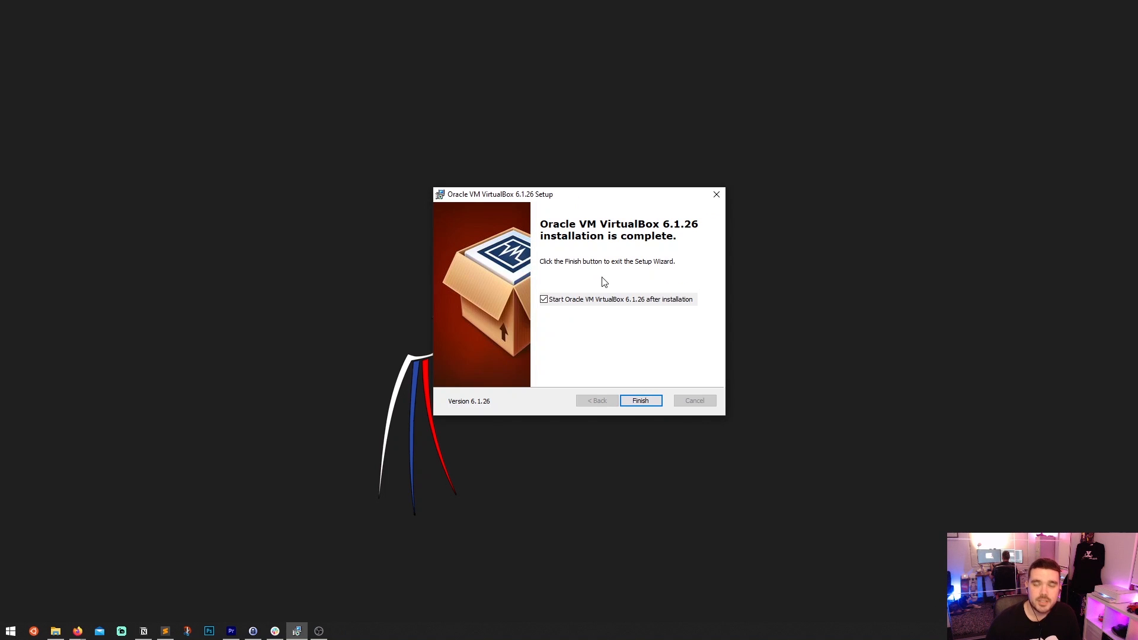
mouse_move(617, 366)
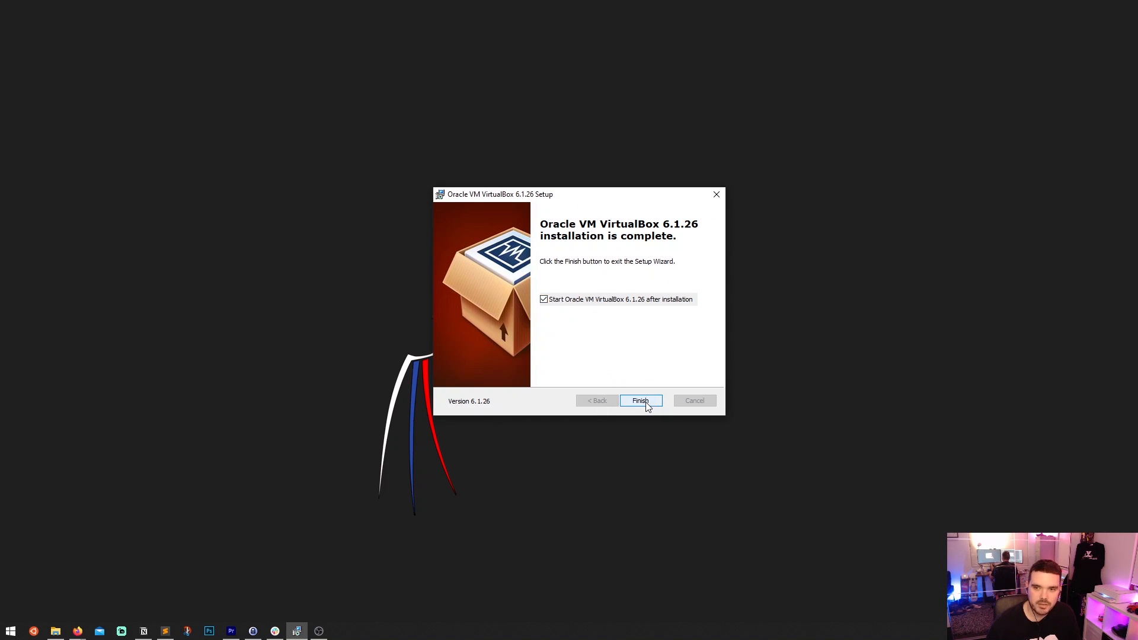
left_click(639, 400)
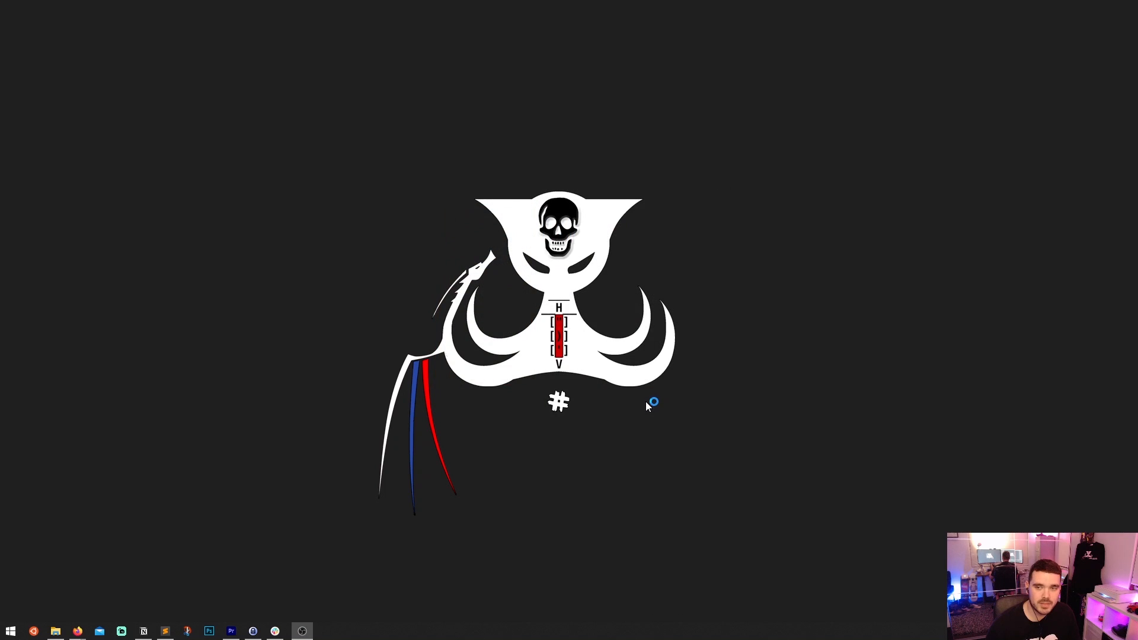
Step: Bring up the VirtualBox Manager welcome page with no machines listed
left_click(301, 630)
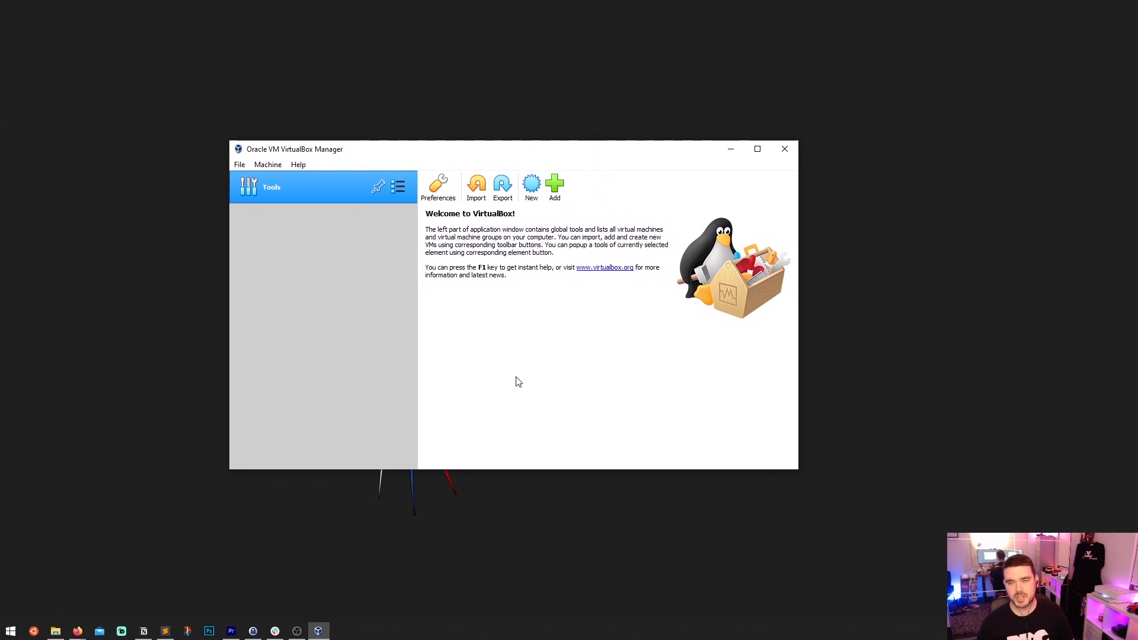
mouse_move(528, 375)
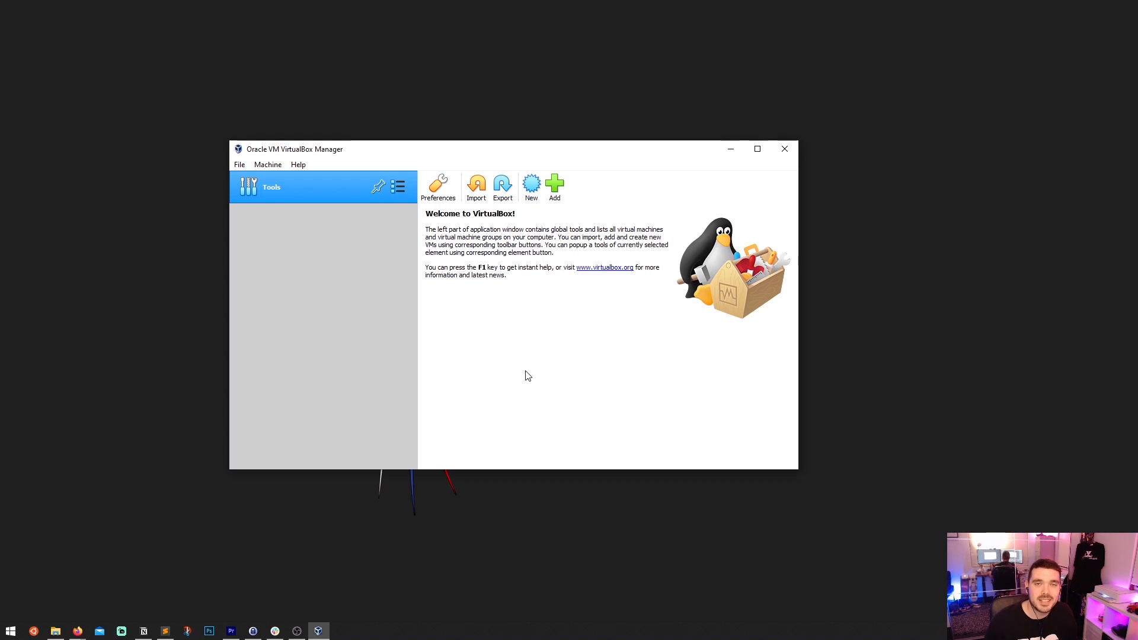
mouse_move(527, 345)
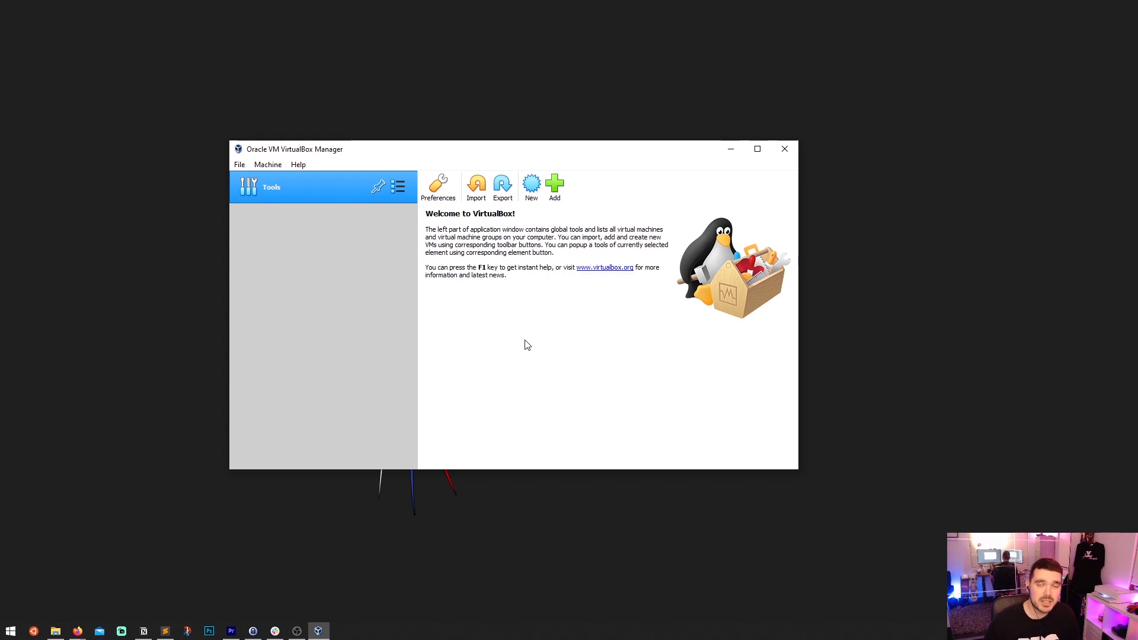
mouse_move(548, 277)
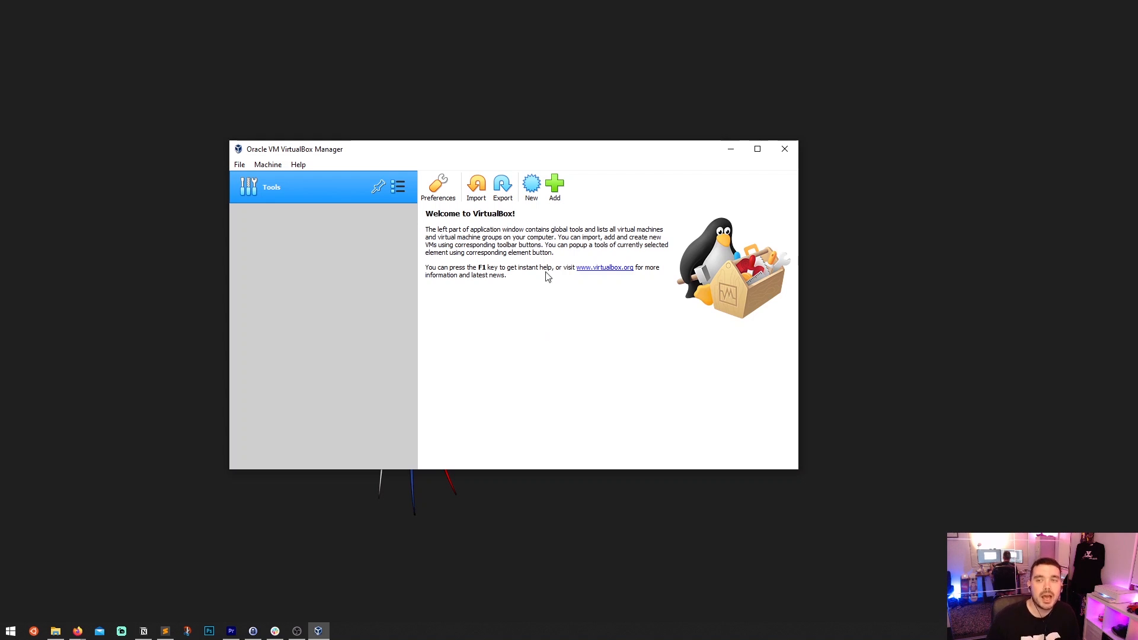
mouse_move(555, 185)
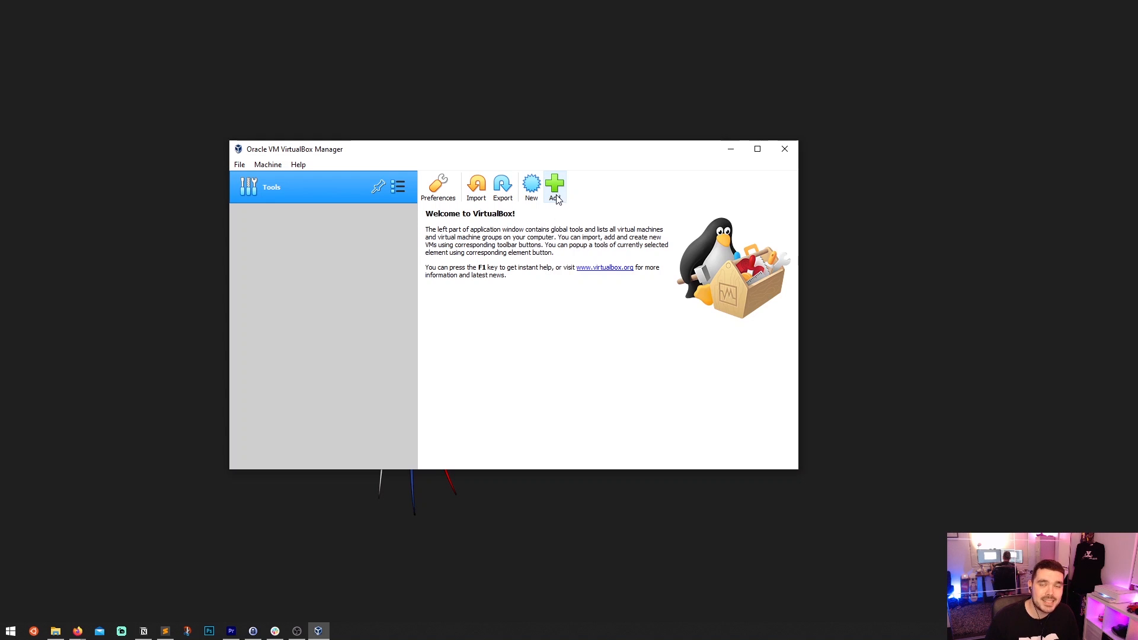
mouse_move(555, 185)
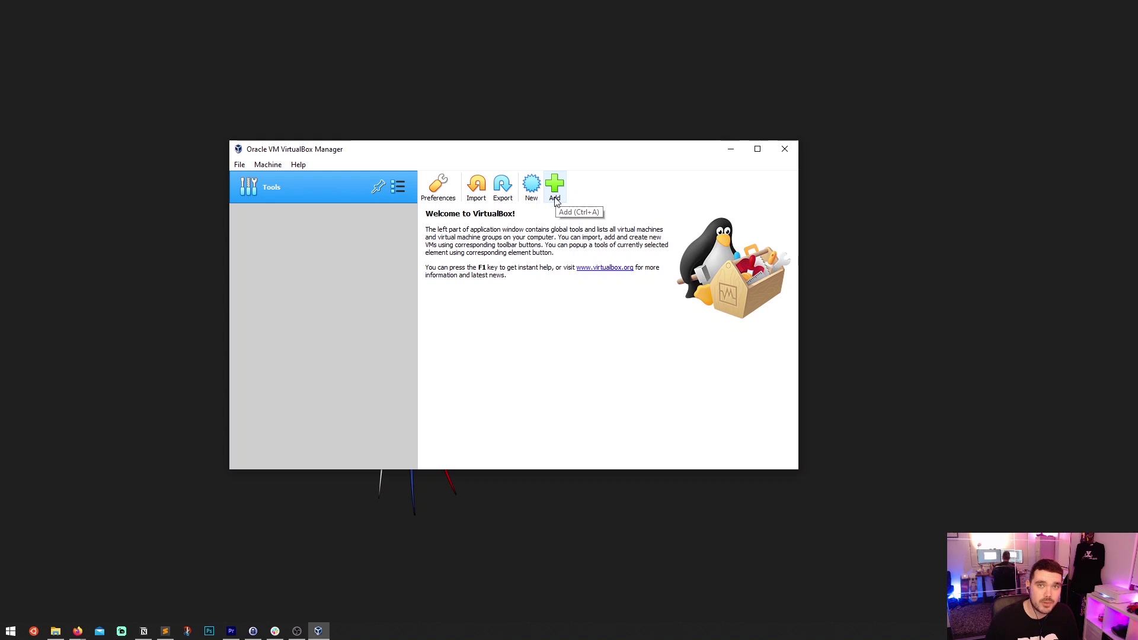
mouse_move(532, 340)
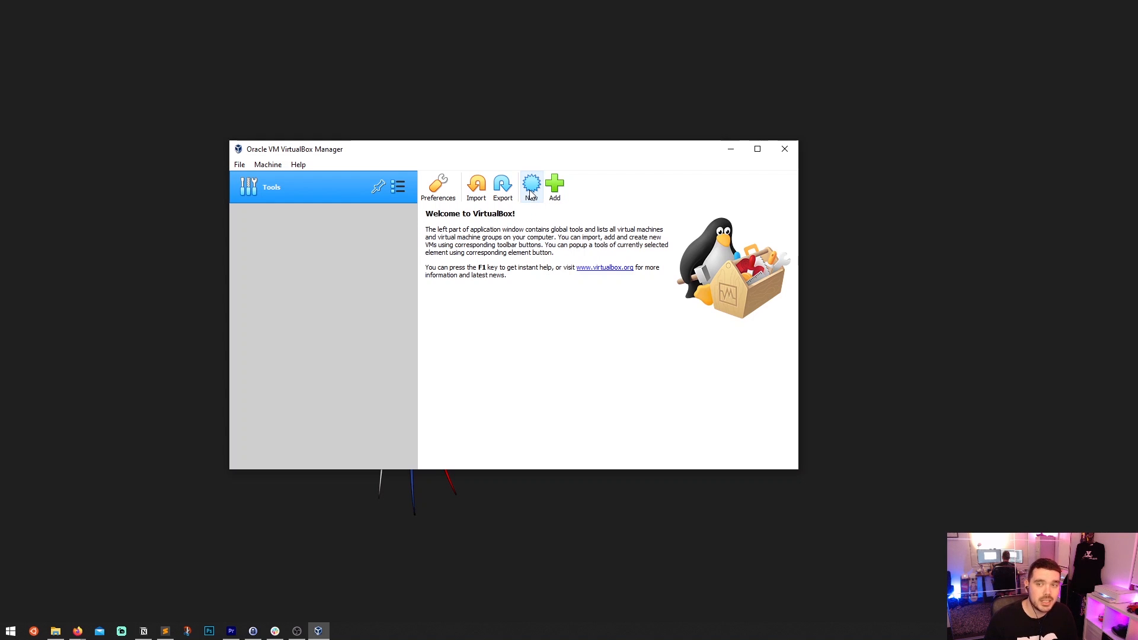
Step: Start a new virtual machine named 'Windows VM' as Microsoft Windows 7 (64-bit)
left_click(530, 183)
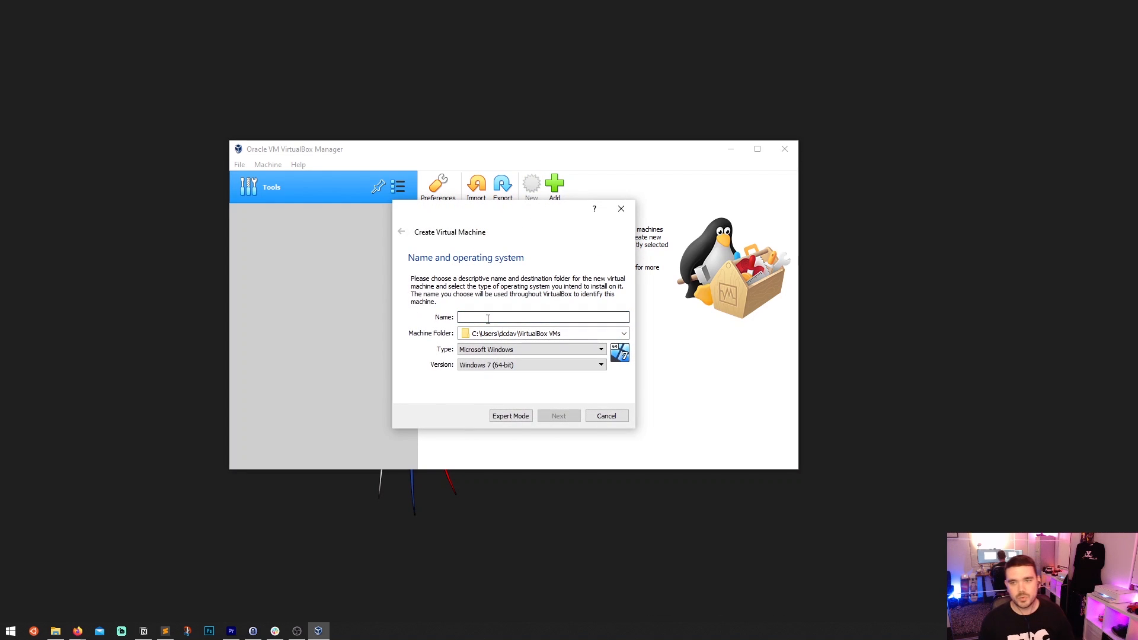
type("Windows")
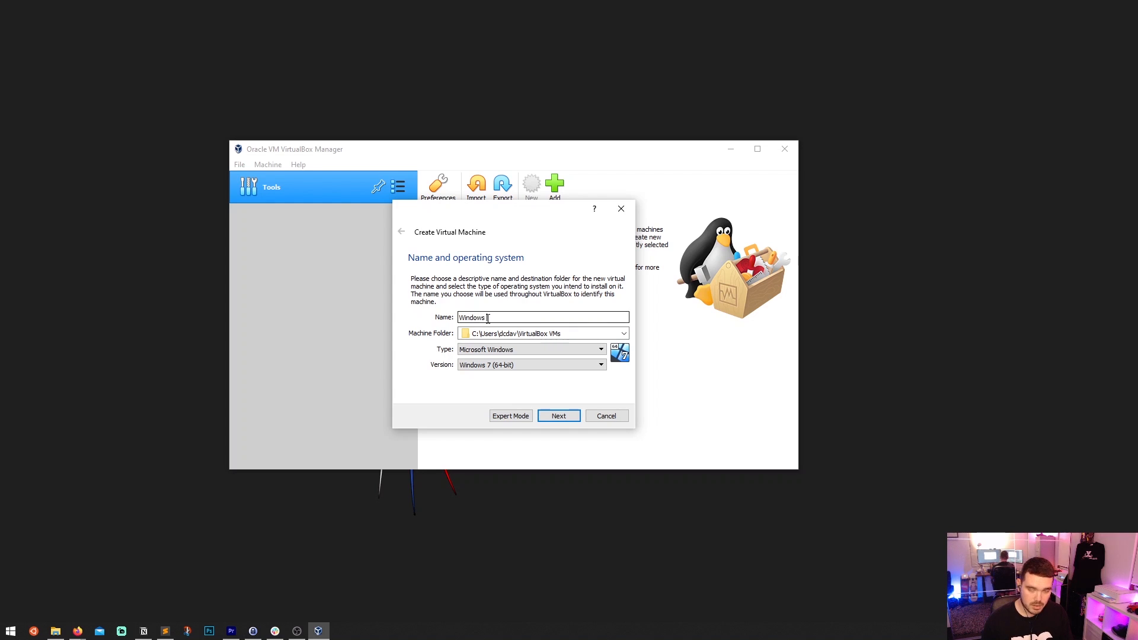
type("VM")
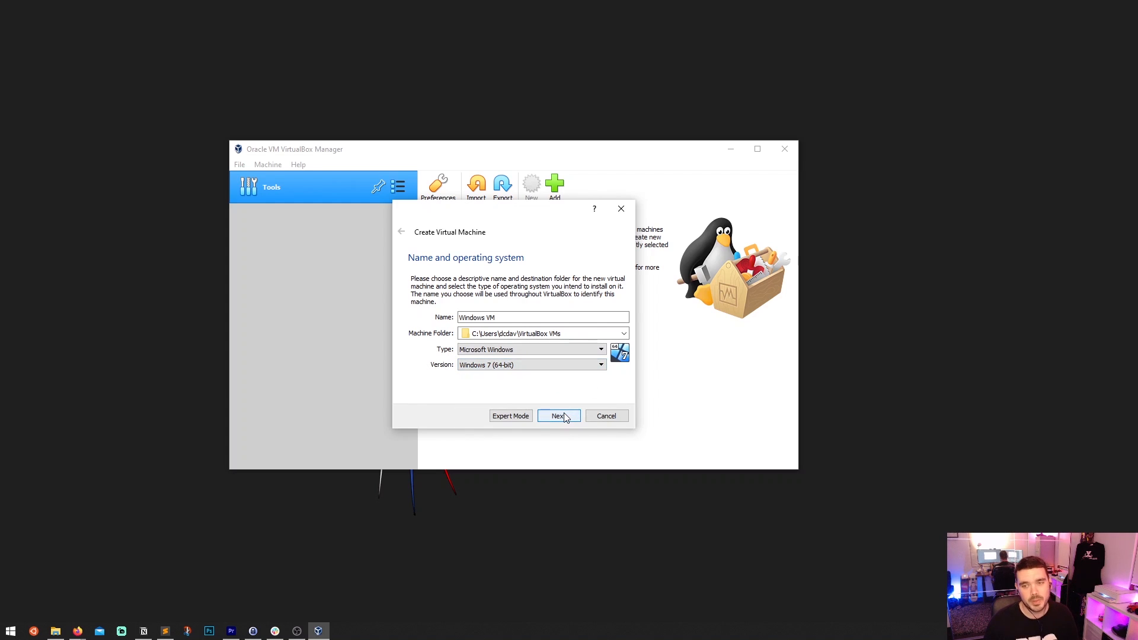
Step: Give the machine 4096 MB of memory and continue to the hard disk step
left_click(559, 416)
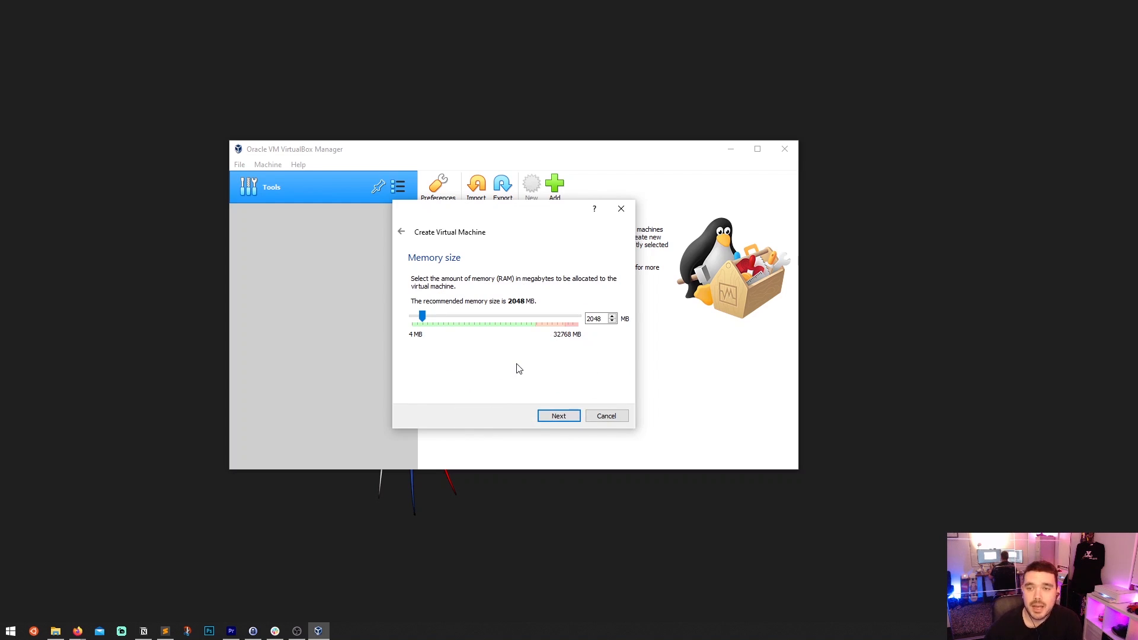
mouse_move(511, 340)
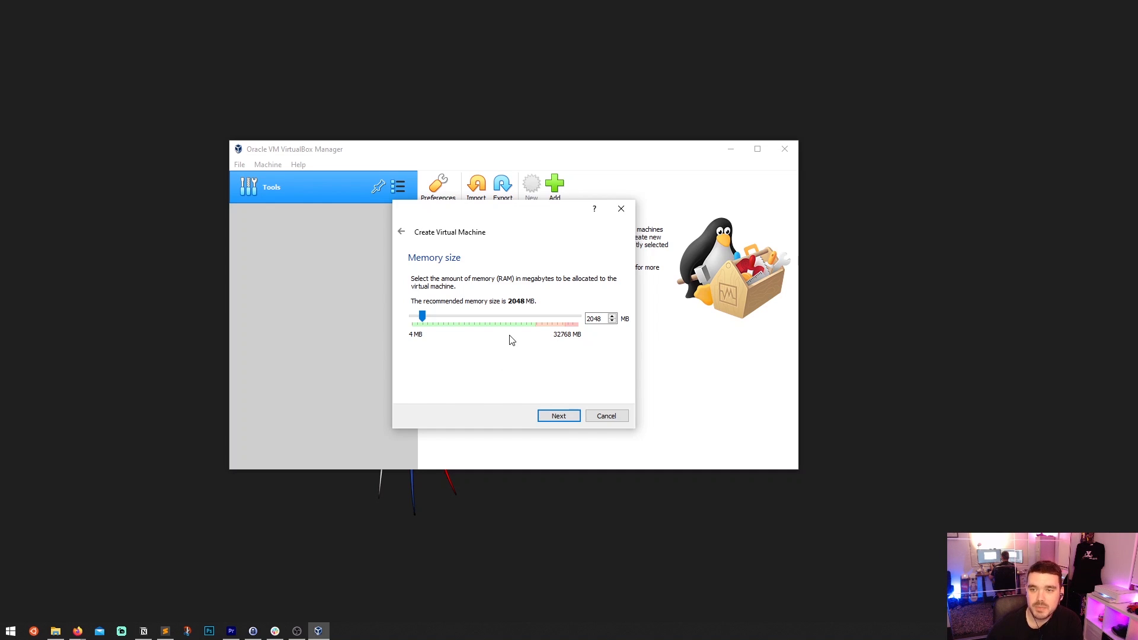
mouse_move(484, 276)
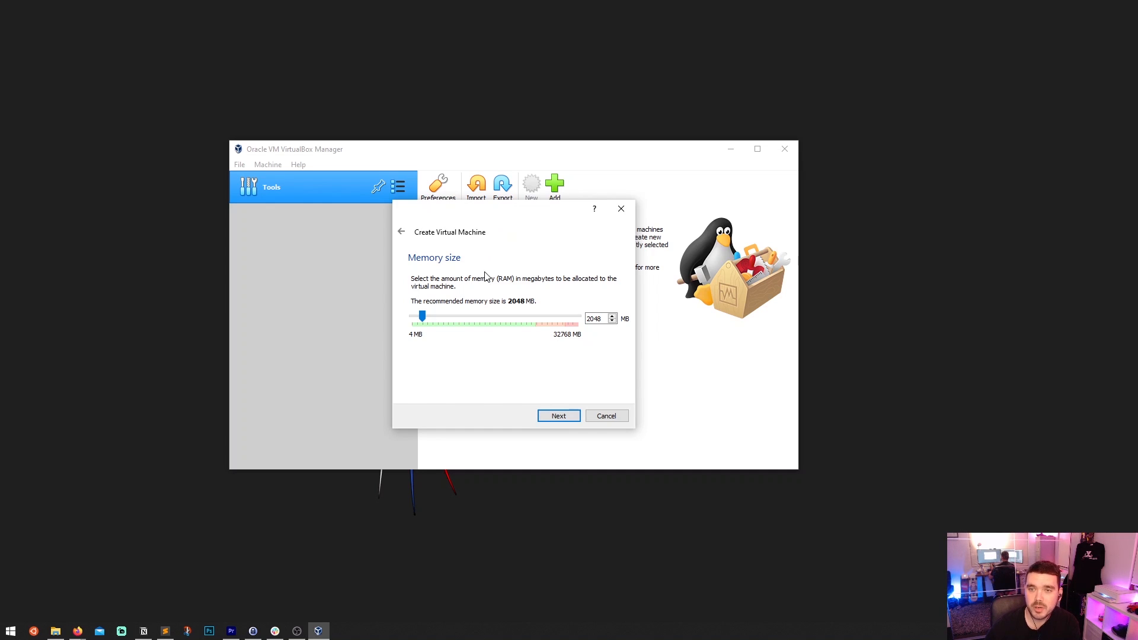
mouse_move(591, 330)
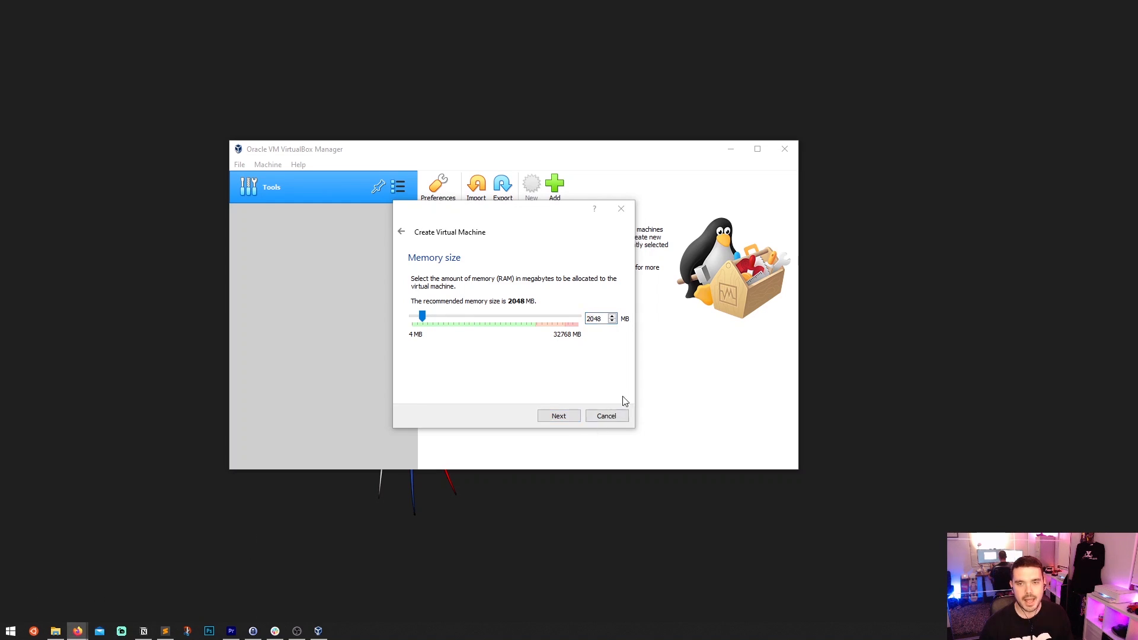
triple_click(595, 318)
type("4096")
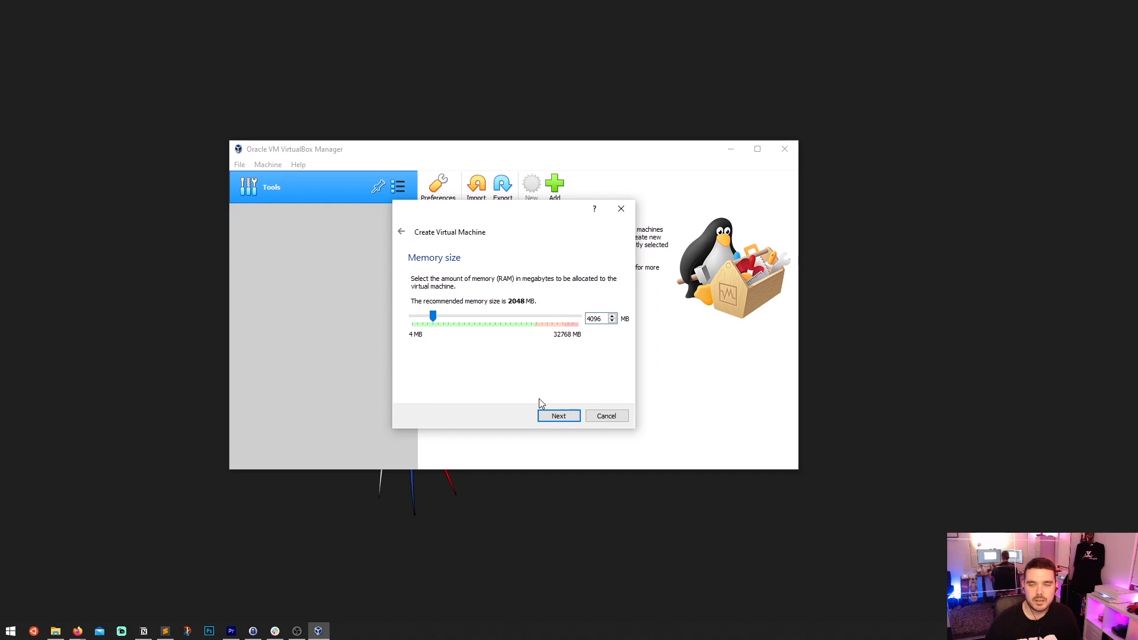
left_click(558, 416)
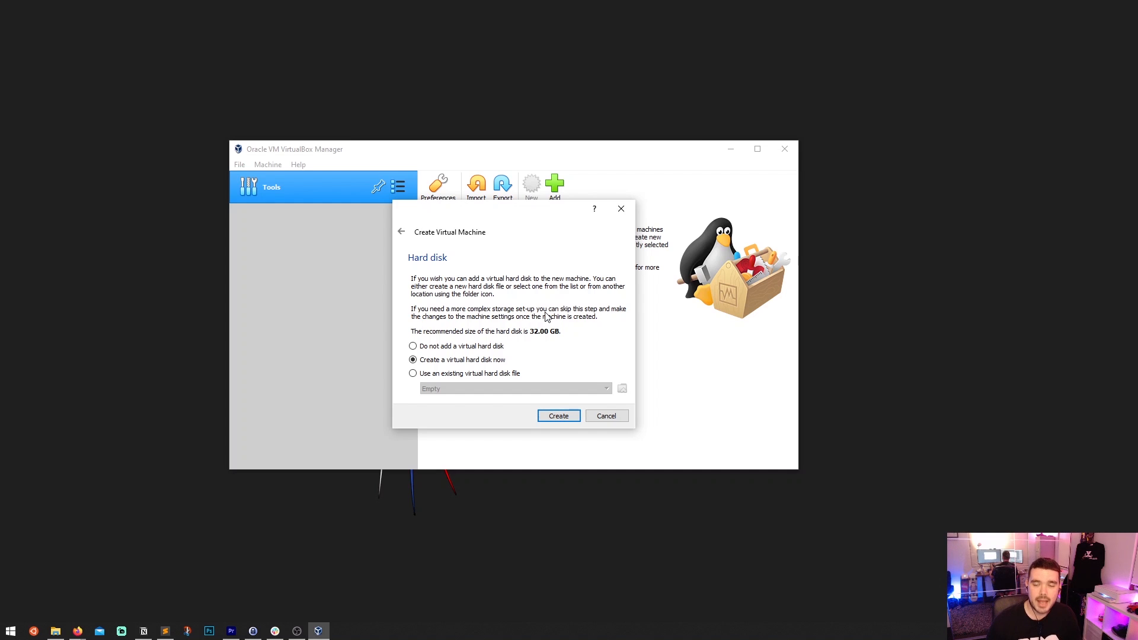
mouse_move(520, 347)
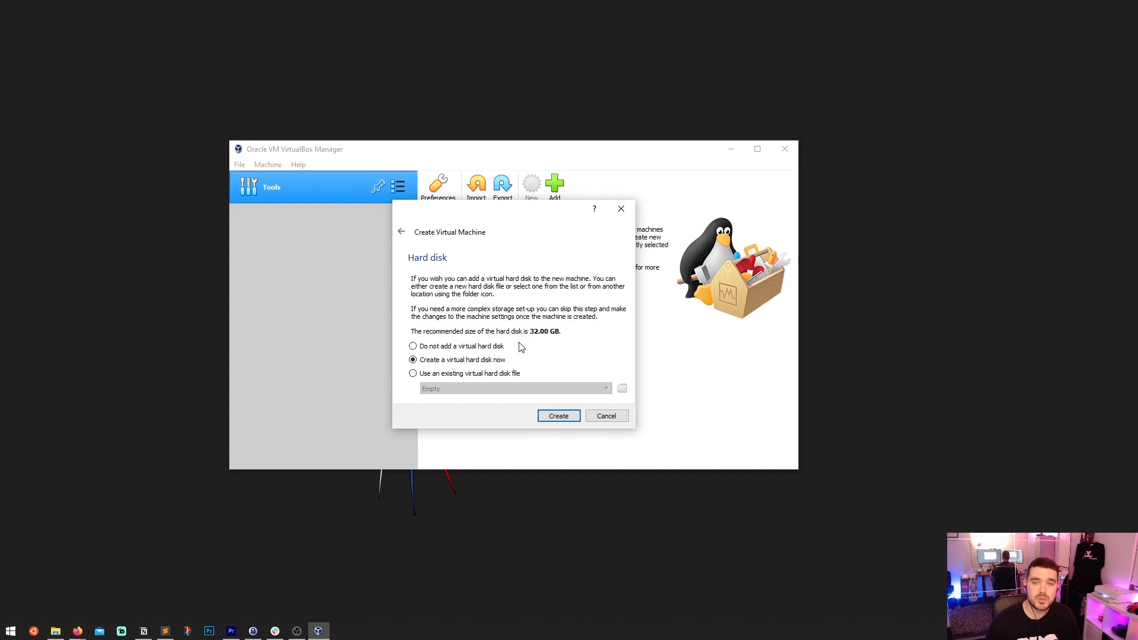
mouse_move(448, 366)
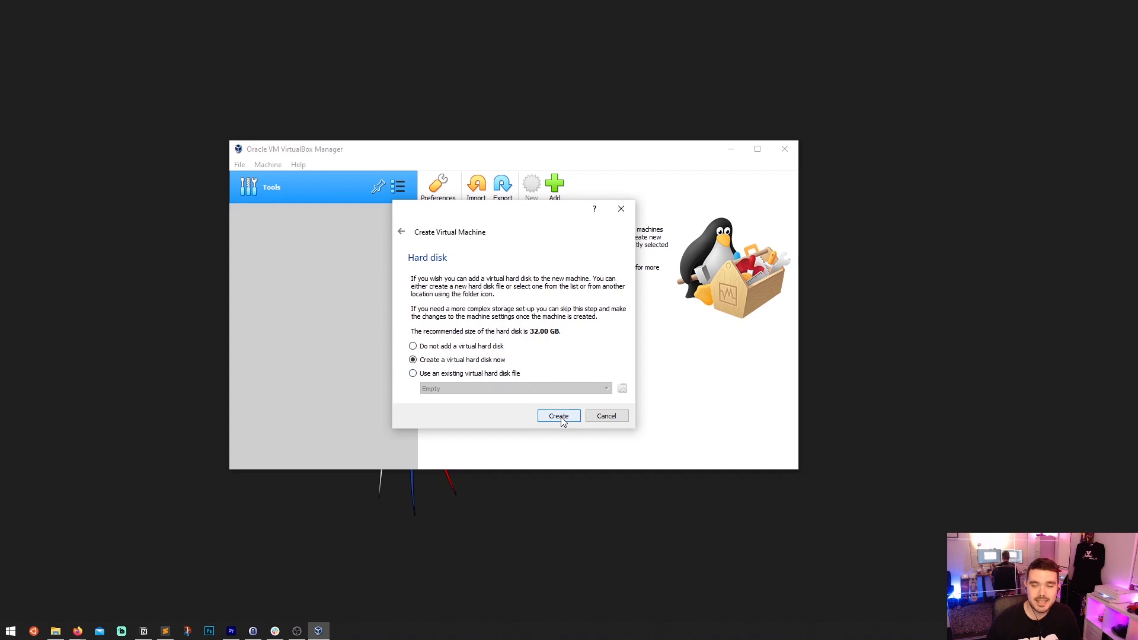
Step: Choose to create a new virtual hard disk for the machine
left_click(558, 415)
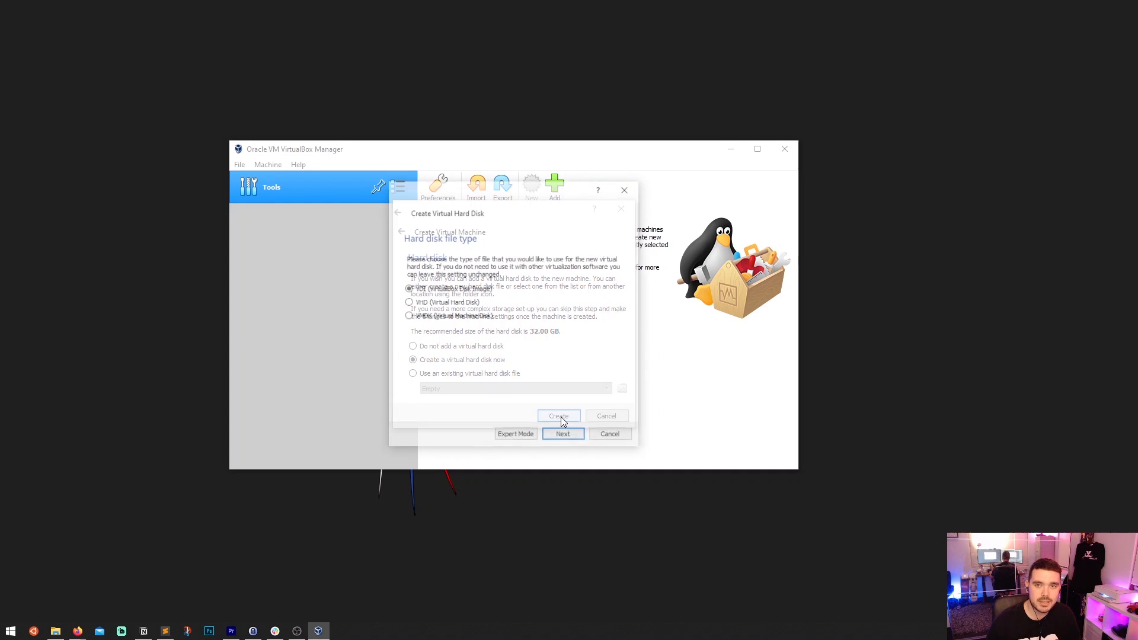
Step: Keep VDI as the disk file type and continue
left_click(558, 416)
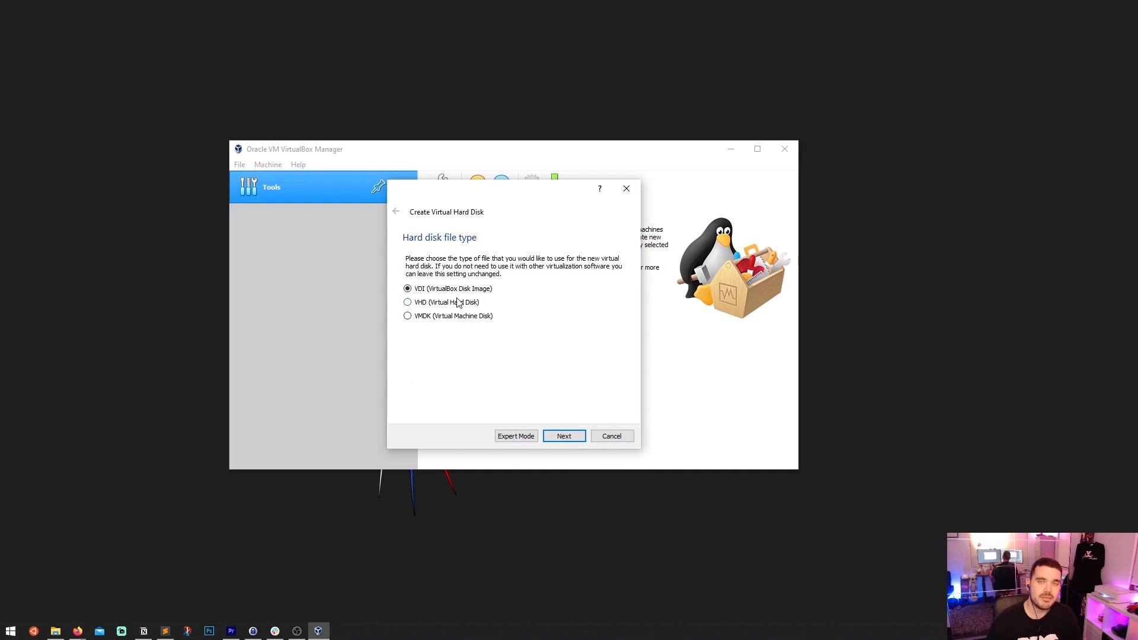
mouse_move(477, 297)
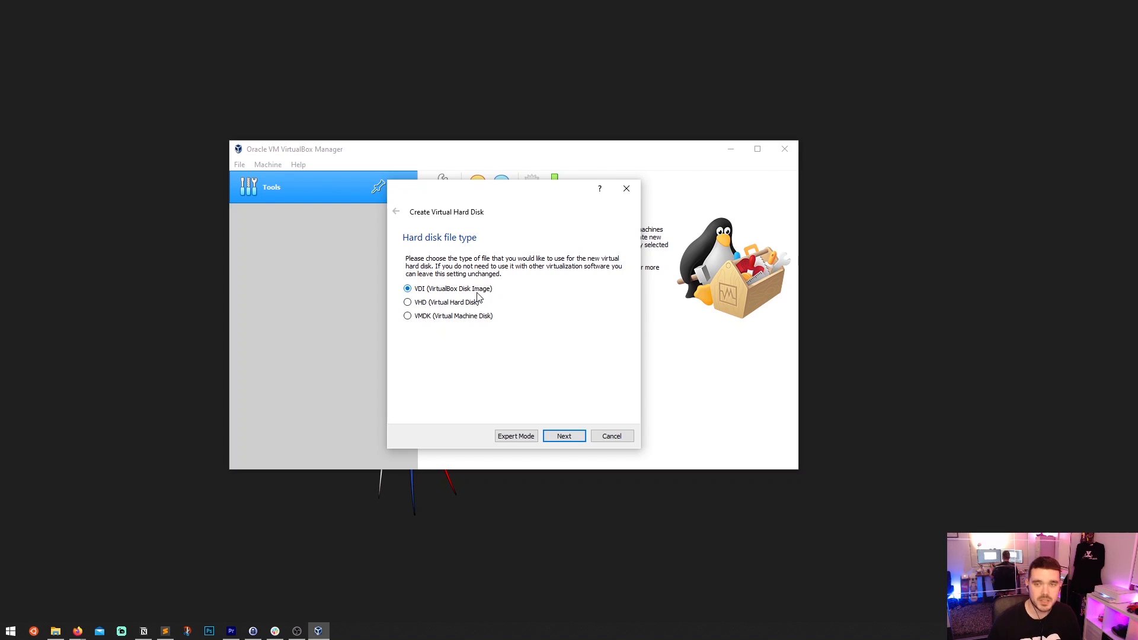
mouse_move(457, 358)
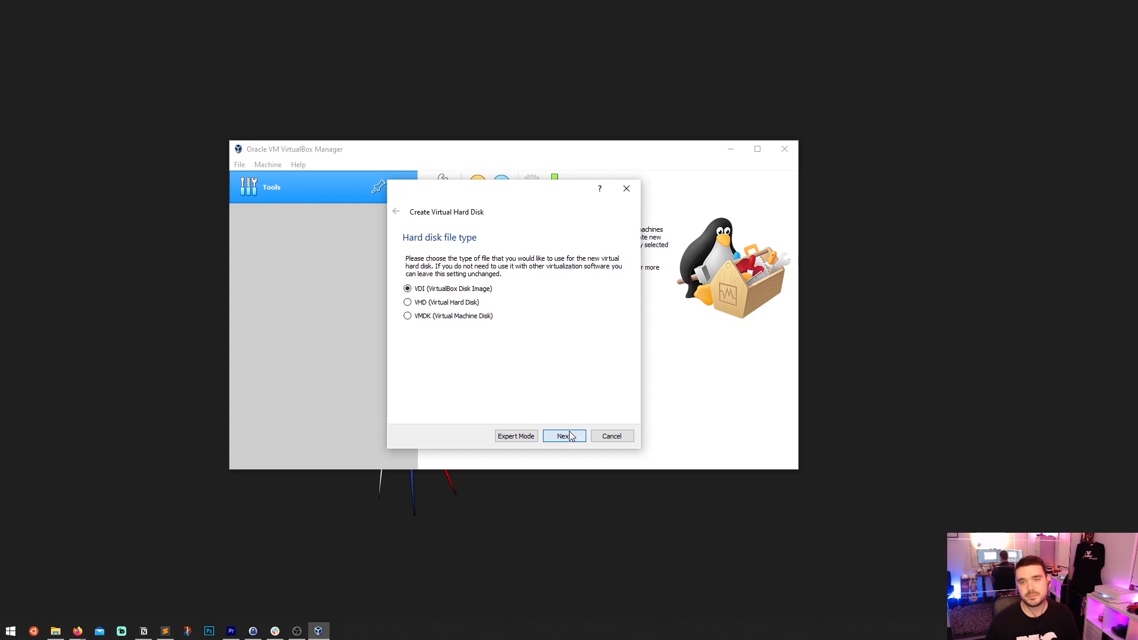
Step: Keep the VDI type and make the virtual disk fixed size
left_click(563, 435)
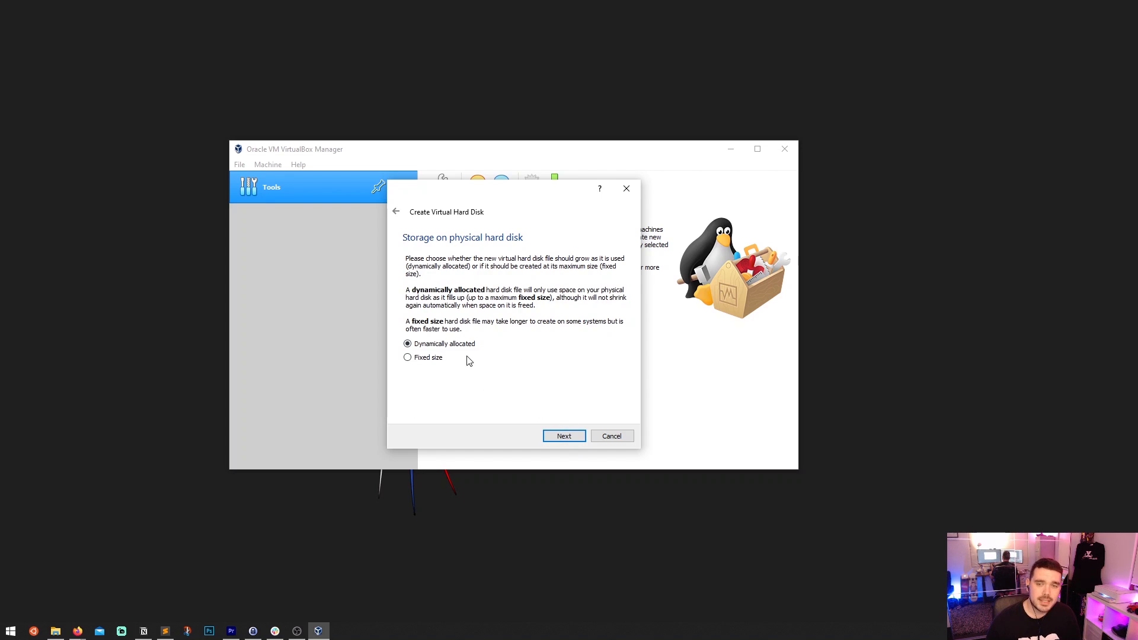
mouse_move(472, 362)
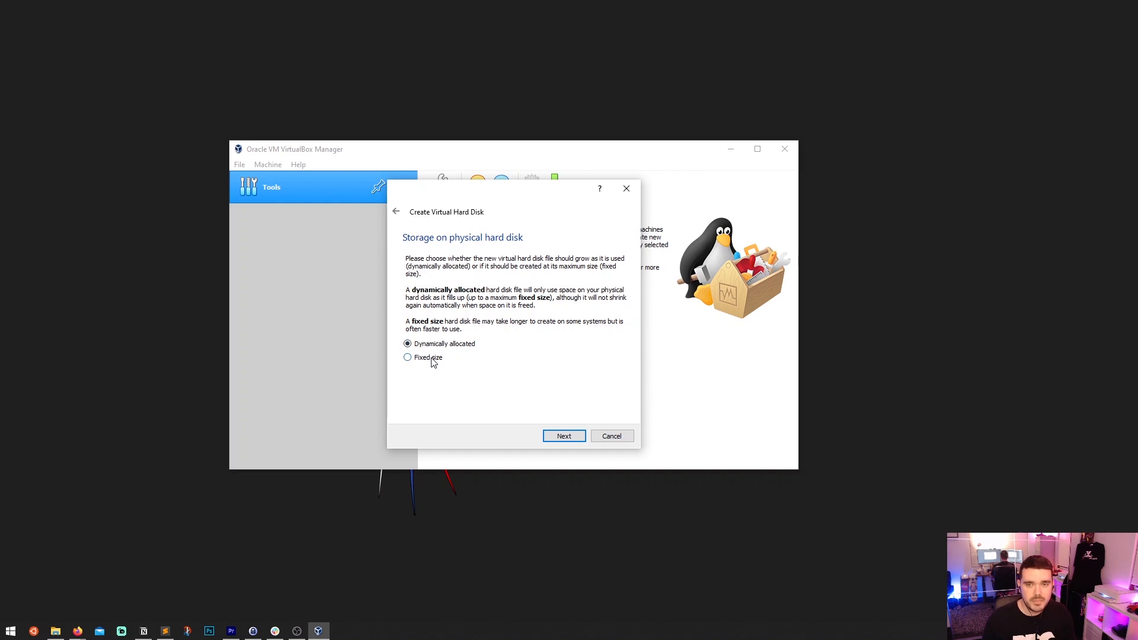
left_click(407, 357)
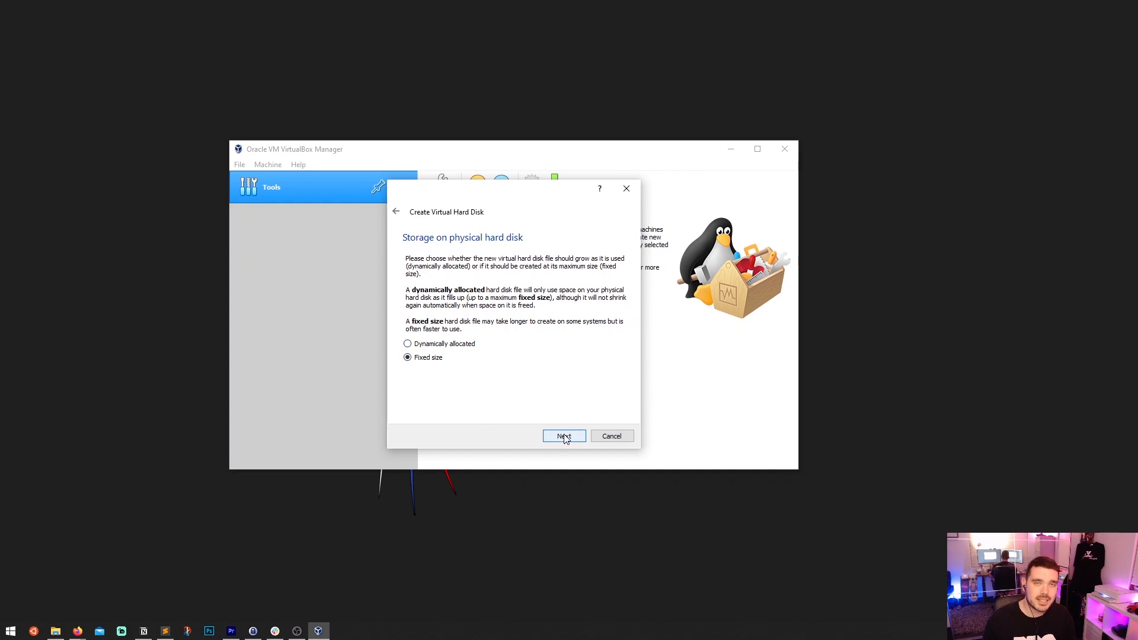
Step: Create the 32.00 GB fixed-size disk, adding Windows VM to the machine list
left_click(564, 436)
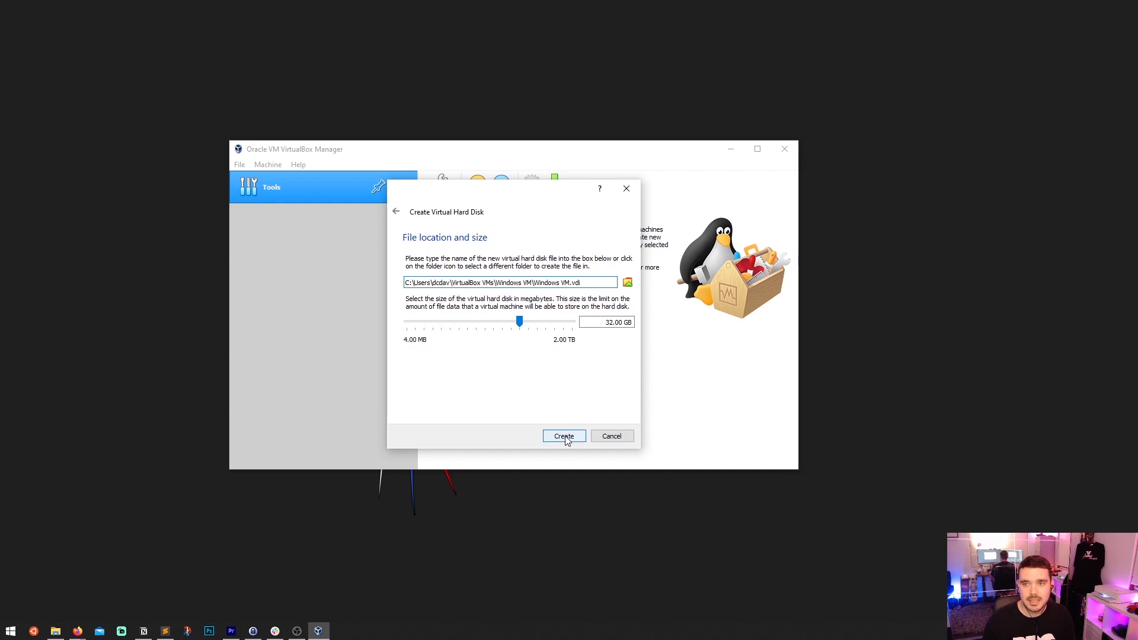
mouse_move(527, 341)
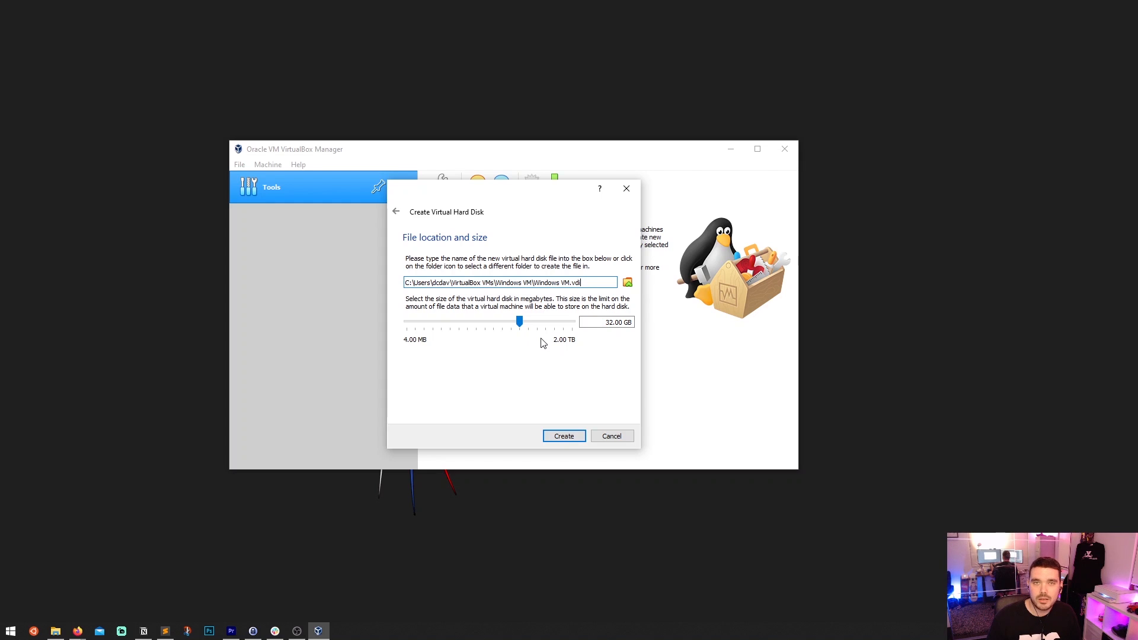
mouse_move(565, 386)
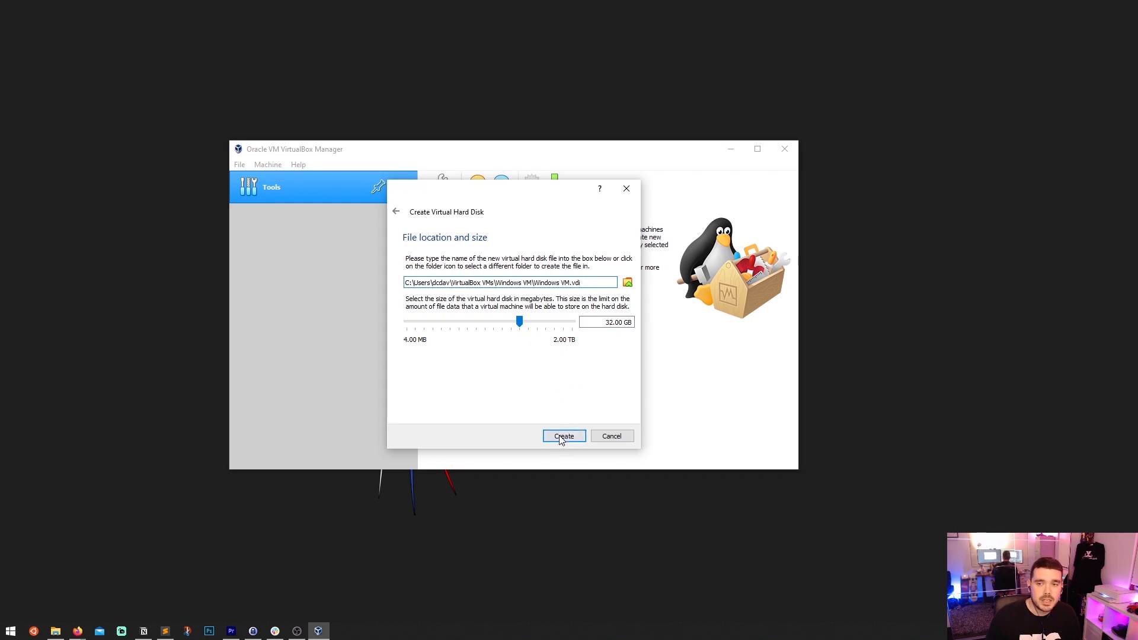
left_click(563, 435)
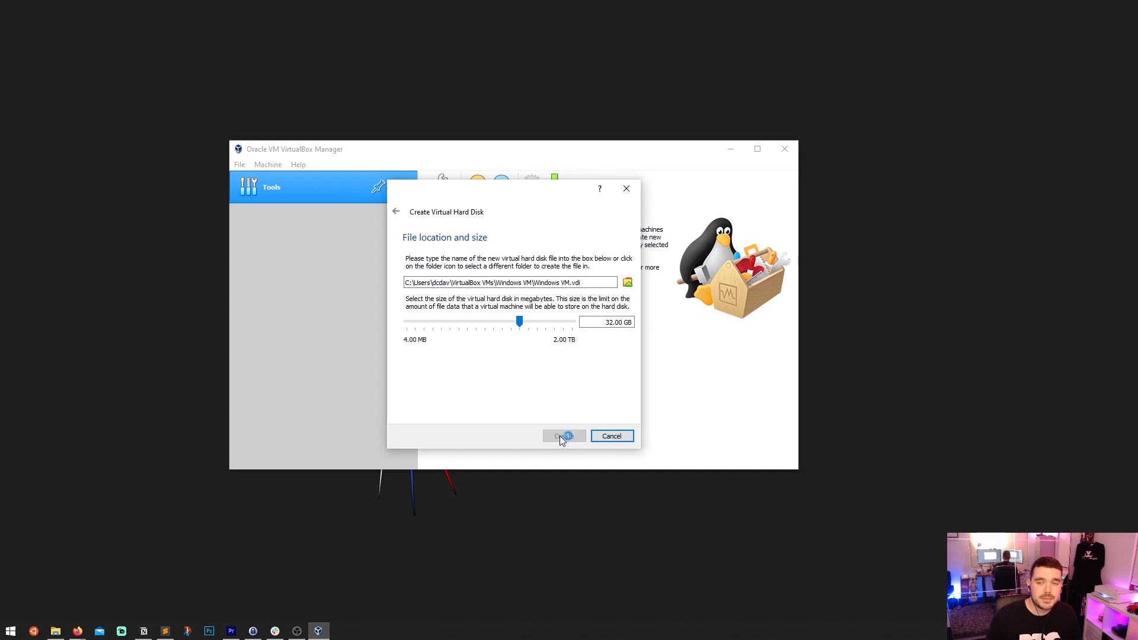
left_click(563, 436)
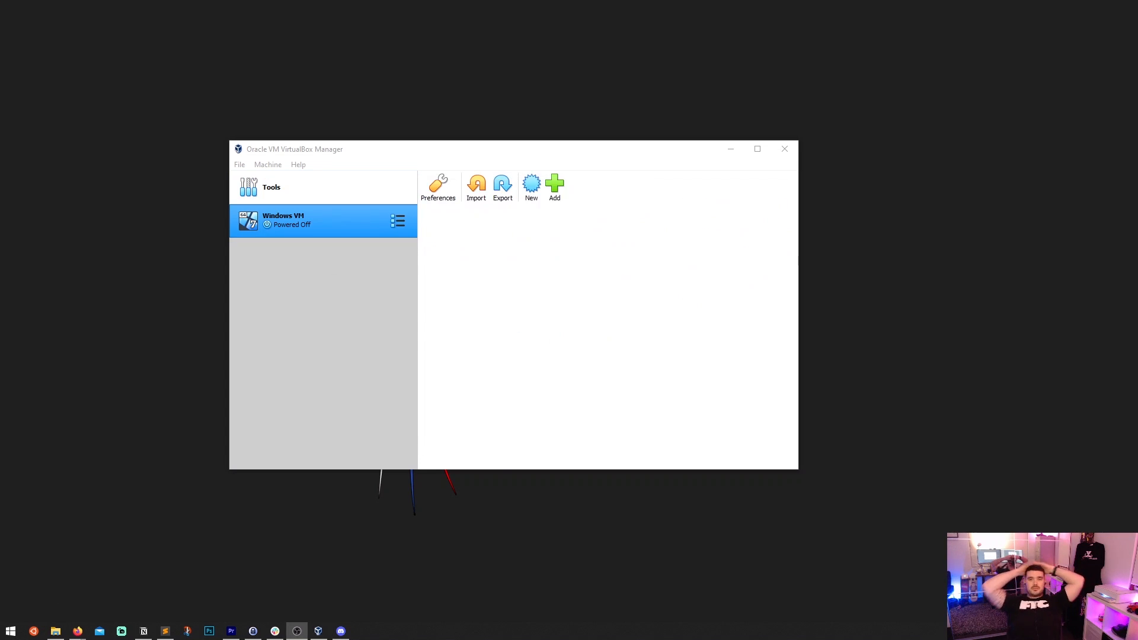
left_click(322, 220)
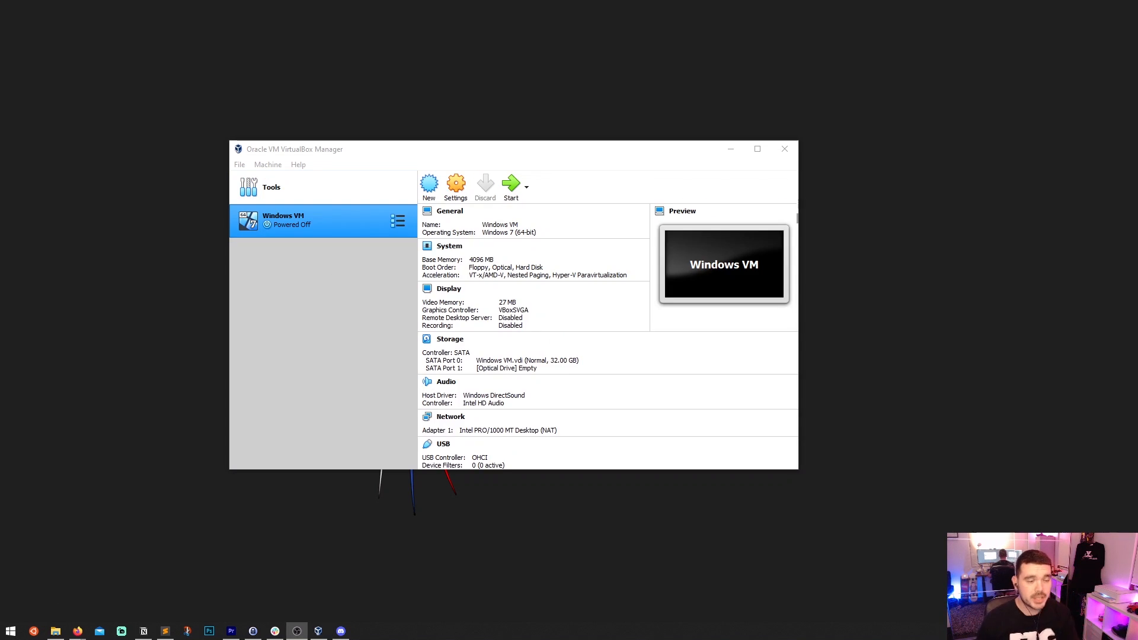
mouse_move(566, 470)
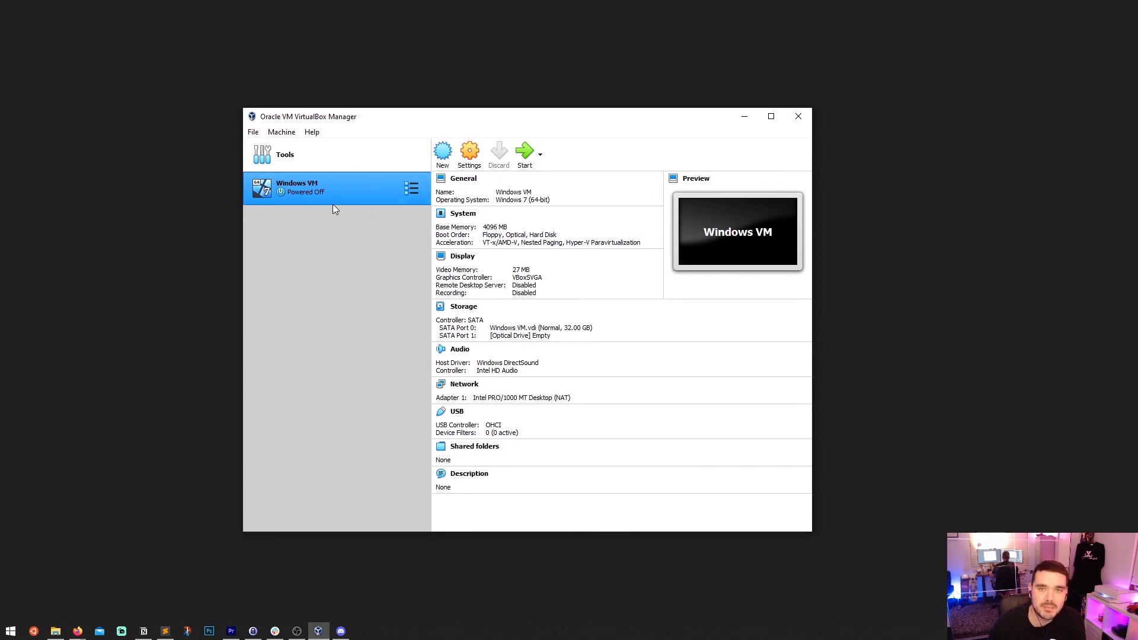
mouse_move(304, 200)
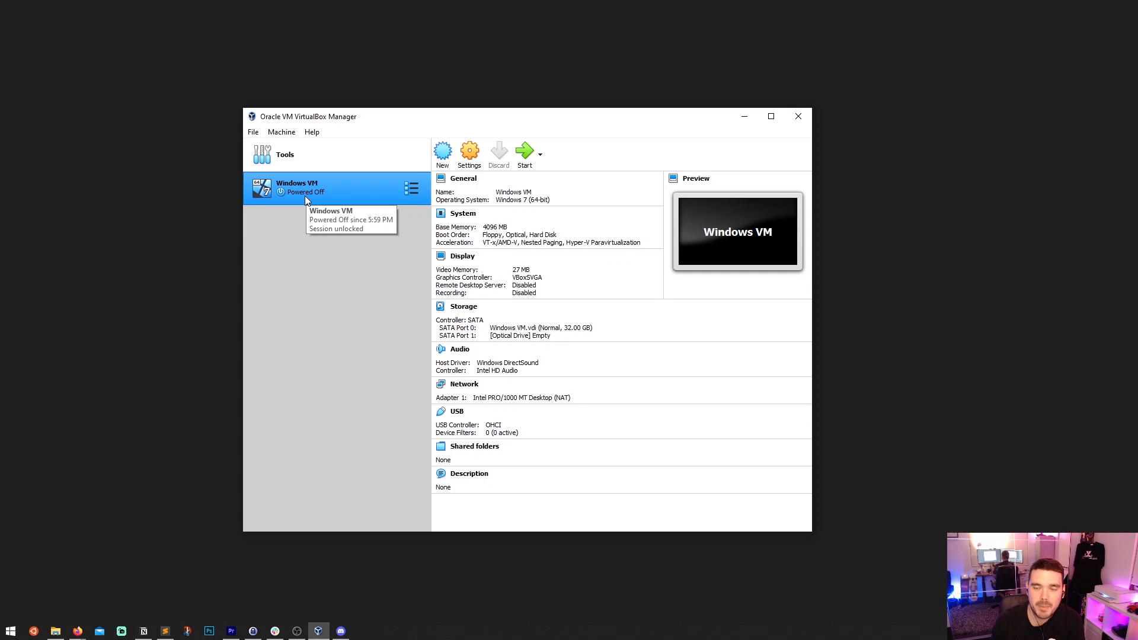
mouse_move(515, 203)
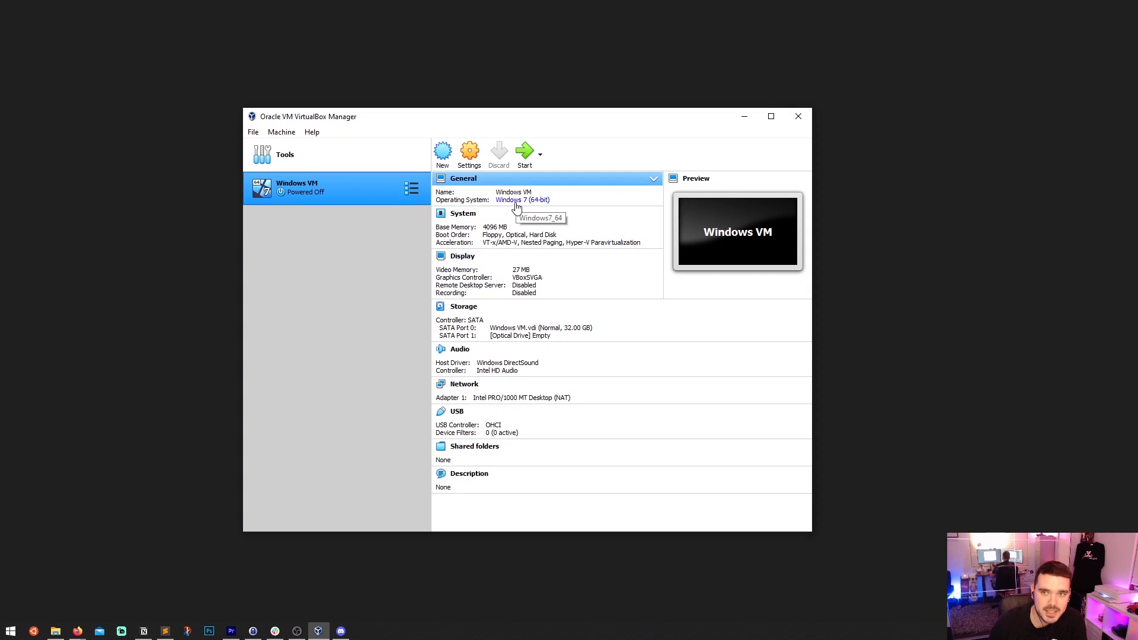
mouse_move(547, 209)
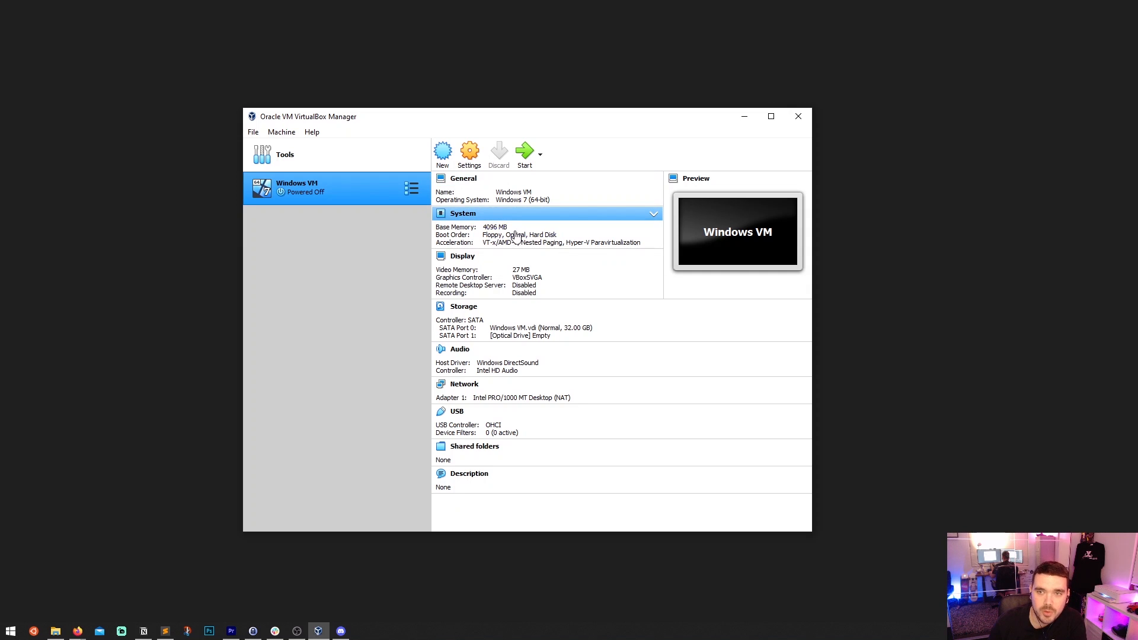
mouse_move(511, 234)
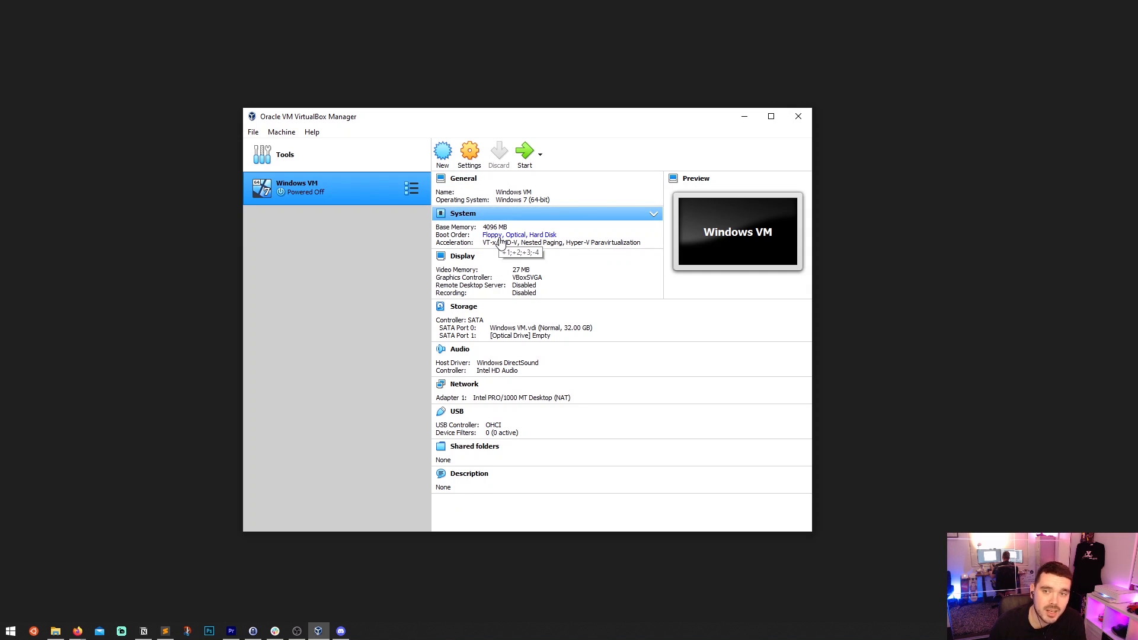
mouse_move(547, 241)
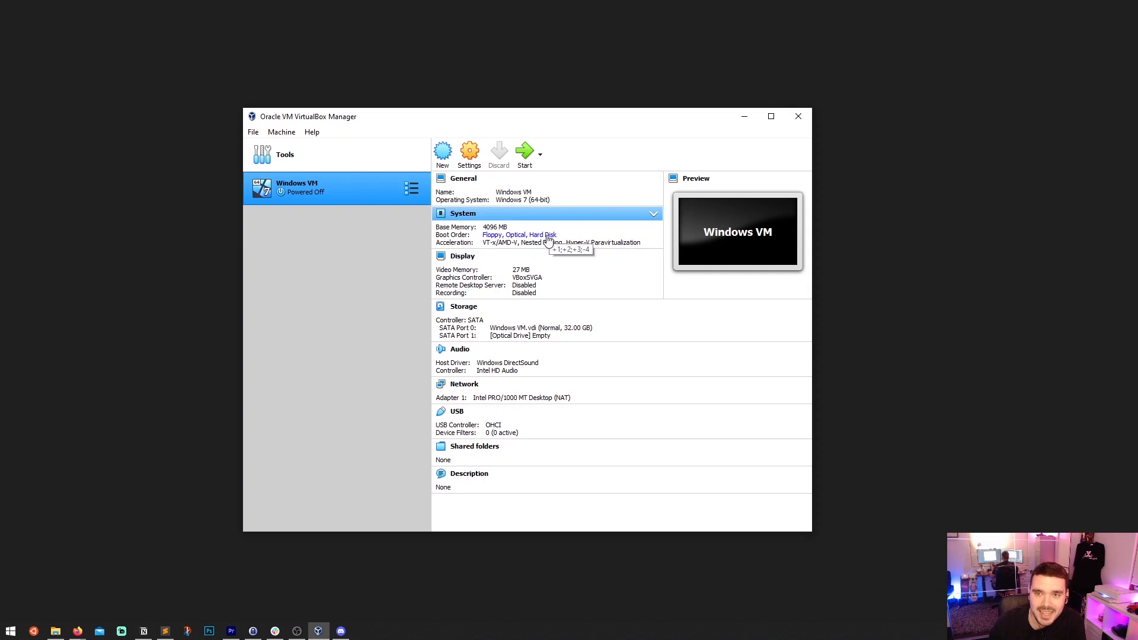
mouse_move(568, 246)
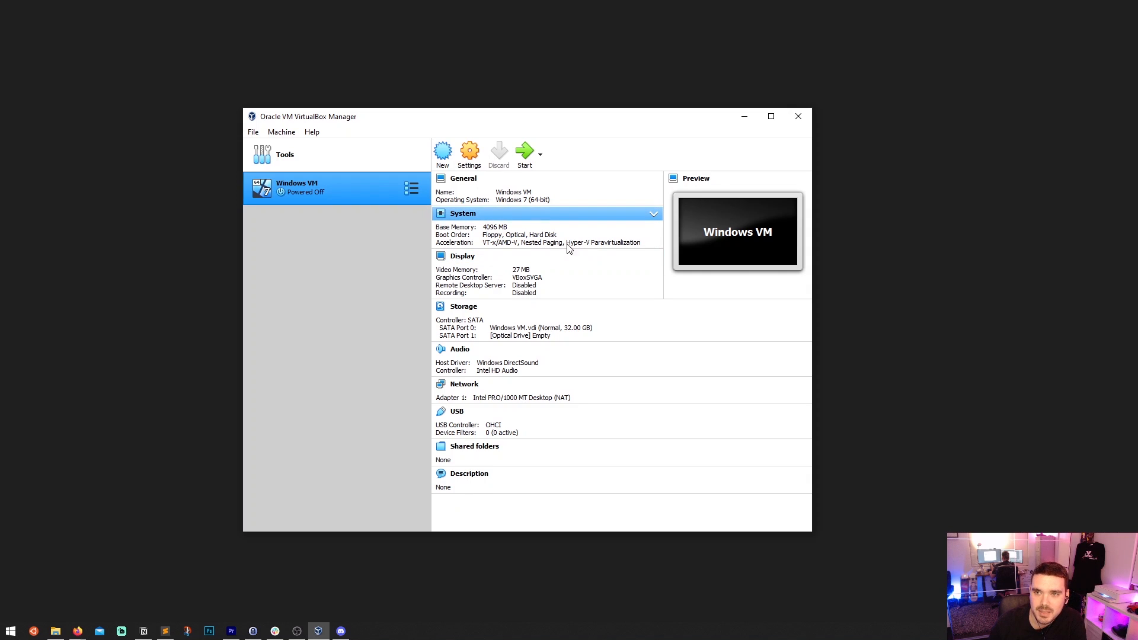
mouse_move(621, 250)
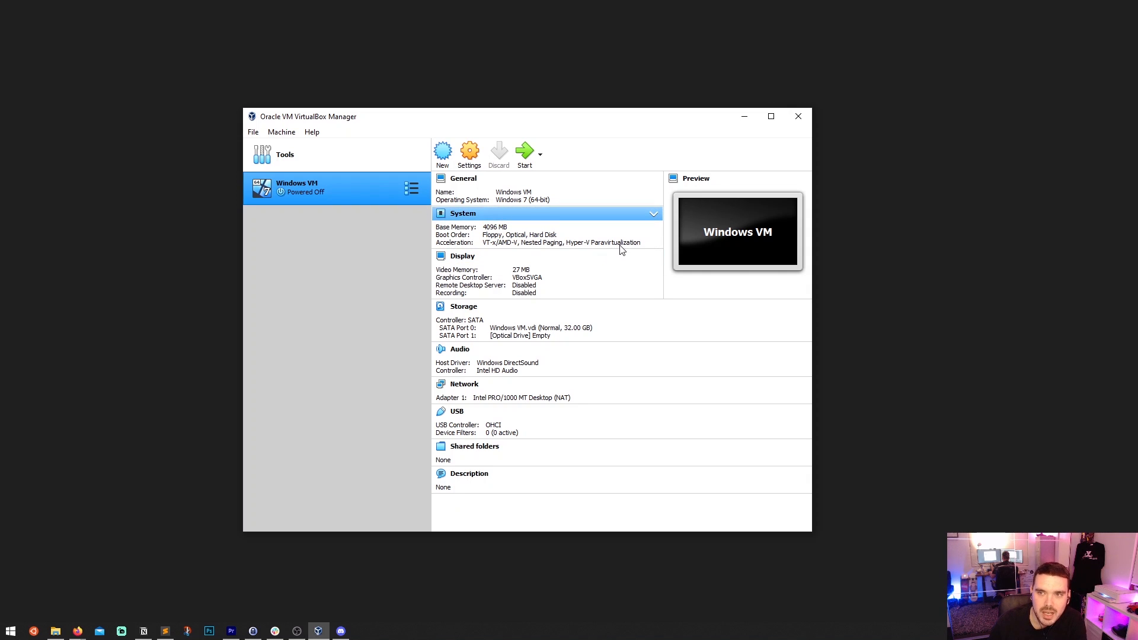
mouse_move(574, 237)
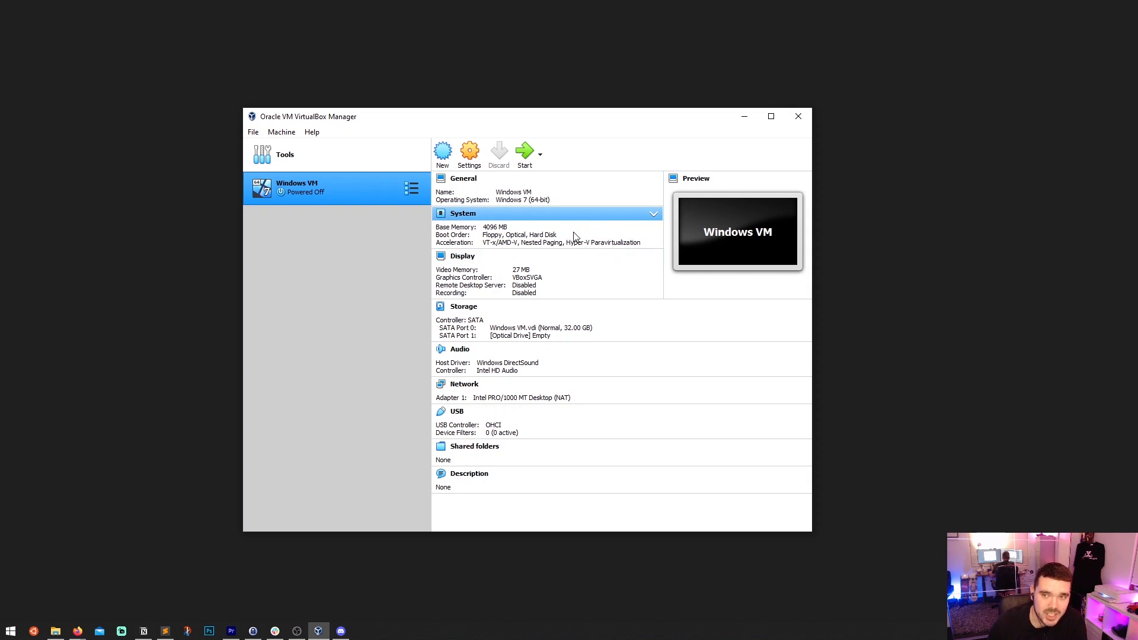
mouse_move(614, 249)
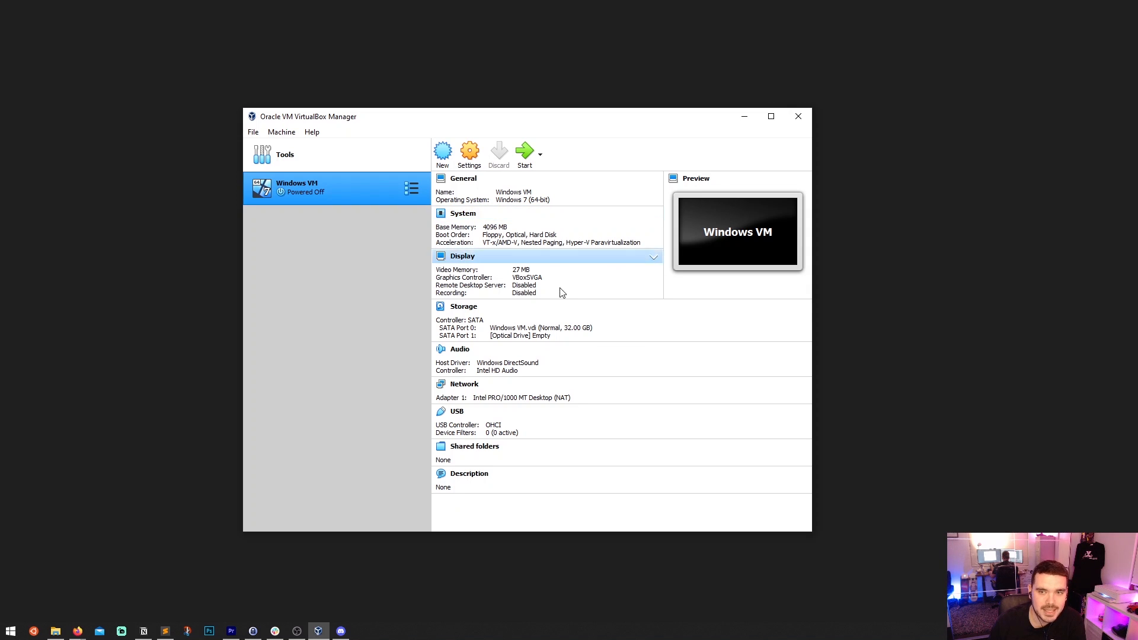
mouse_move(492, 306)
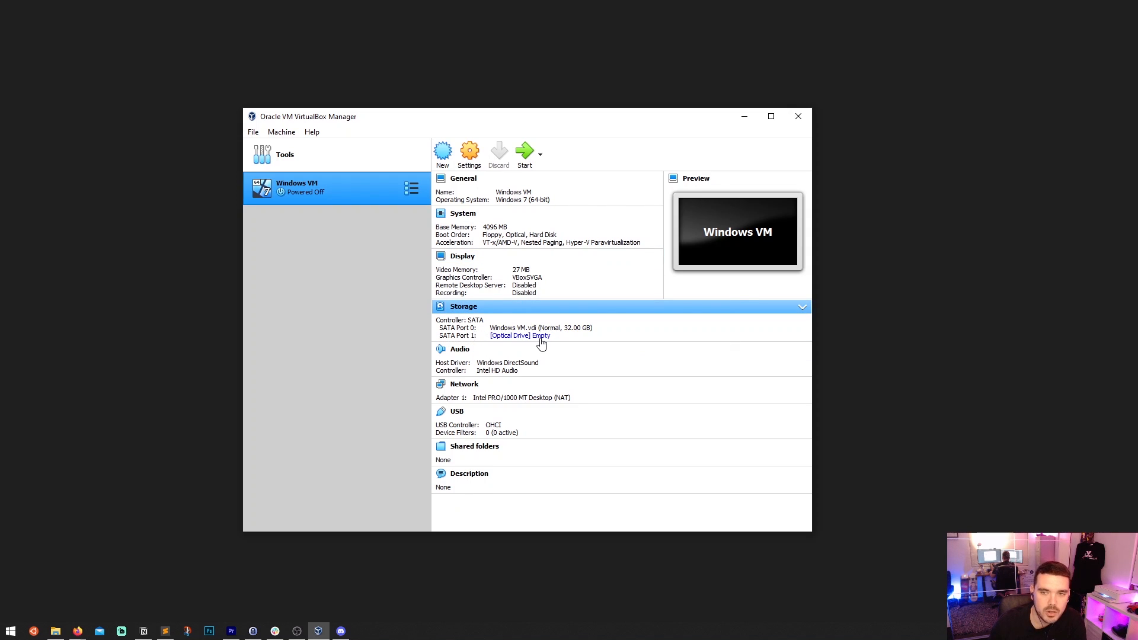
mouse_move(577, 329)
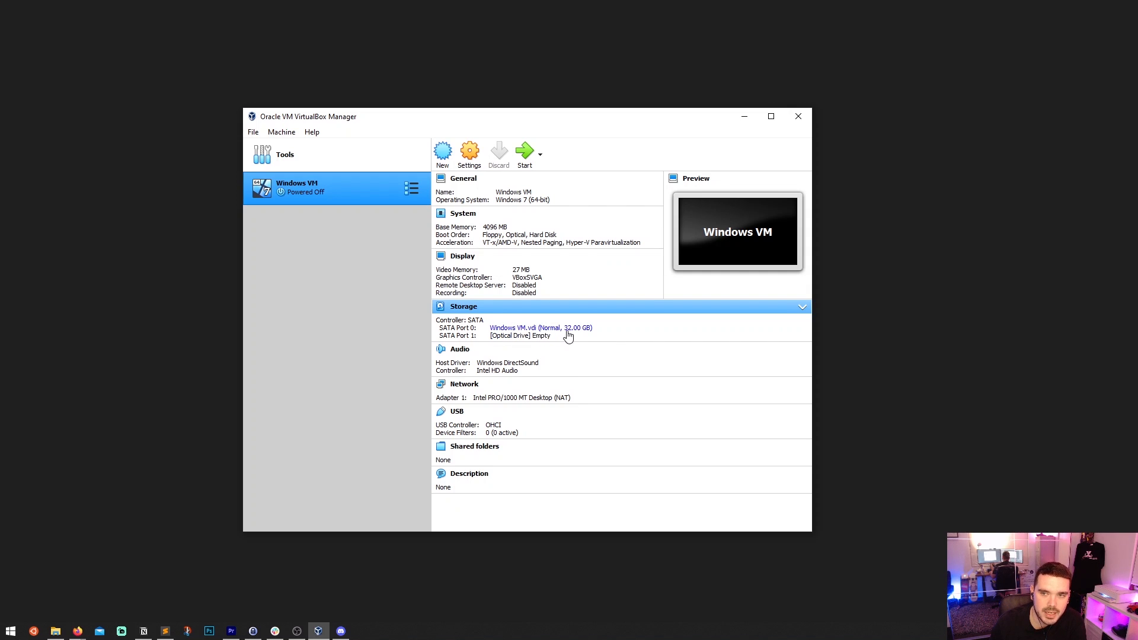
mouse_move(573, 335)
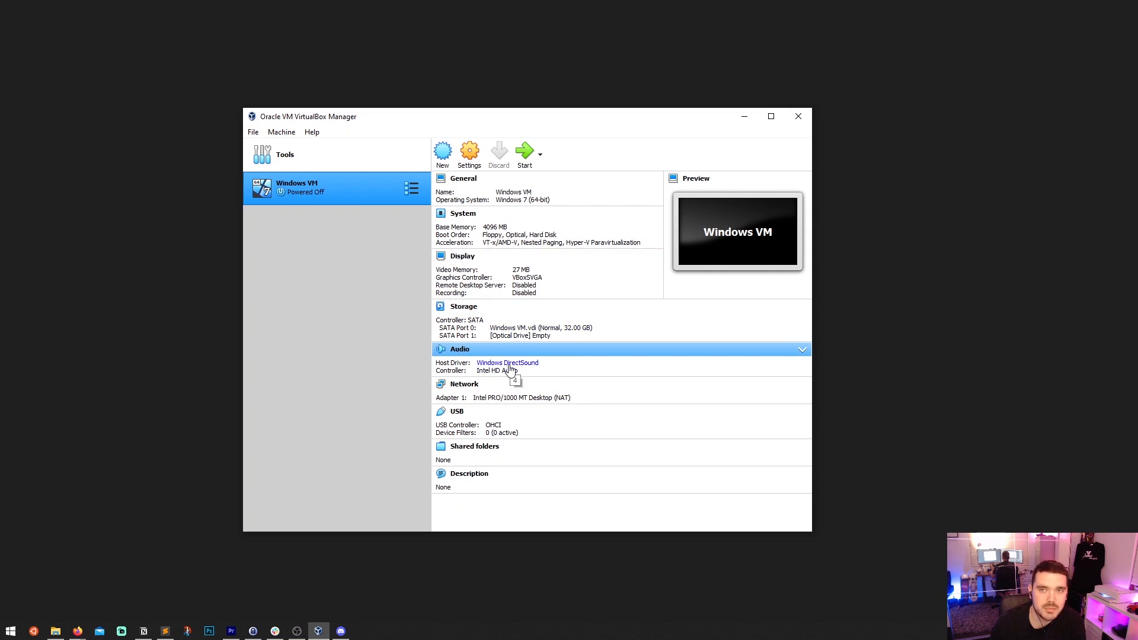
mouse_move(506, 355)
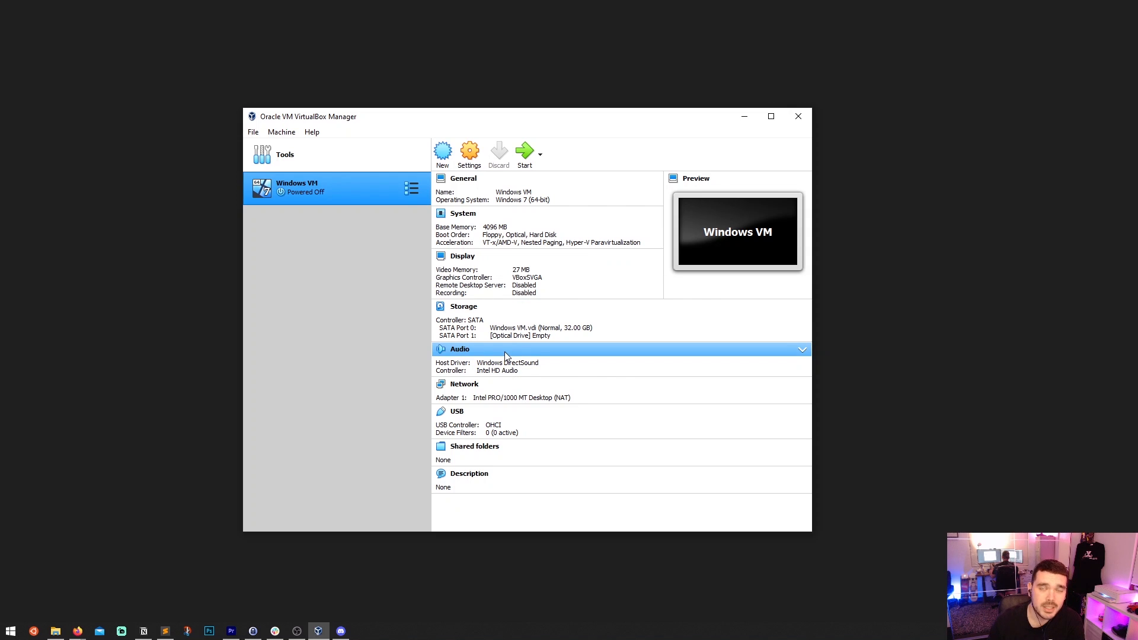
mouse_move(524, 153)
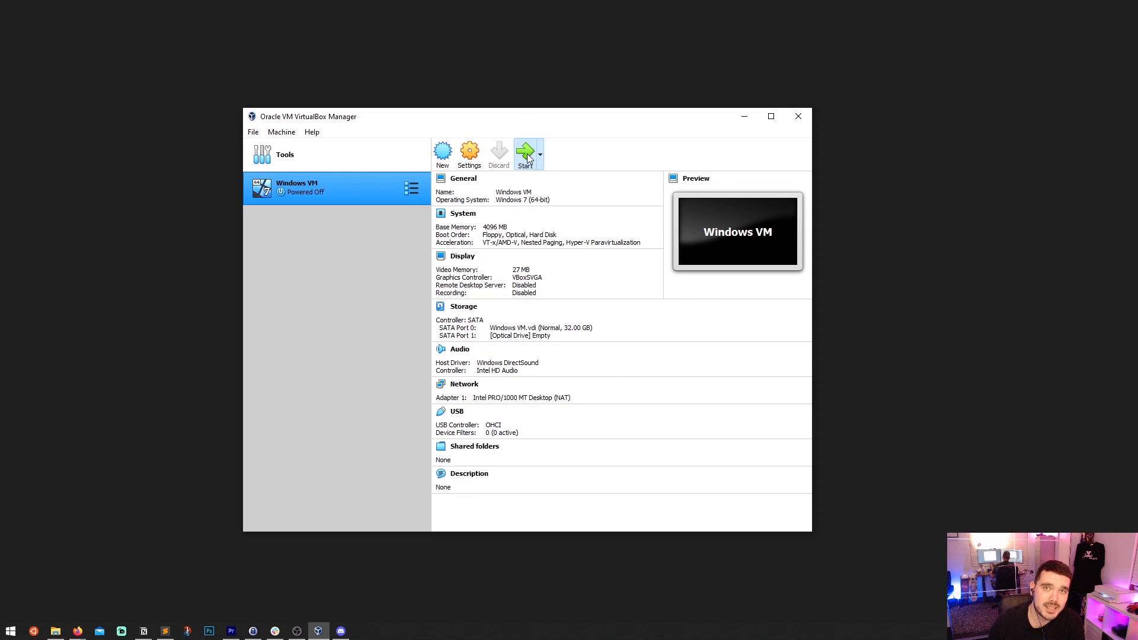
Step: Start the Windows VM and add the Windows 7 Ultimate x64 ISO from Downloads as an optical image
left_click(523, 151)
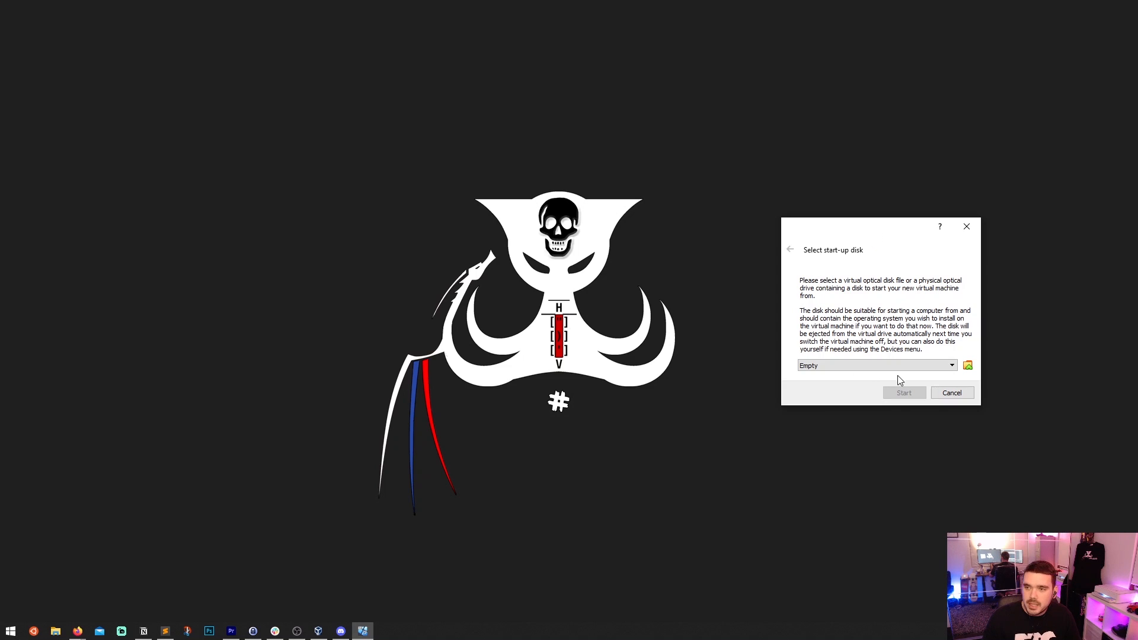
mouse_move(829, 331)
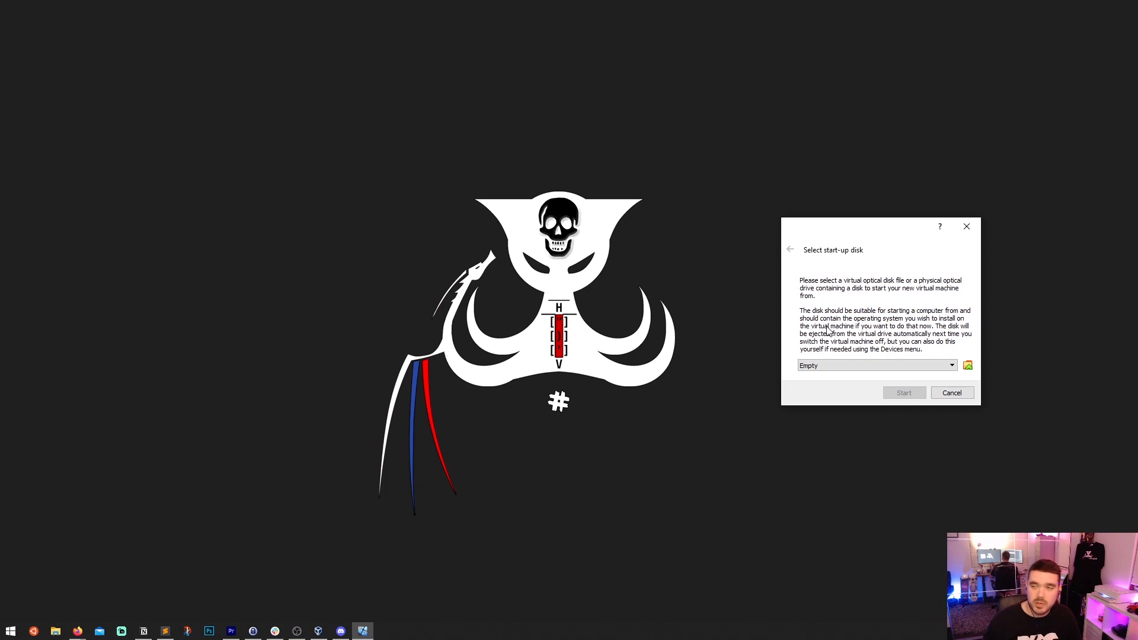
mouse_move(854, 365)
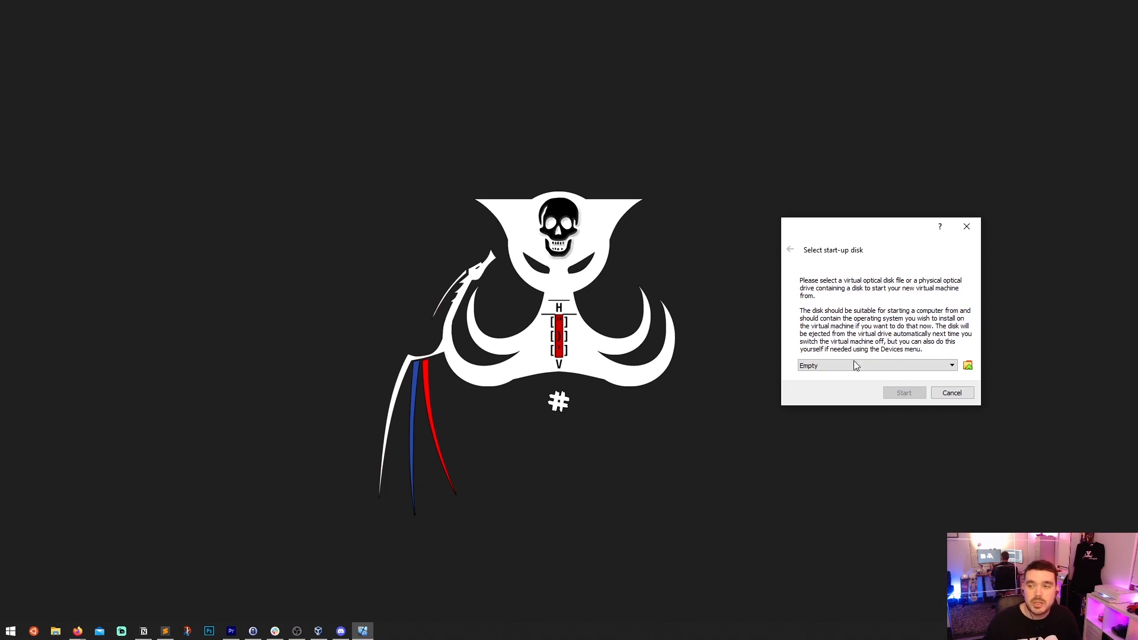
left_click(967, 365)
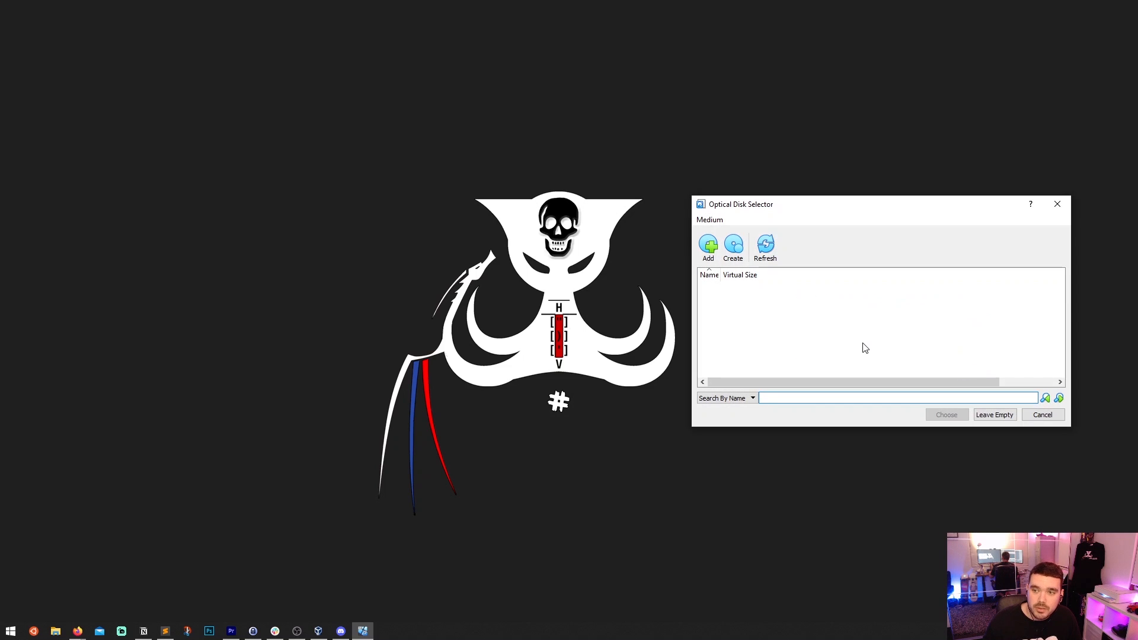
left_click(707, 246)
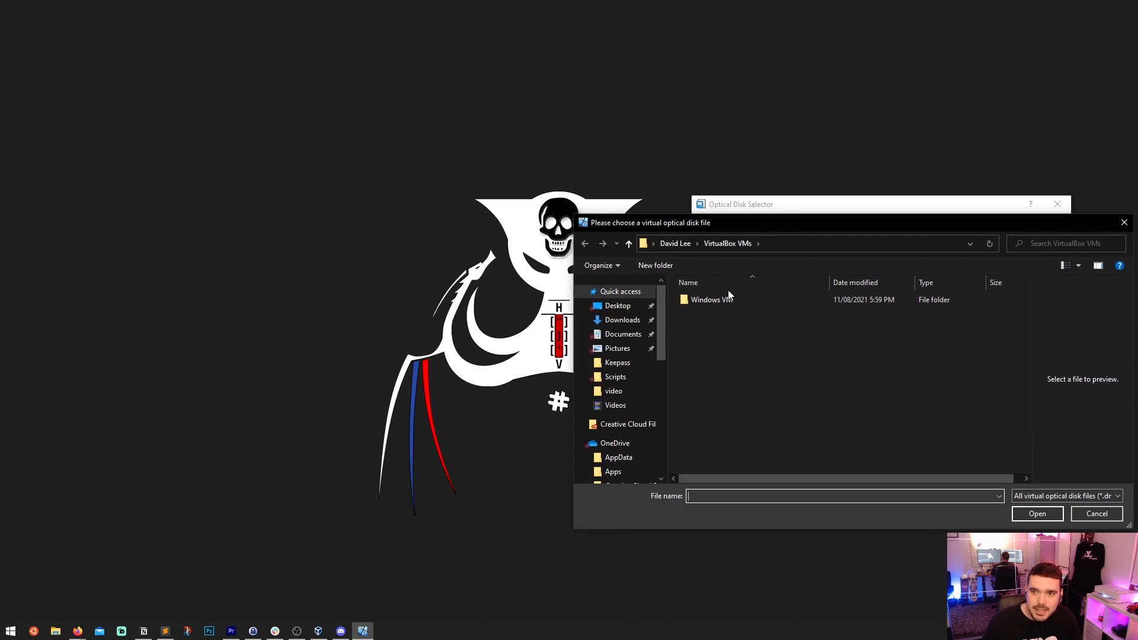
left_click(621, 320)
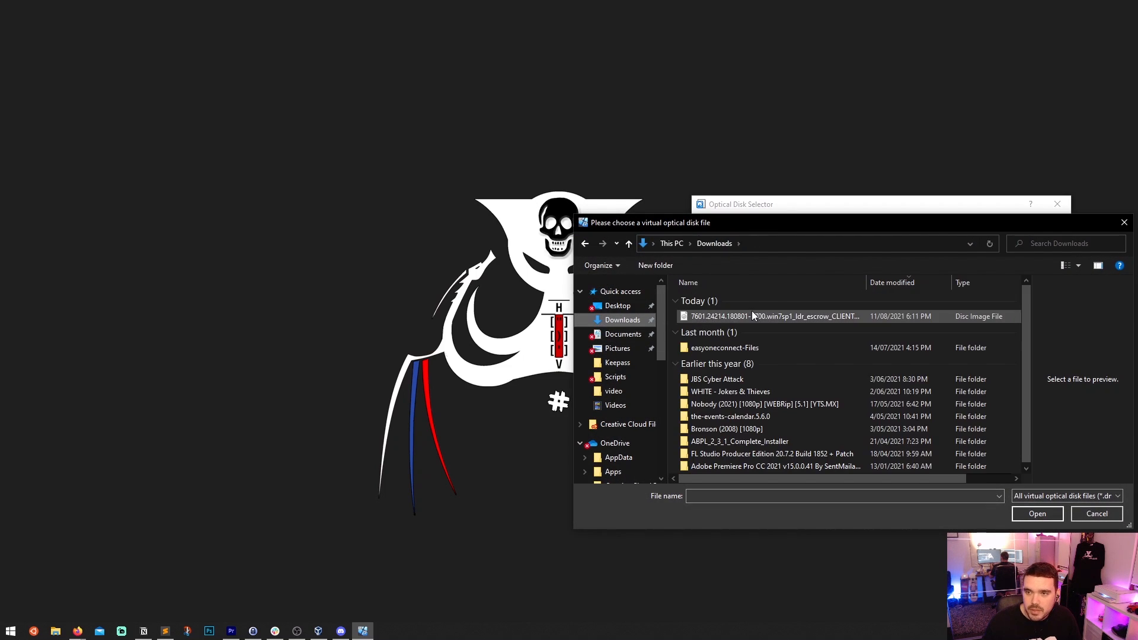
left_click(1036, 513)
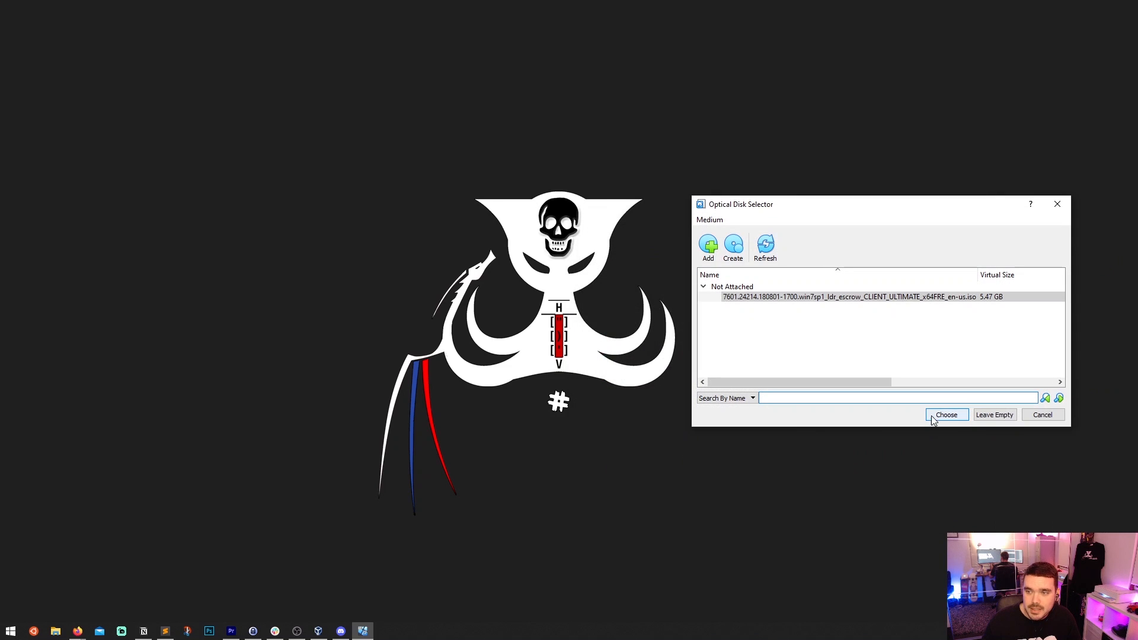
mouse_move(948, 417)
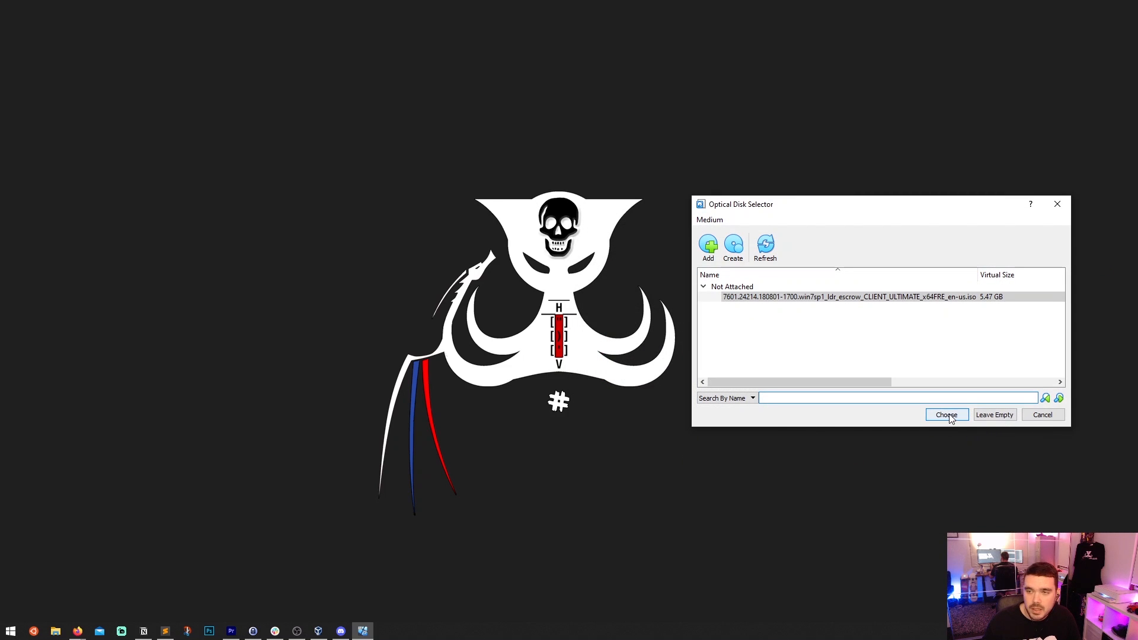
Step: Choose the ISO as the start-up disk and boot the VM from it
left_click(946, 414)
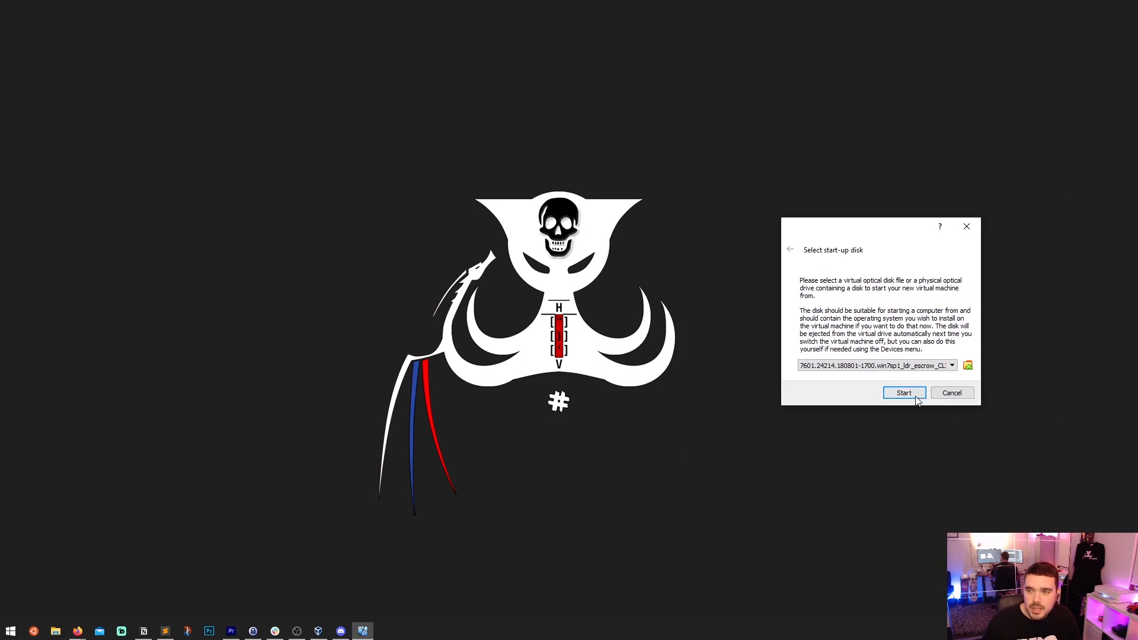
left_click(903, 392)
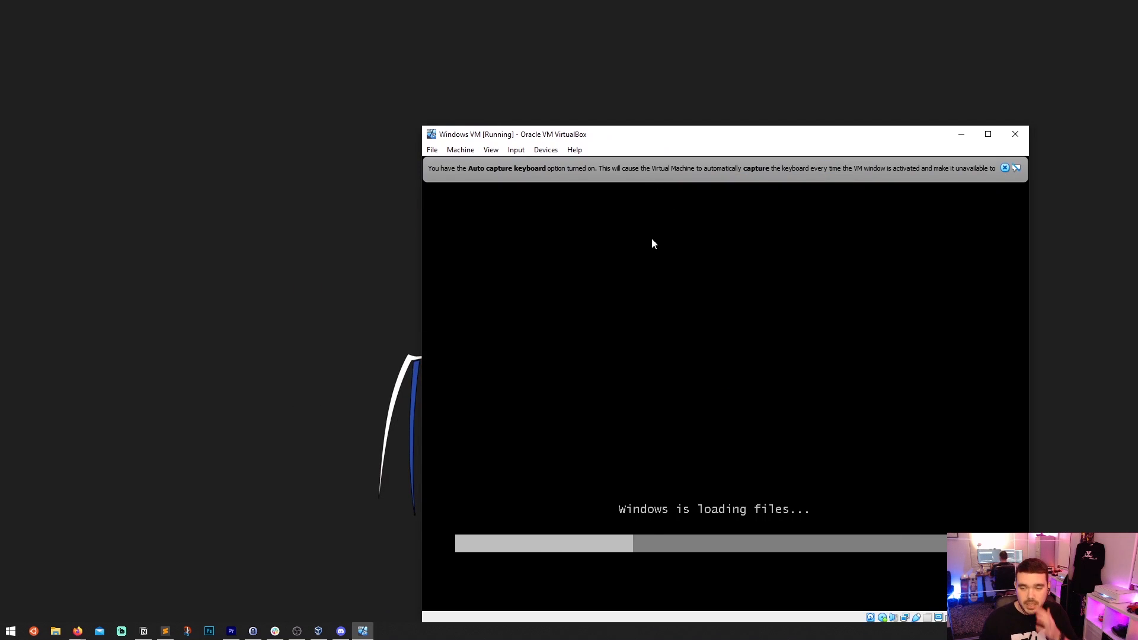
Step: Reposition the running VM window while the Windows 7 installer loads
left_click_drag(653, 133, 493, 78)
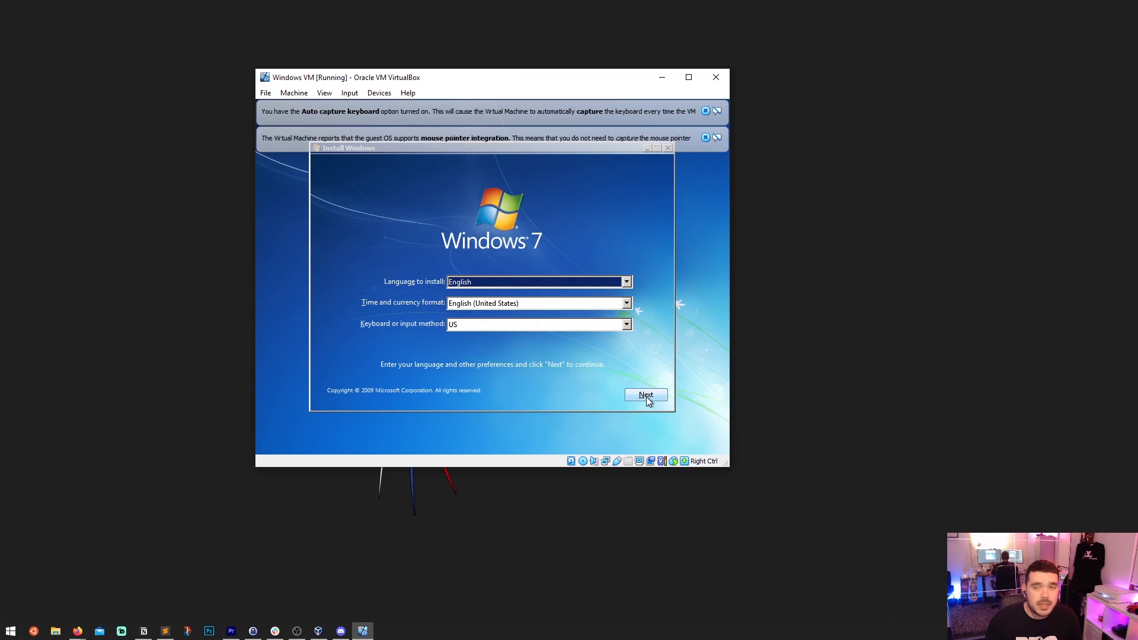
Step: Confirm English language and US keyboard, begin installation and accept the license terms
left_click(644, 394)
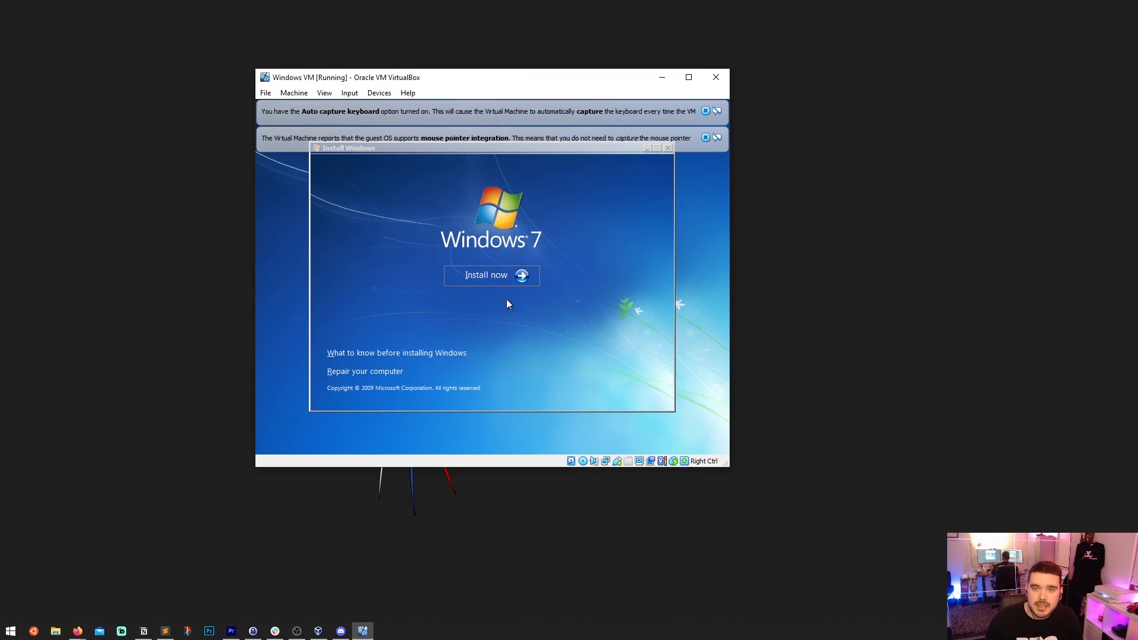
left_click(491, 274)
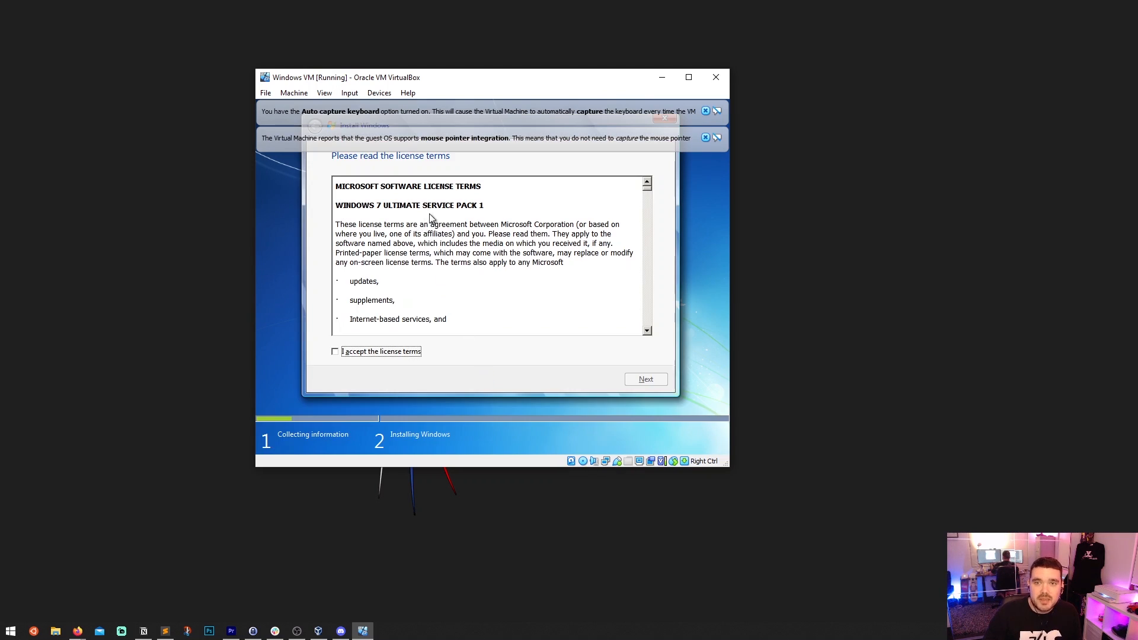
left_click(335, 351)
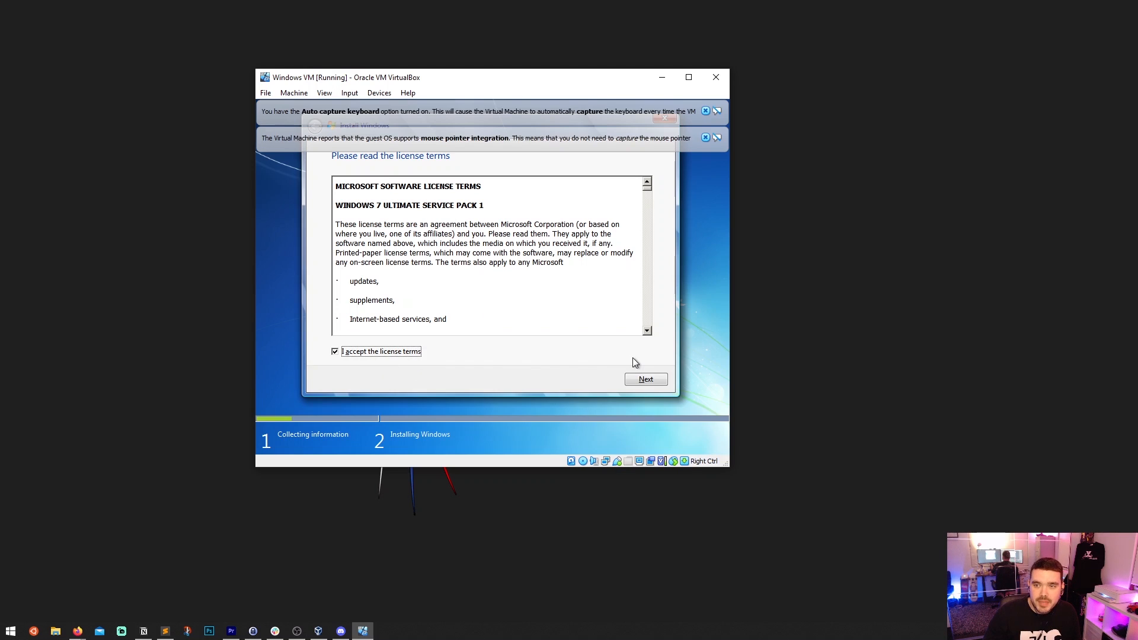
left_click(645, 379)
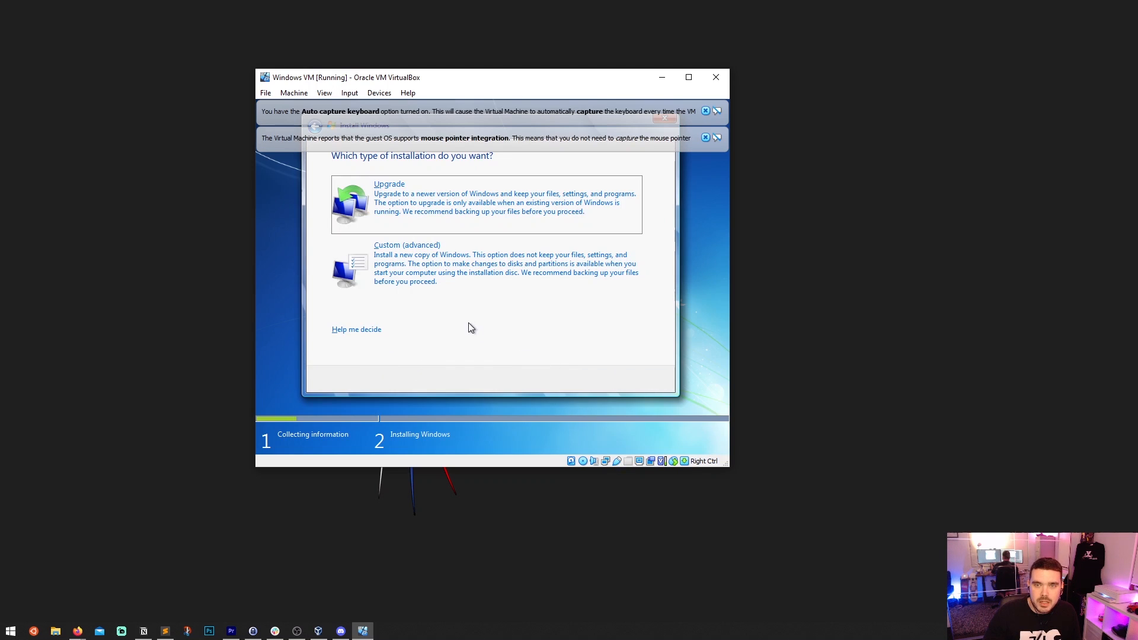
Step: Choose a Custom (advanced) install onto Disk 0's 32 GB unallocated space
left_click(406, 245)
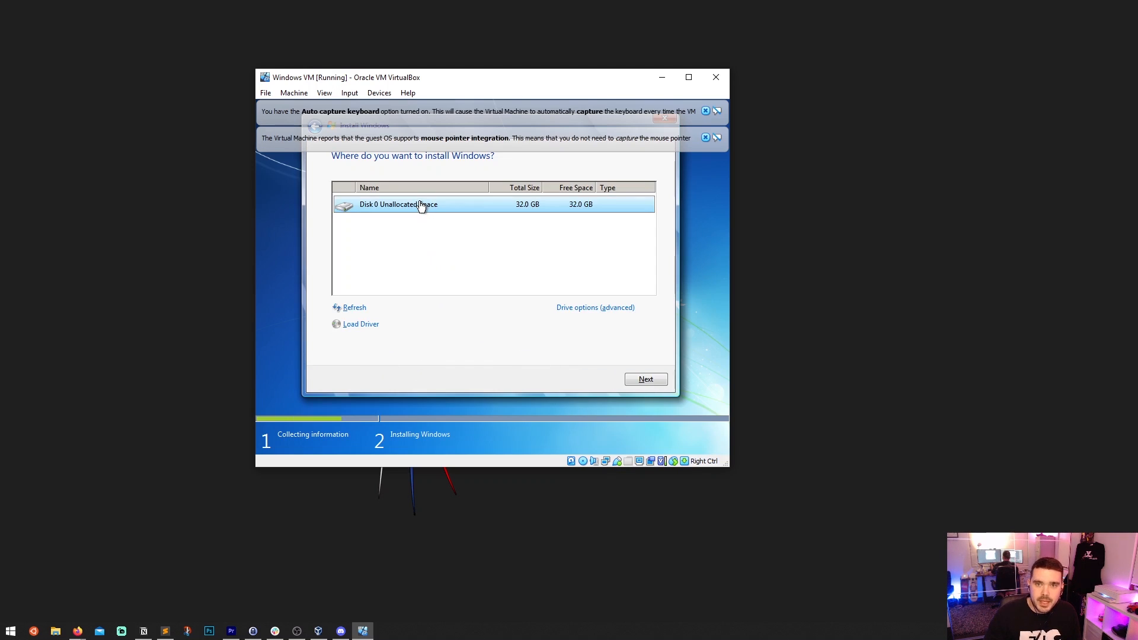
mouse_move(388, 217)
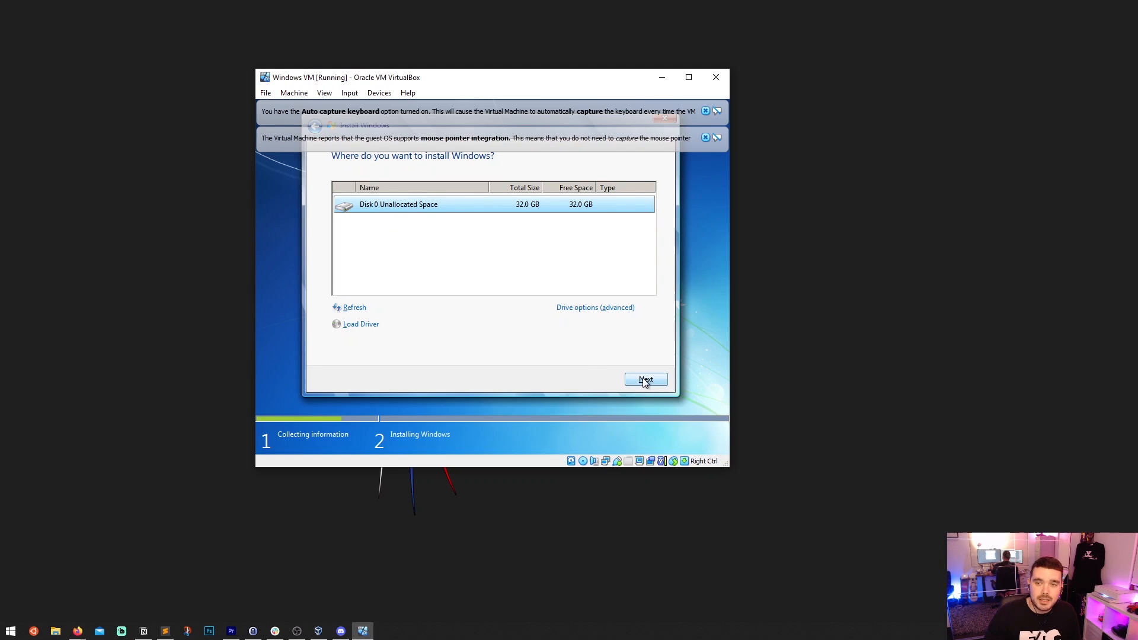
left_click(644, 379)
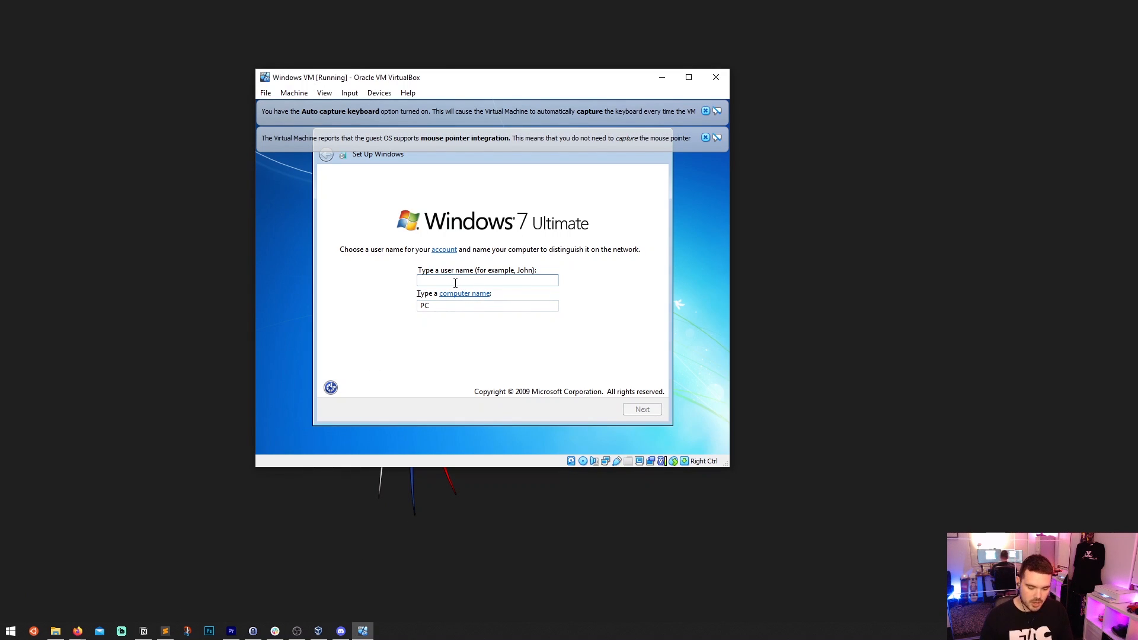
Step: Enter user name Bob with computer name Bobs-PC and continue to the password step
type("B")
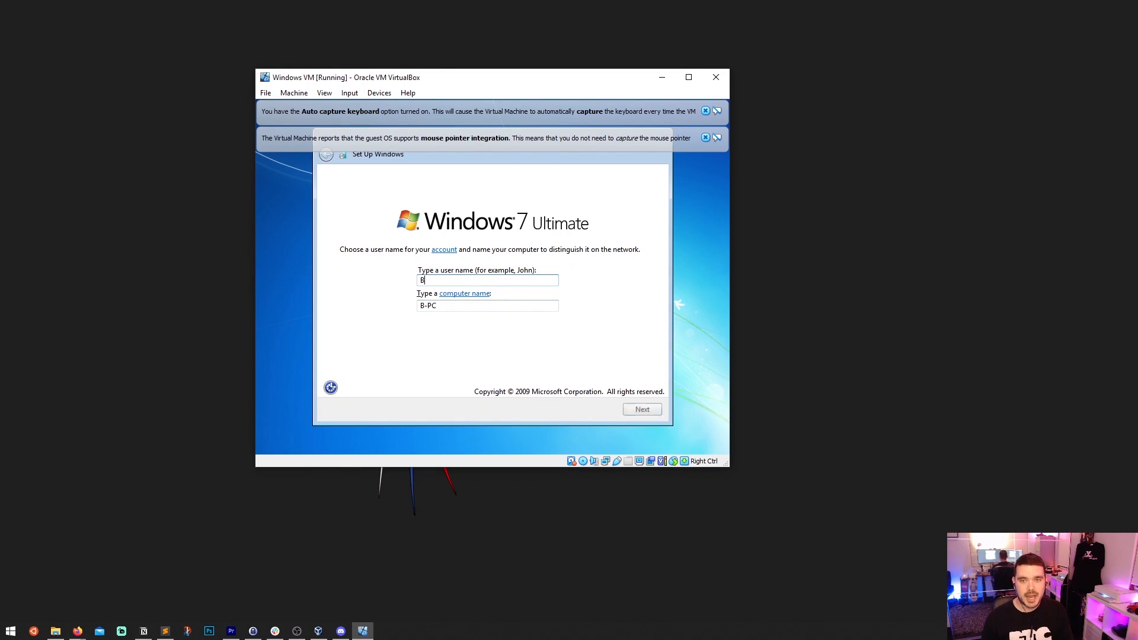
type("ob")
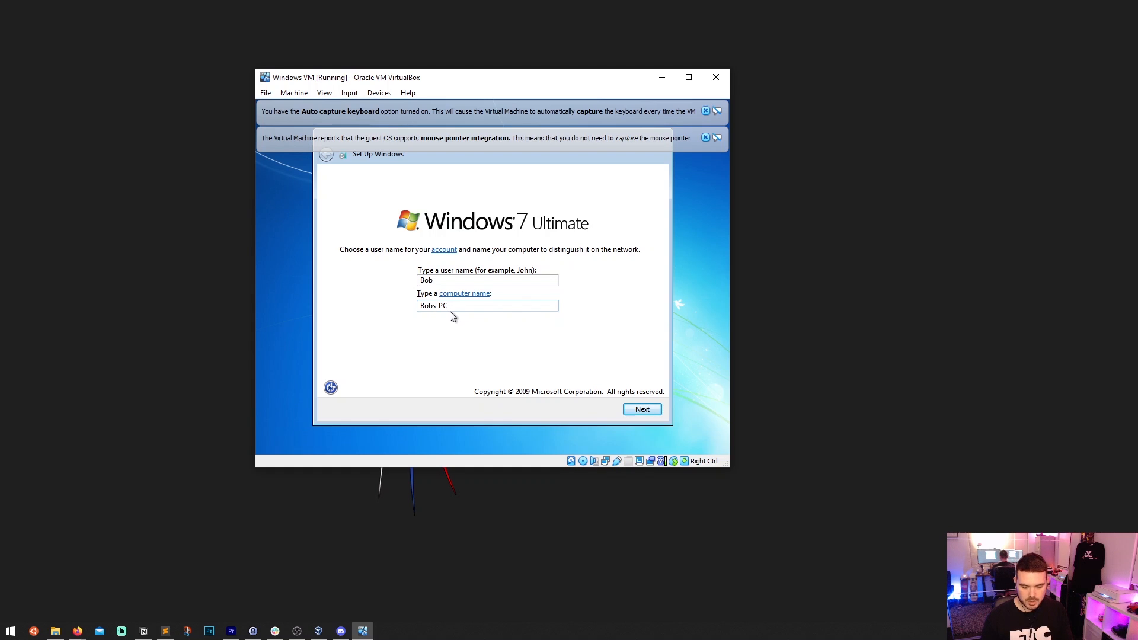
type("-super-")
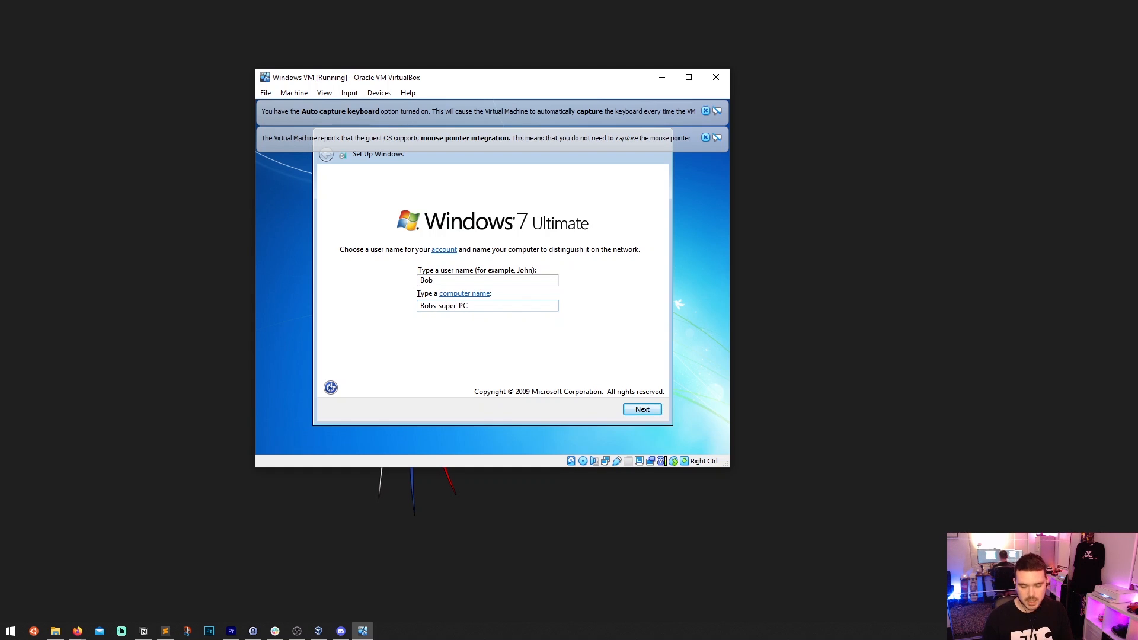
type("s-")
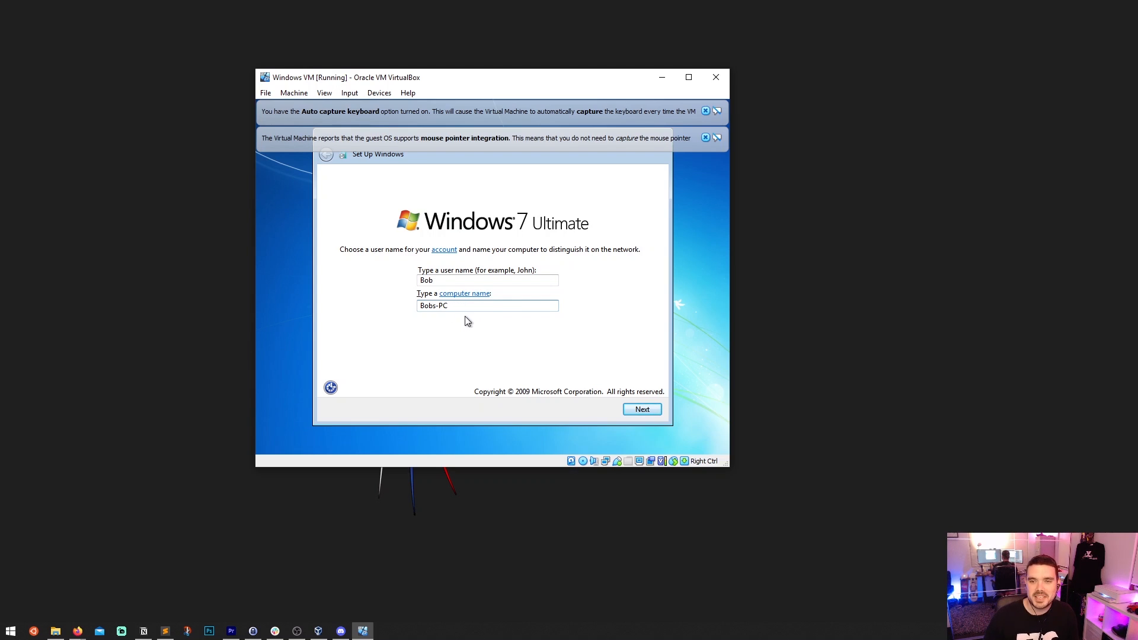
left_click(640, 409)
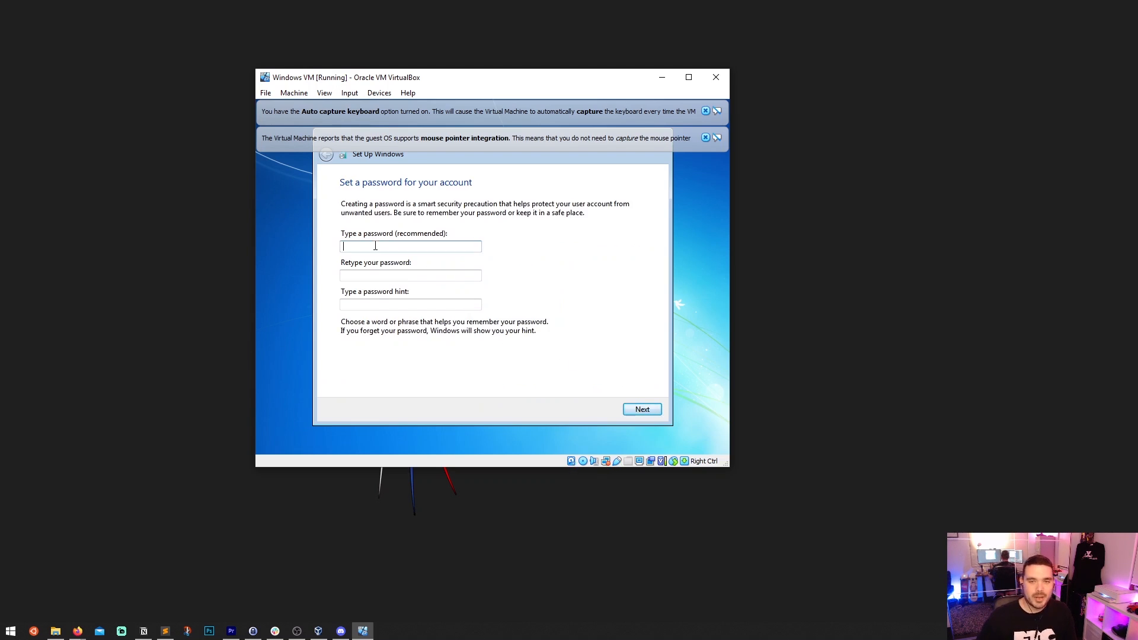
mouse_move(641, 408)
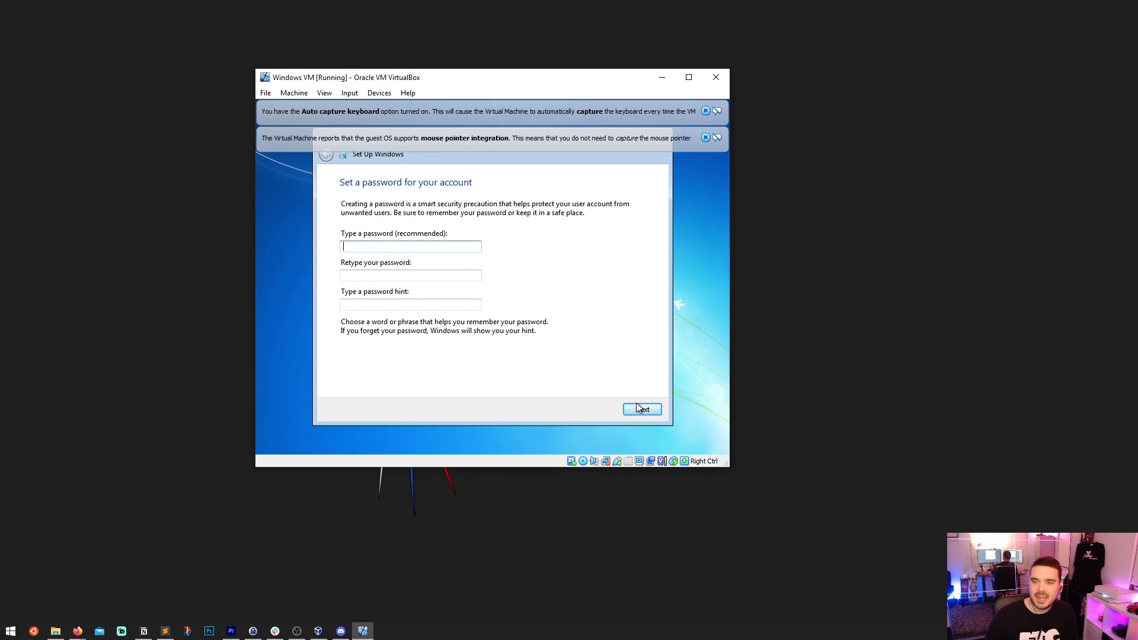
Step: Continue with a blank password, turn off automatic activation and skip the product key
left_click(640, 408)
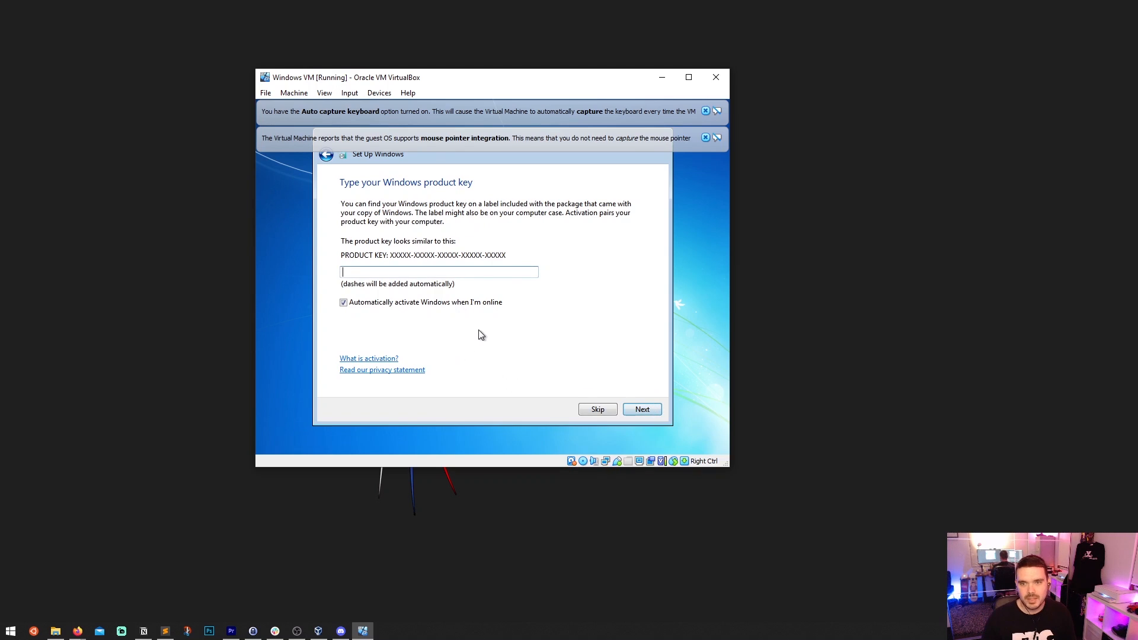
left_click(343, 302)
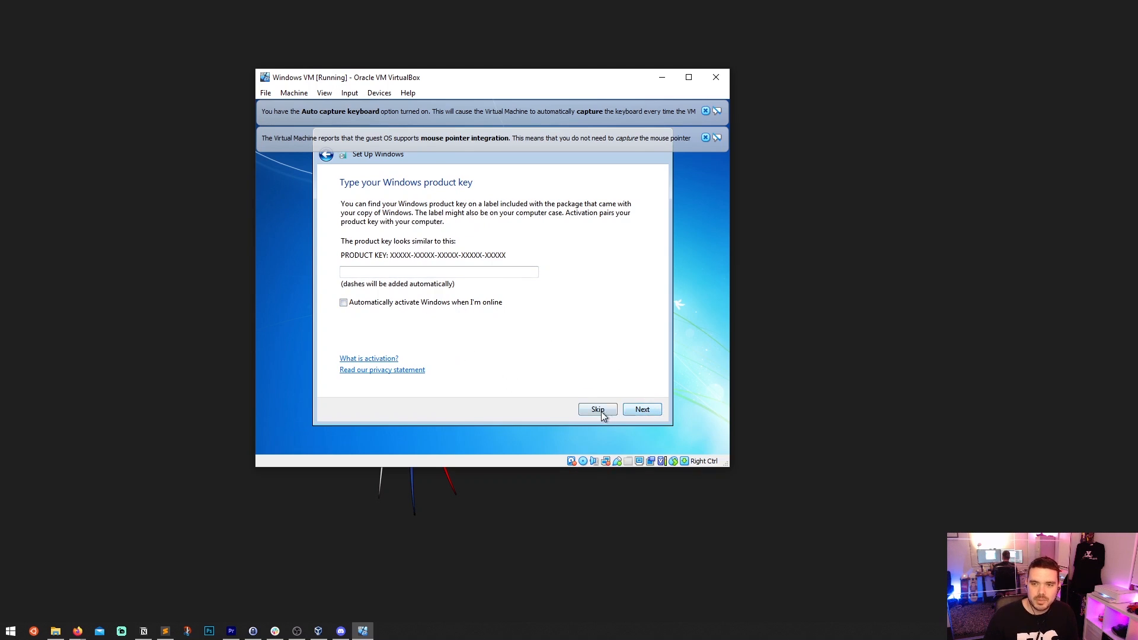
left_click(597, 409)
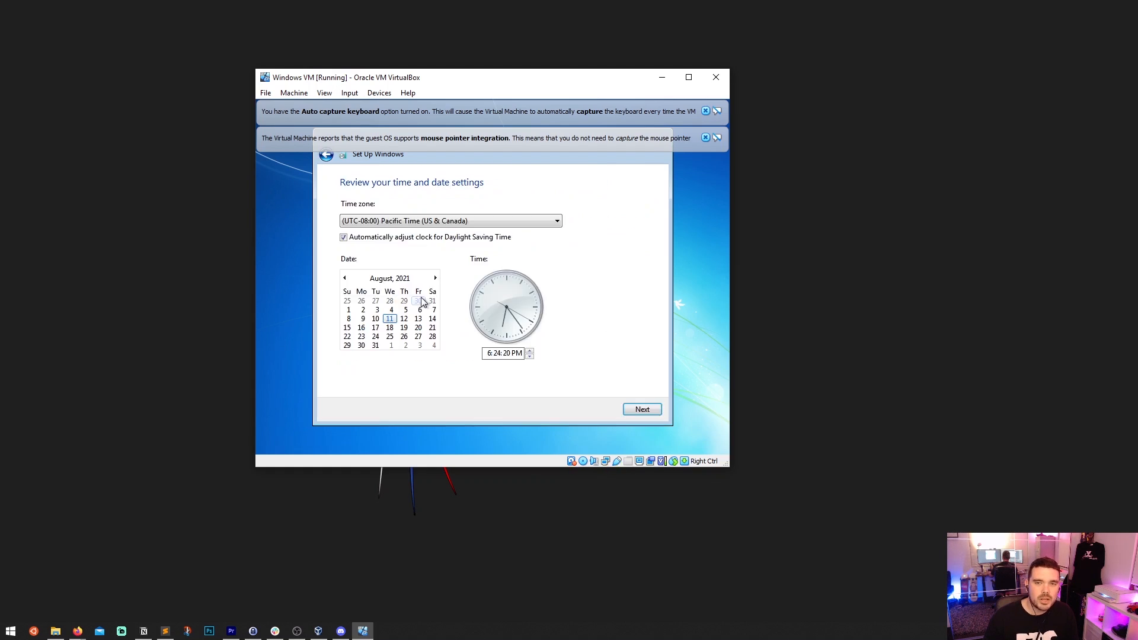
Step: Set the time zone to (UTC+10:00) Brisbane and accept the date settings
left_click(556, 220)
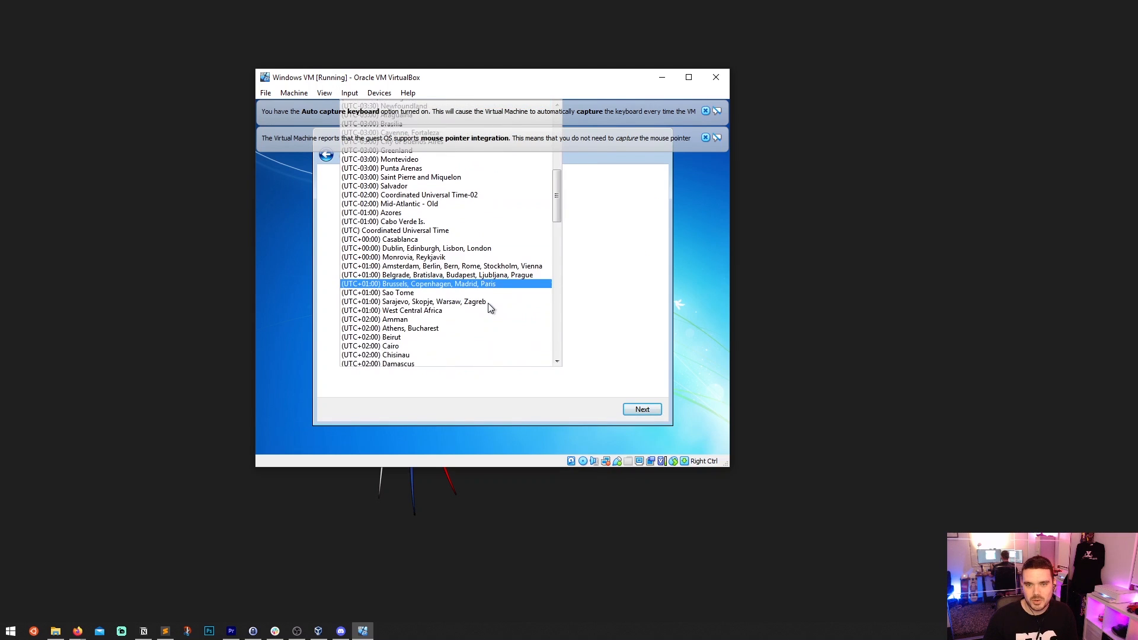
scroll("down", 3)
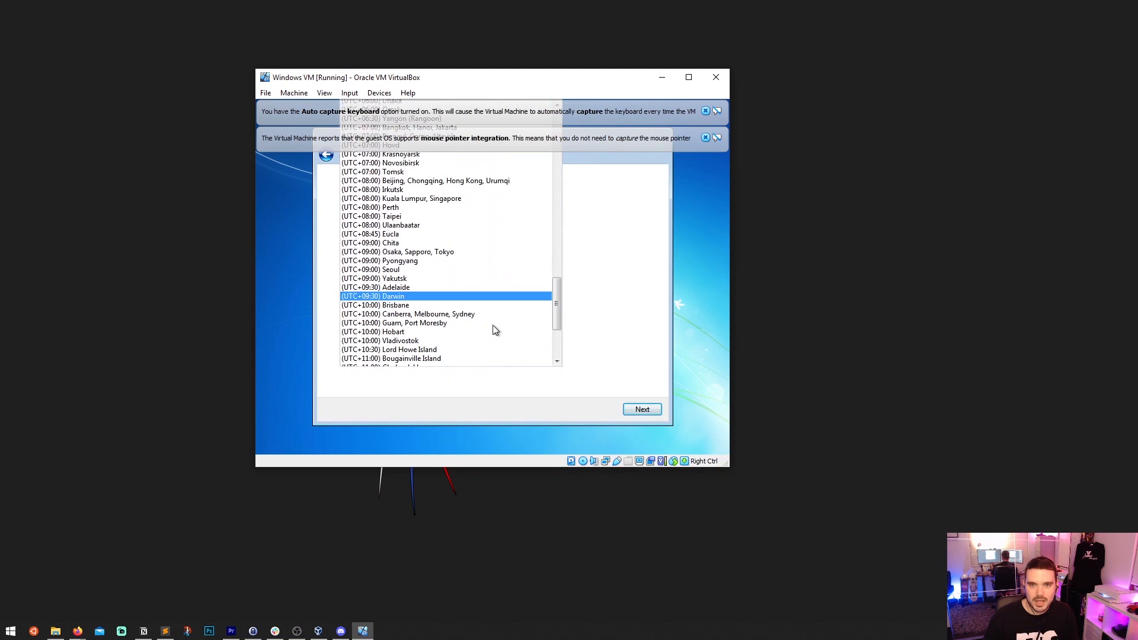
left_click(374, 305)
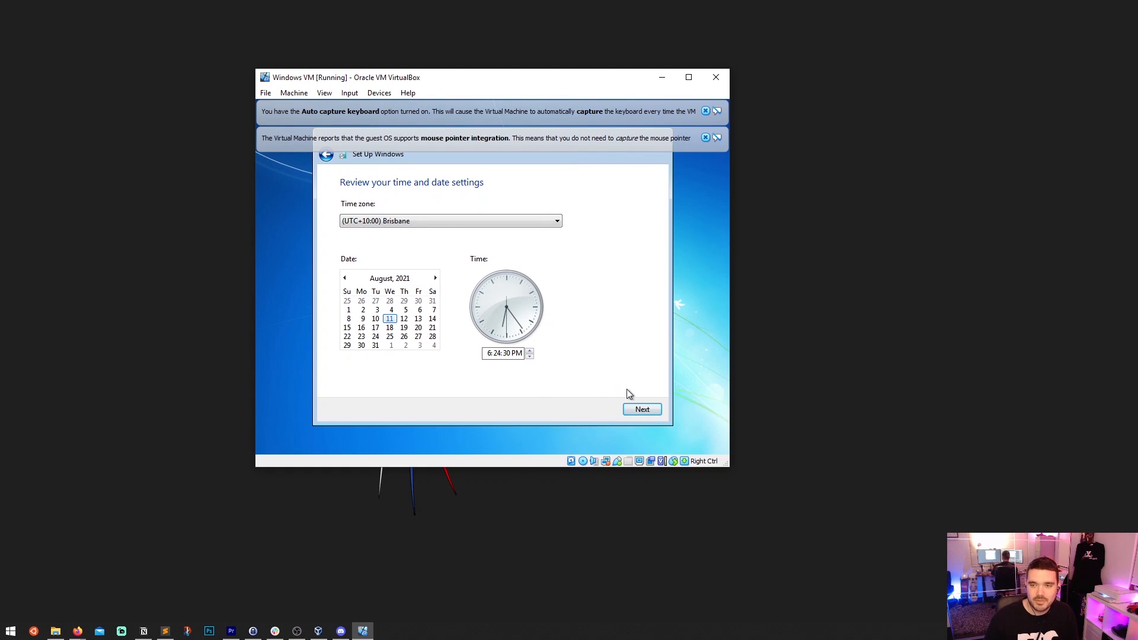
left_click(640, 409)
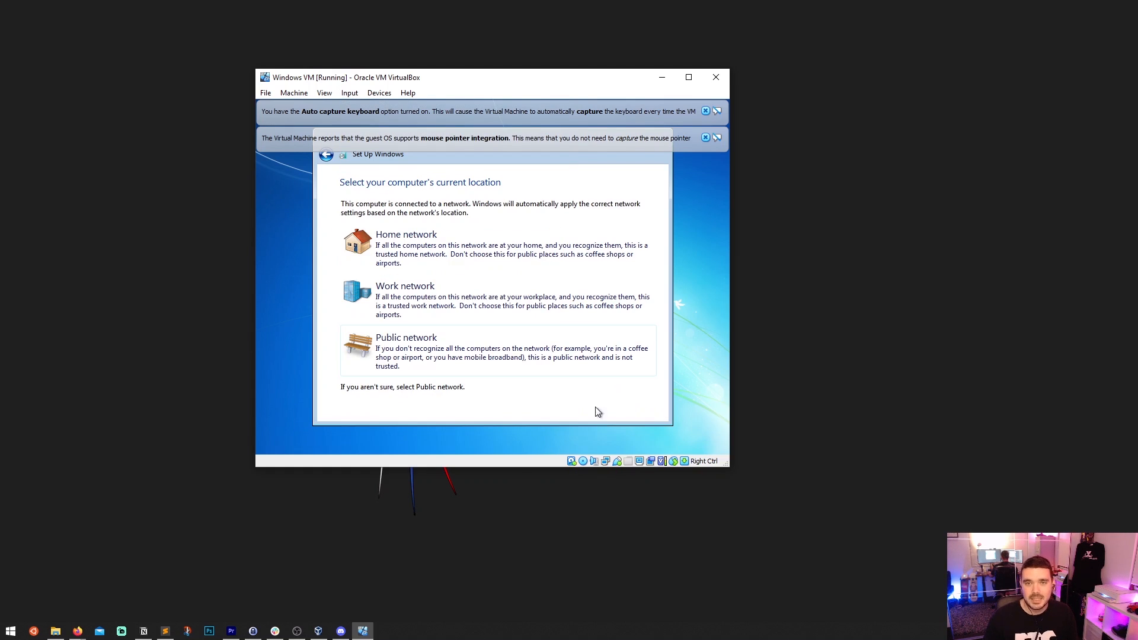
Step: Pick a network location and dismiss the mouse integration and keyboard capture notices
left_click(405, 234)
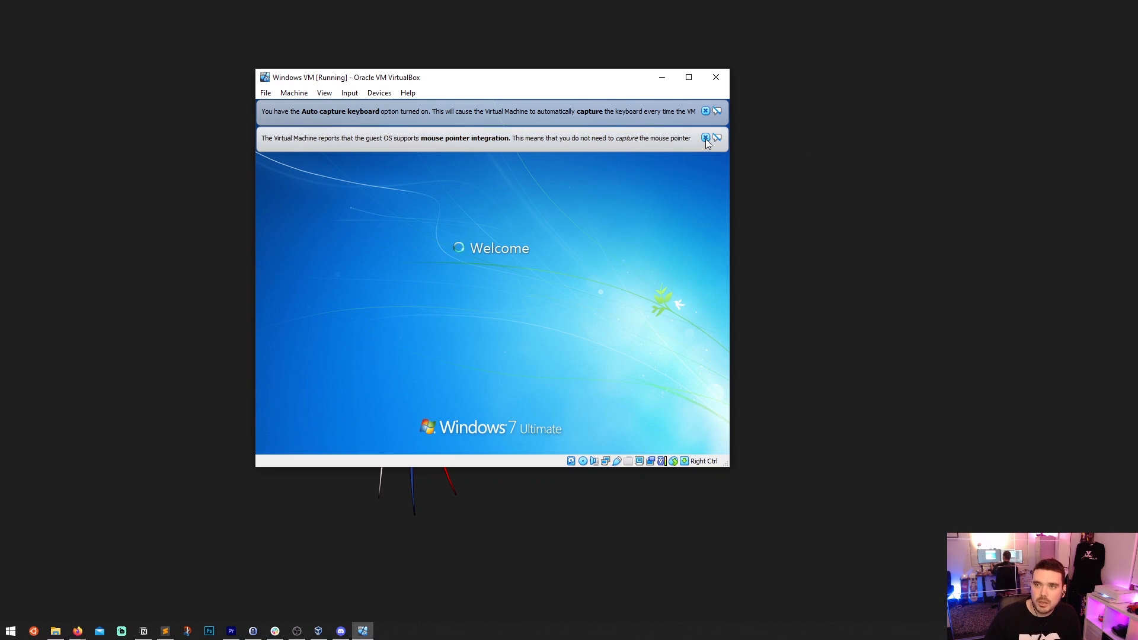
left_click(705, 138)
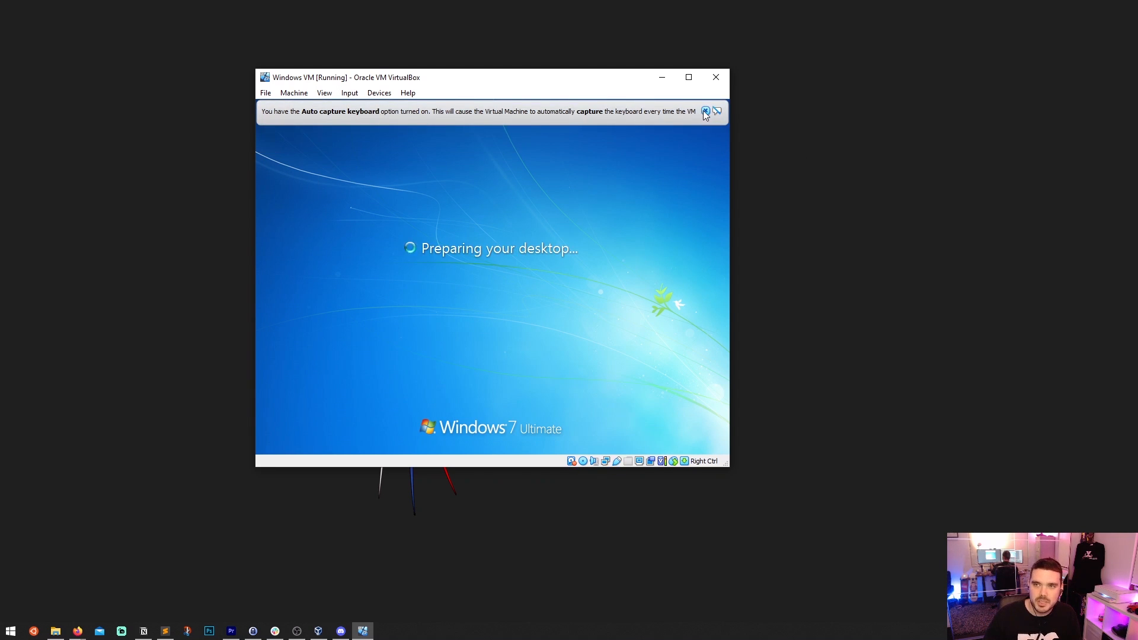
left_click(704, 111)
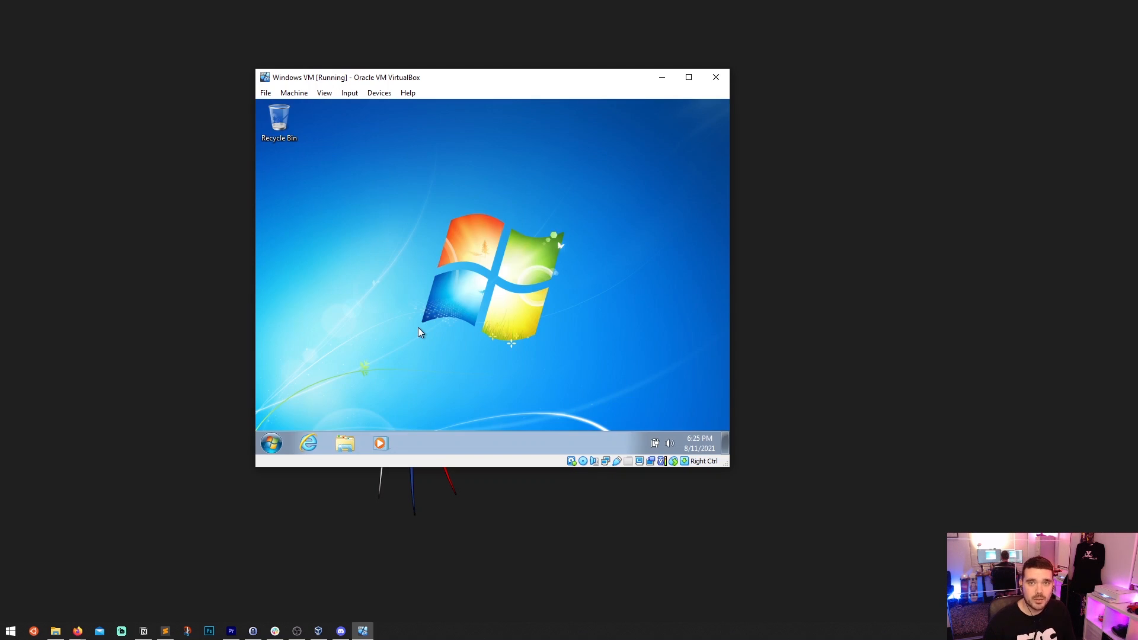
mouse_move(356, 429)
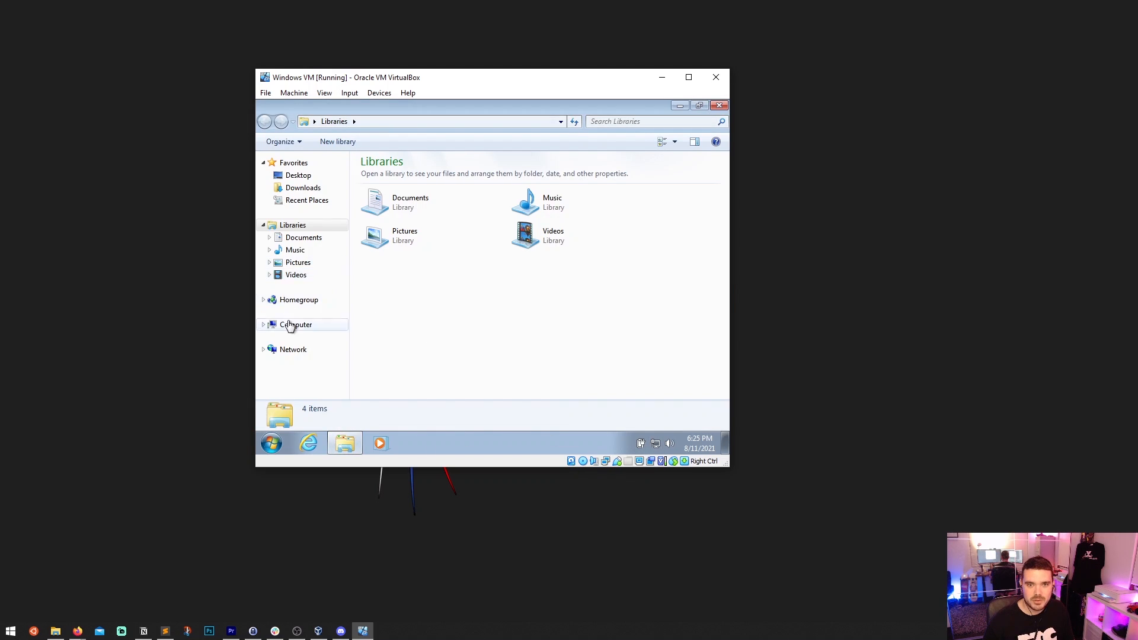
Step: Browse Computer, Downloads and Desktop in Windows Explorer, then close it
left_click(295, 324)
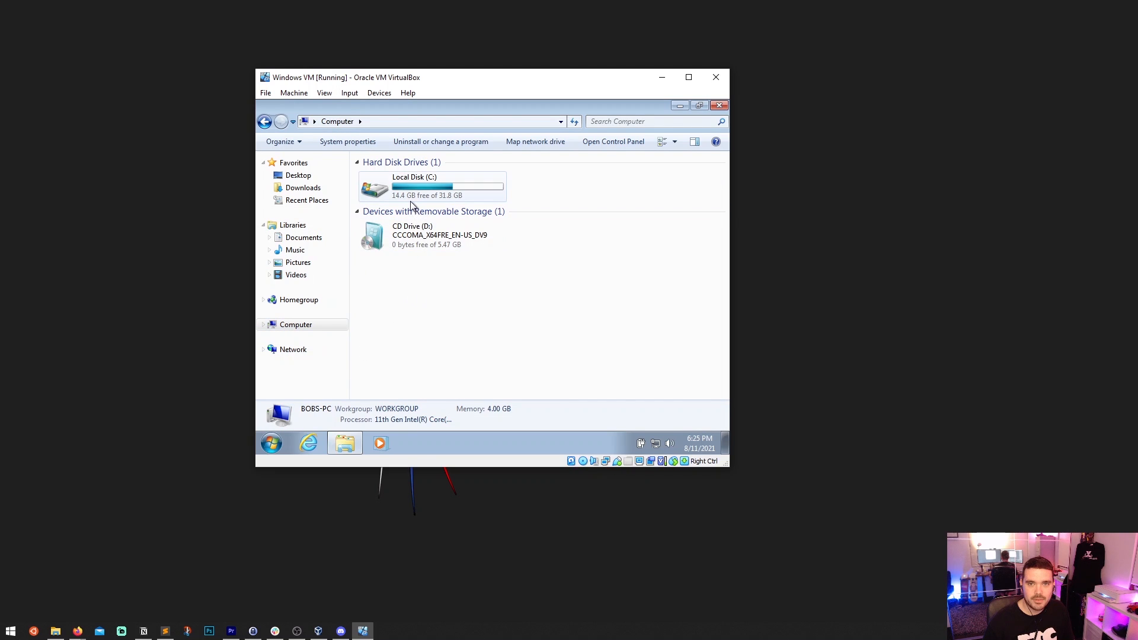
mouse_move(442, 202)
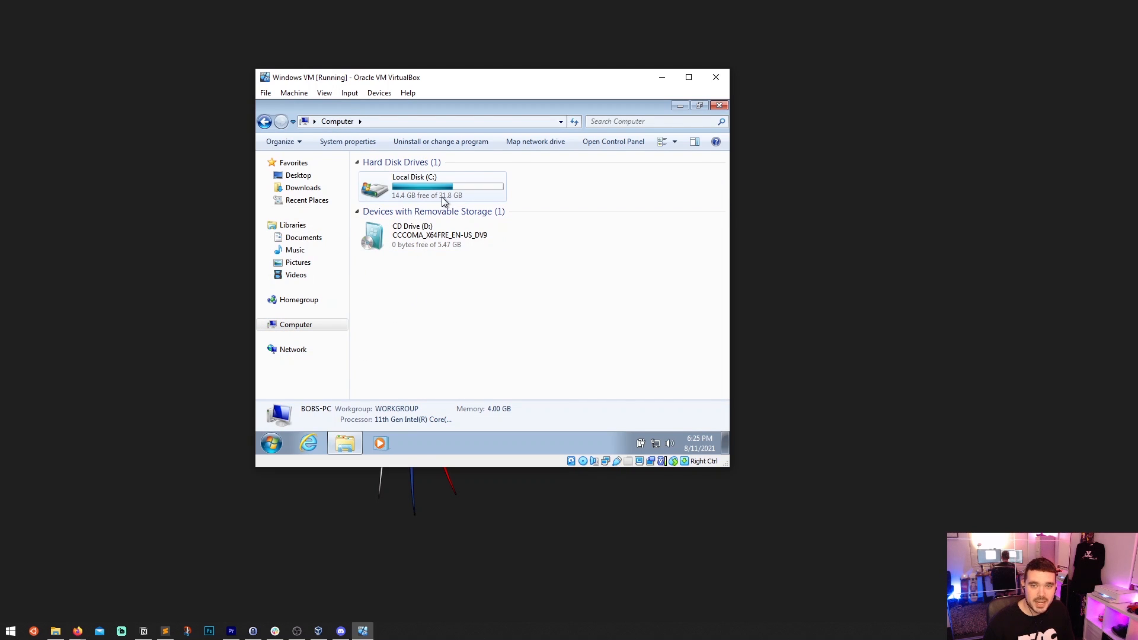
mouse_move(490, 303)
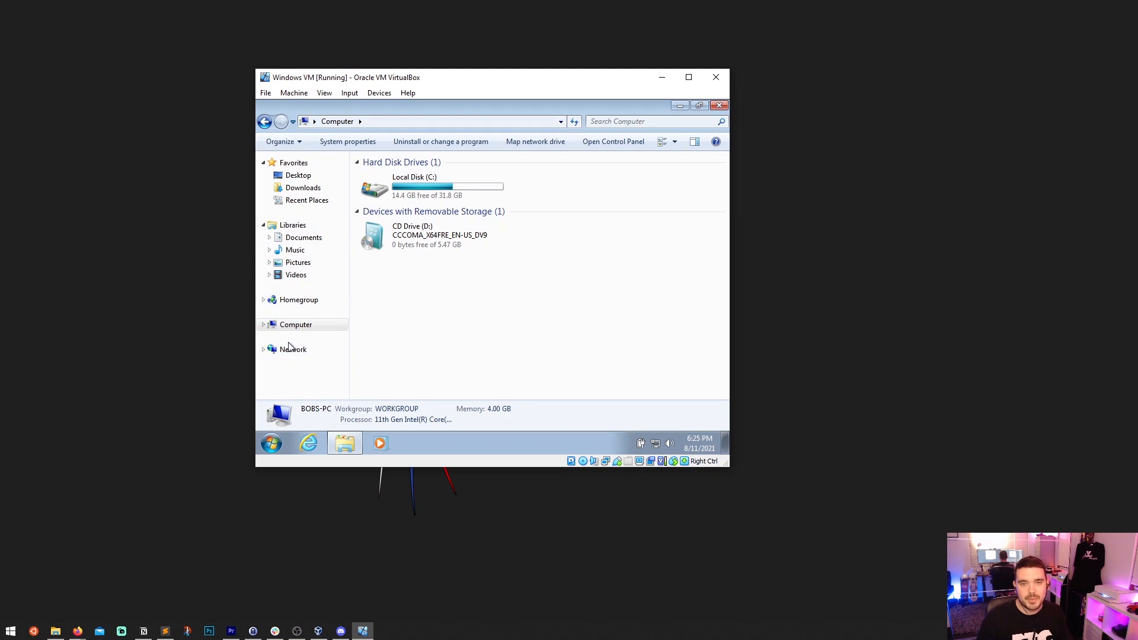
left_click(302, 188)
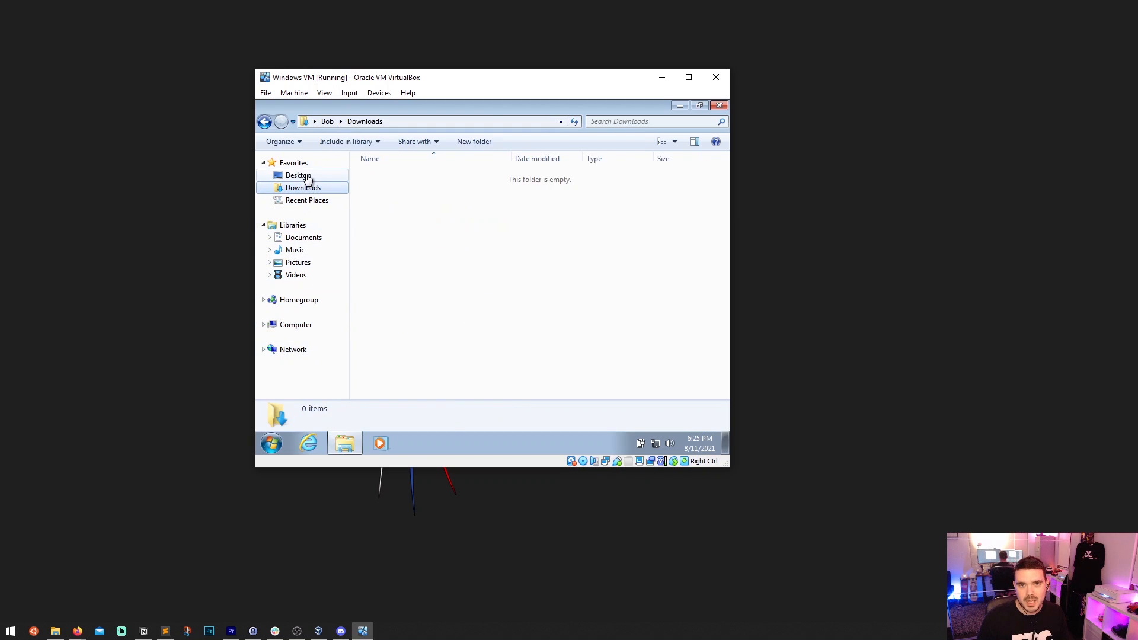
left_click(298, 175)
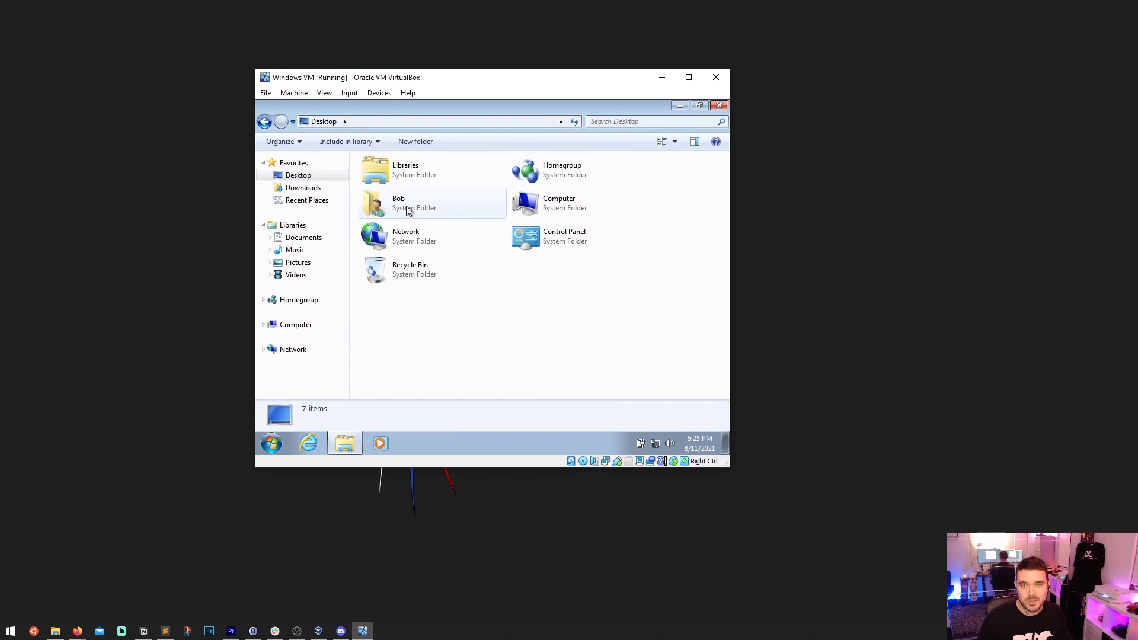
left_click(718, 105)
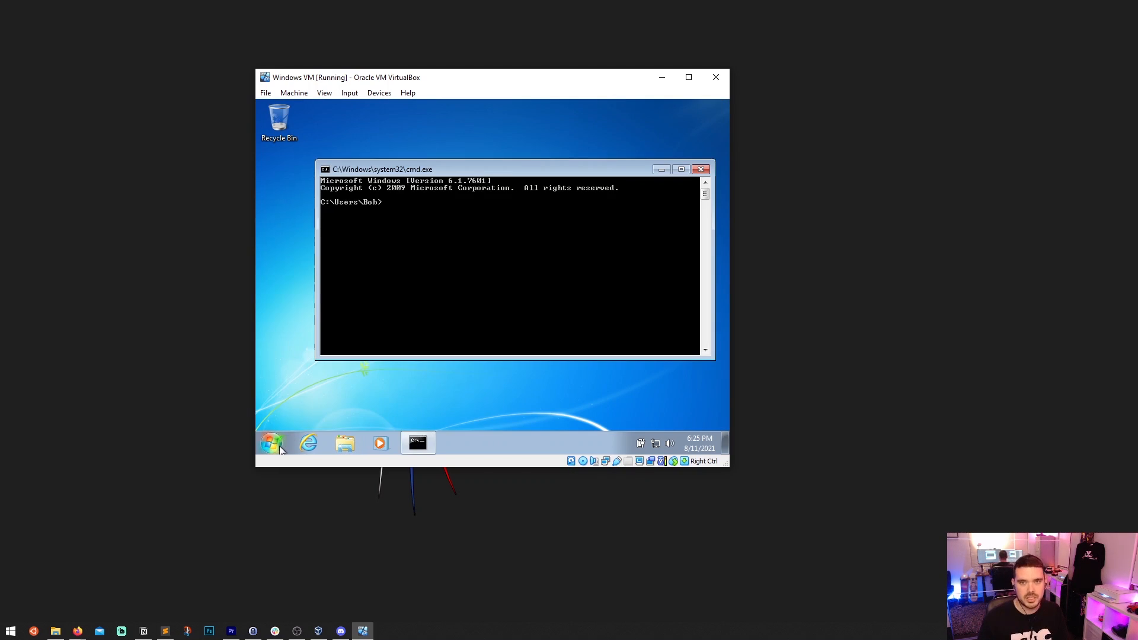
Step: Run ipconfig showing IPv4 10.0.2.15, then check internet access from the network tray icon
type("ipconfig")
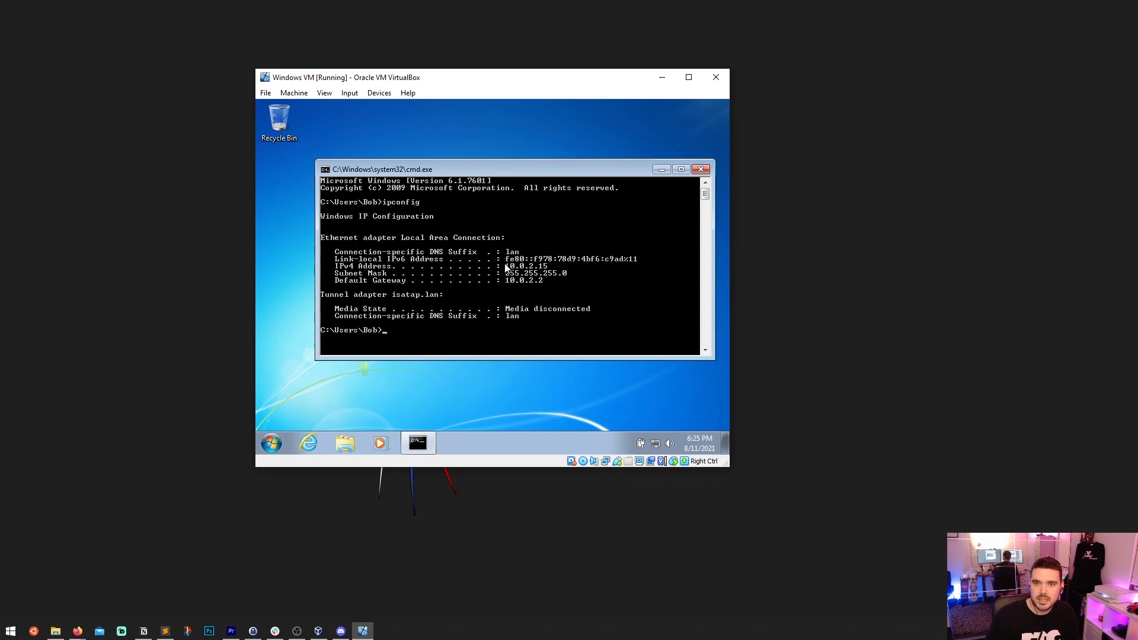
mouse_move(566, 316)
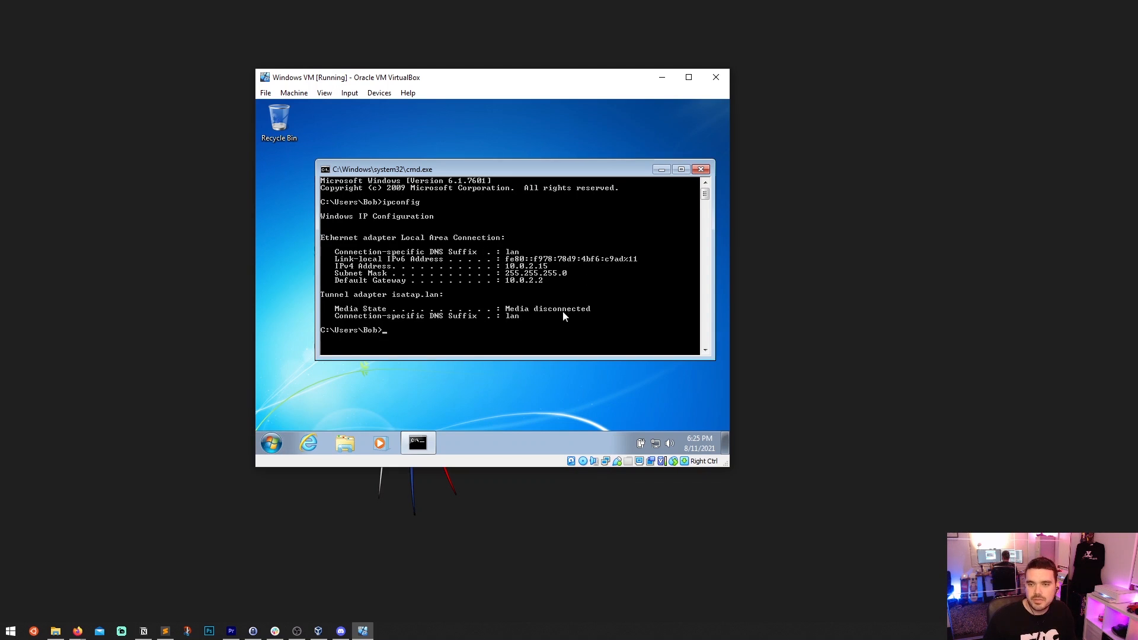
mouse_move(540, 297)
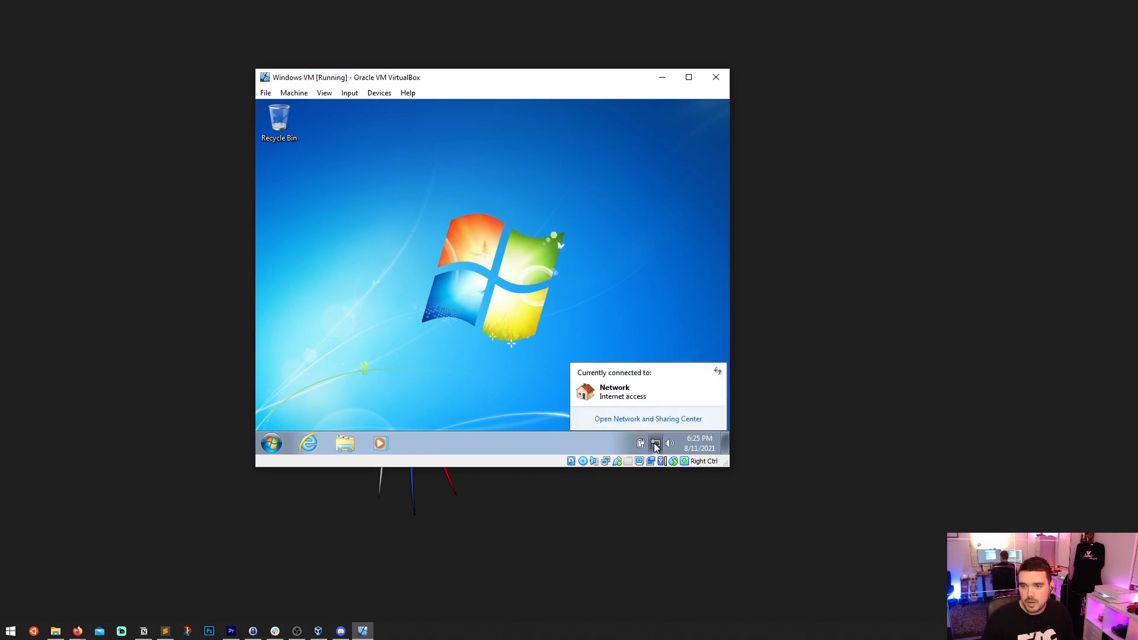
left_click(548, 290)
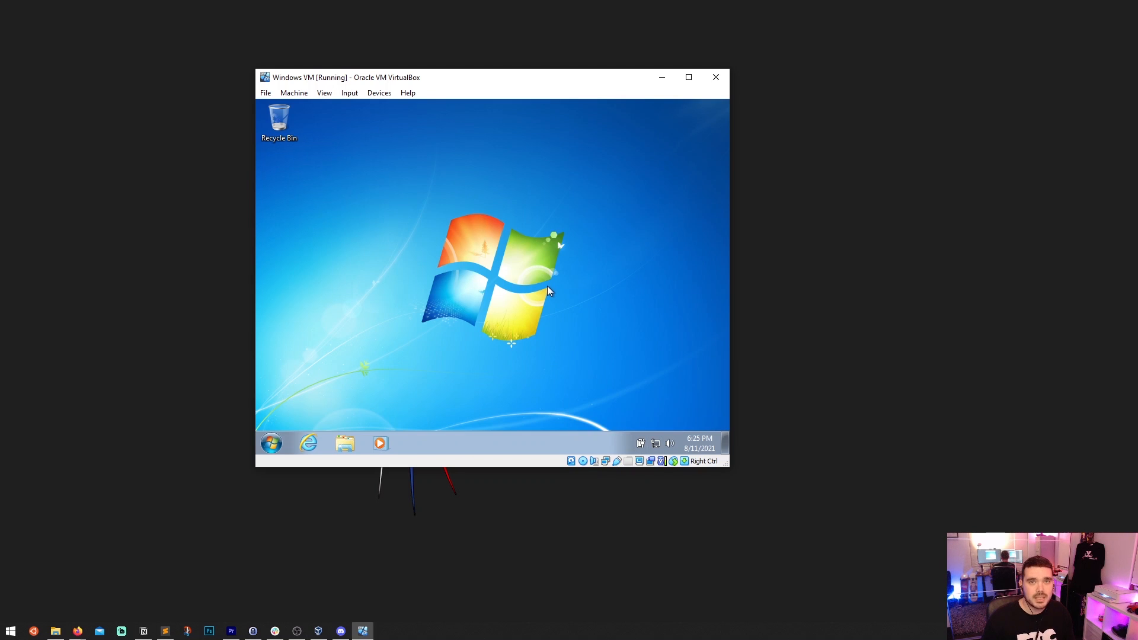